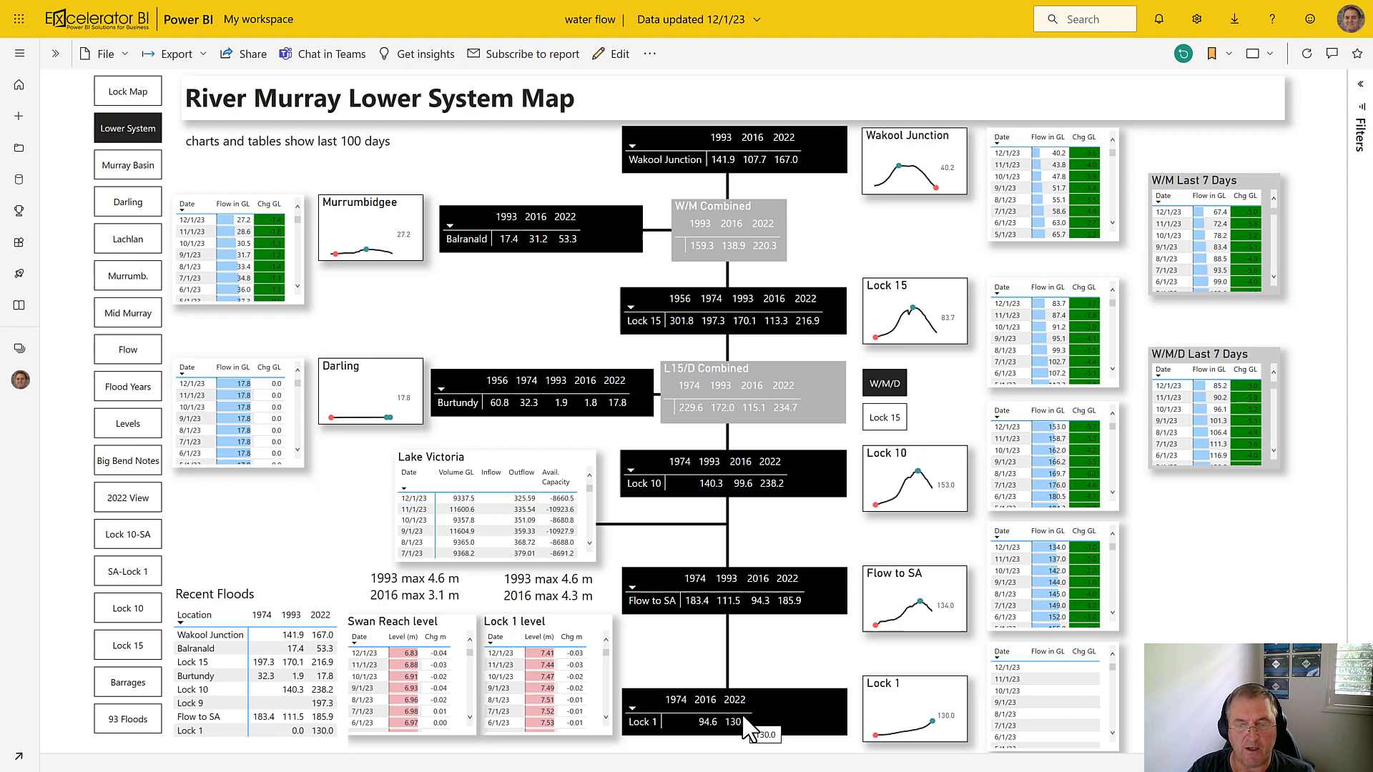
pyautogui.moveTo(936, 734)
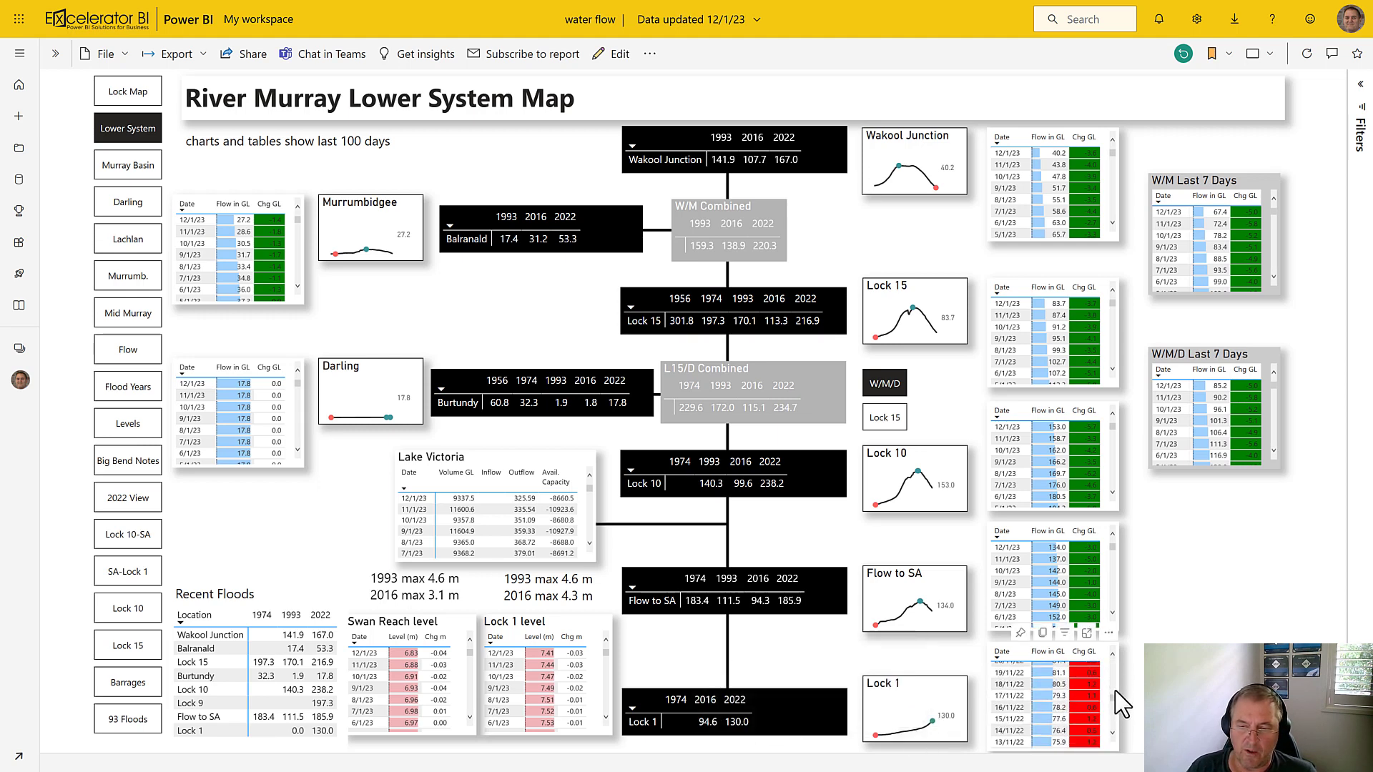
# Scroll down through the report toward the River Murray Basin Map page.
pyautogui.scroll(-3)
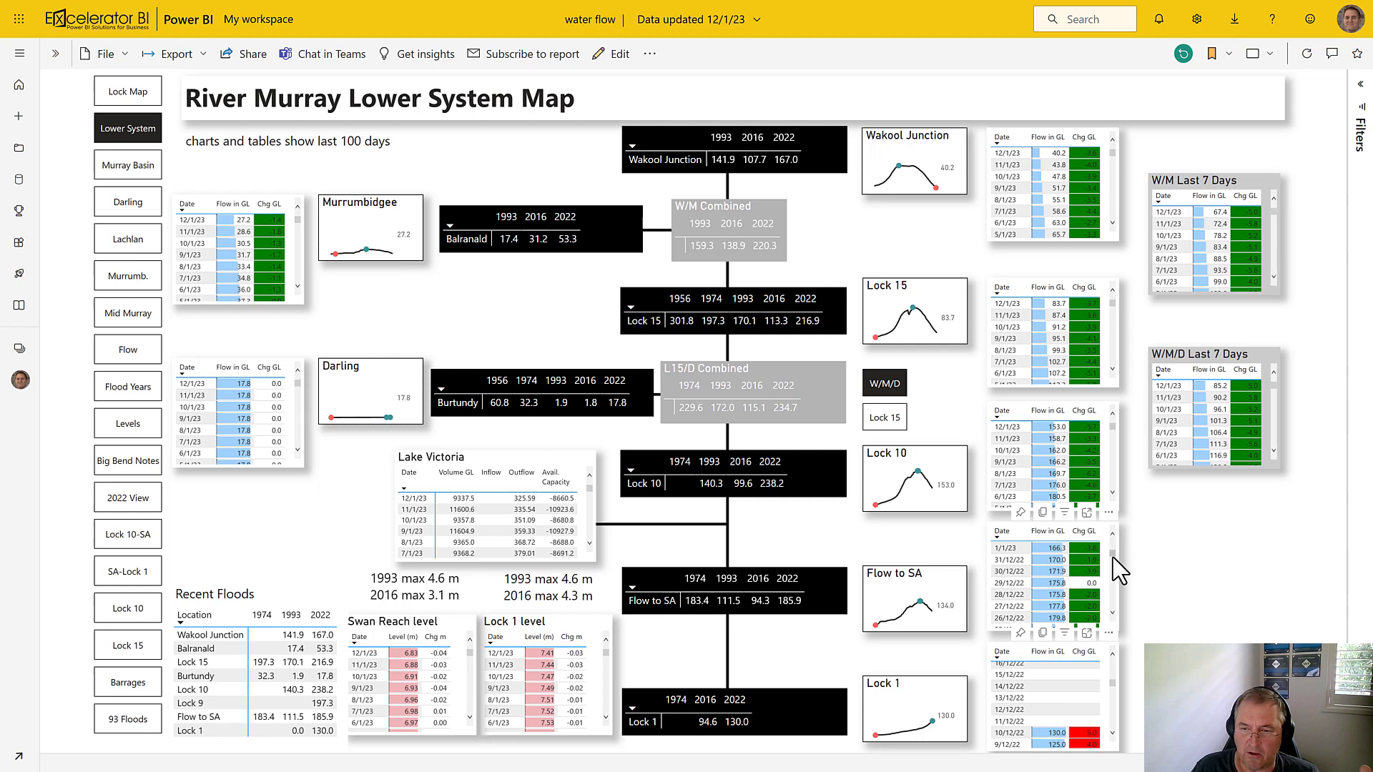
pyautogui.scroll(-3)
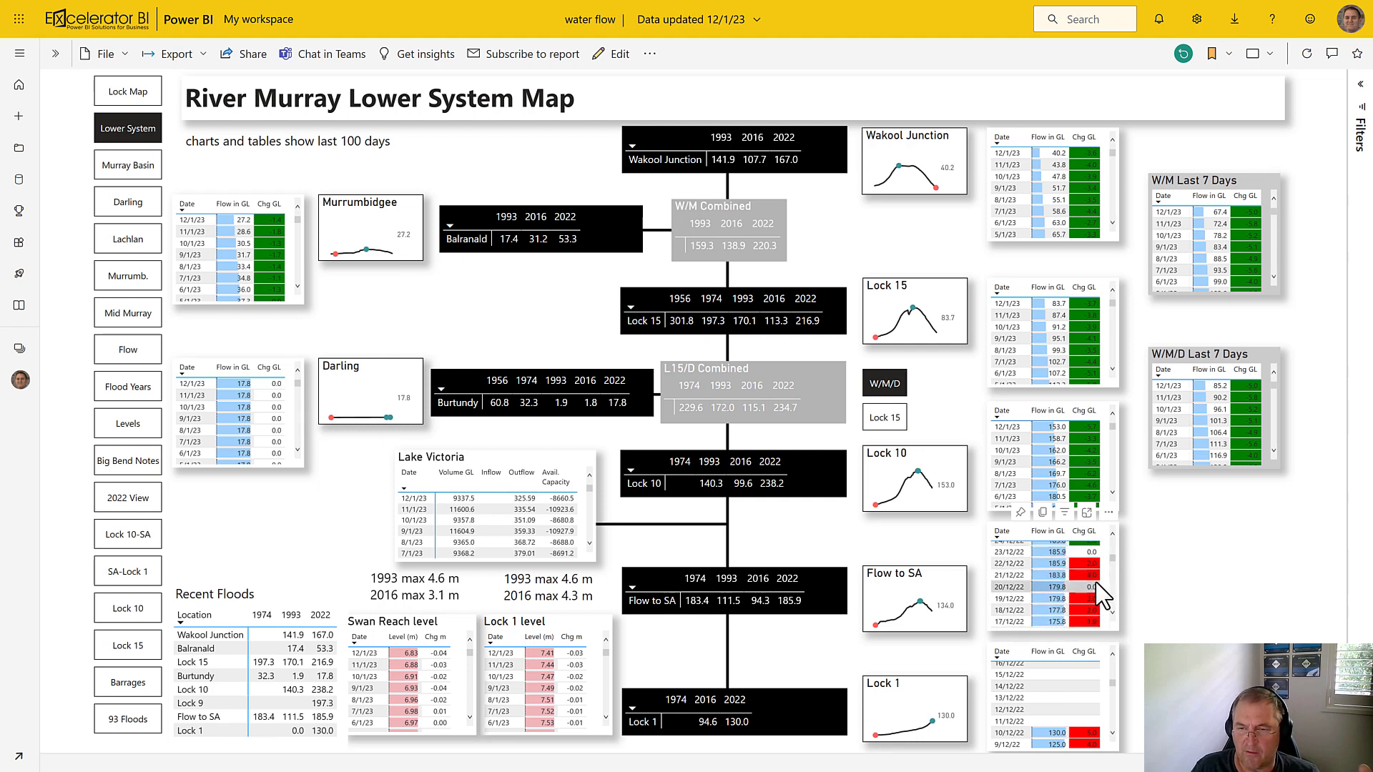
pyautogui.scroll(-3)
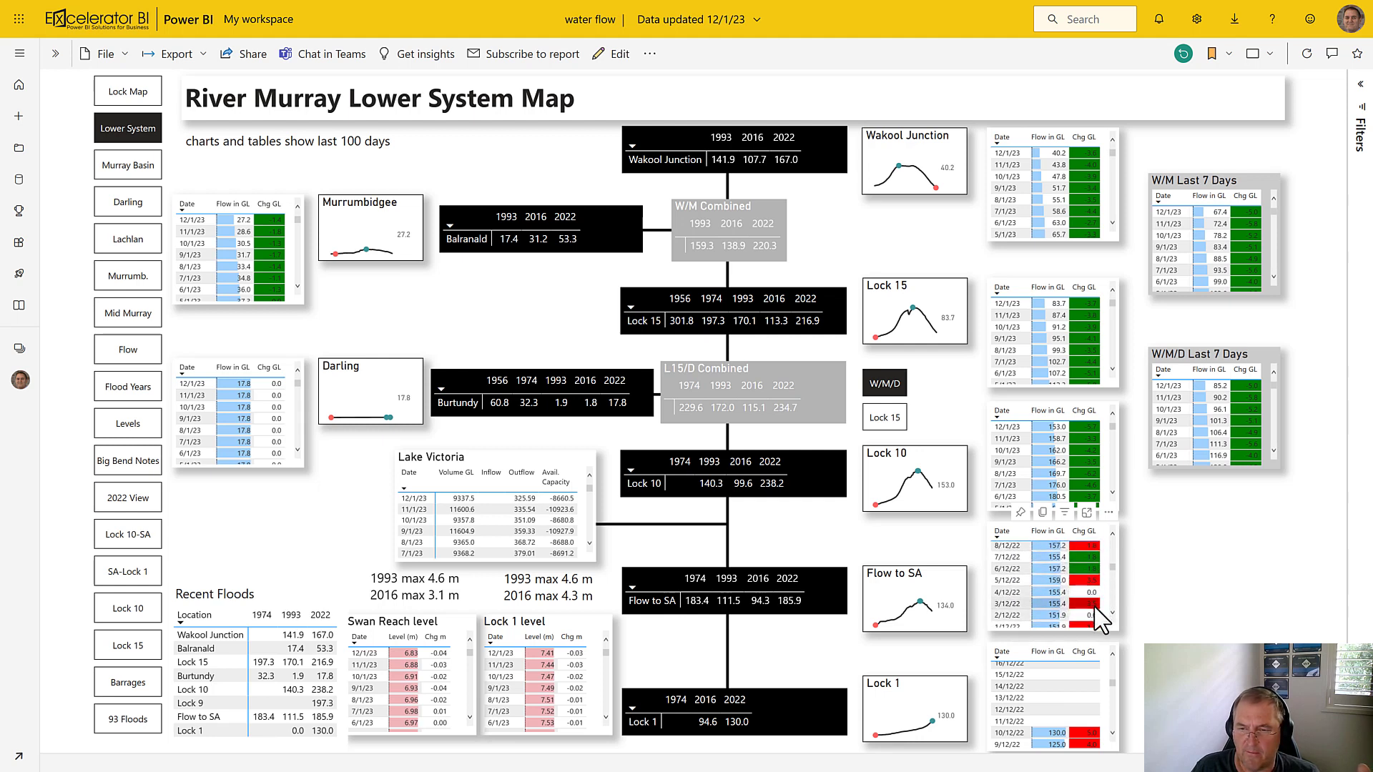
pyautogui.scroll(-3)
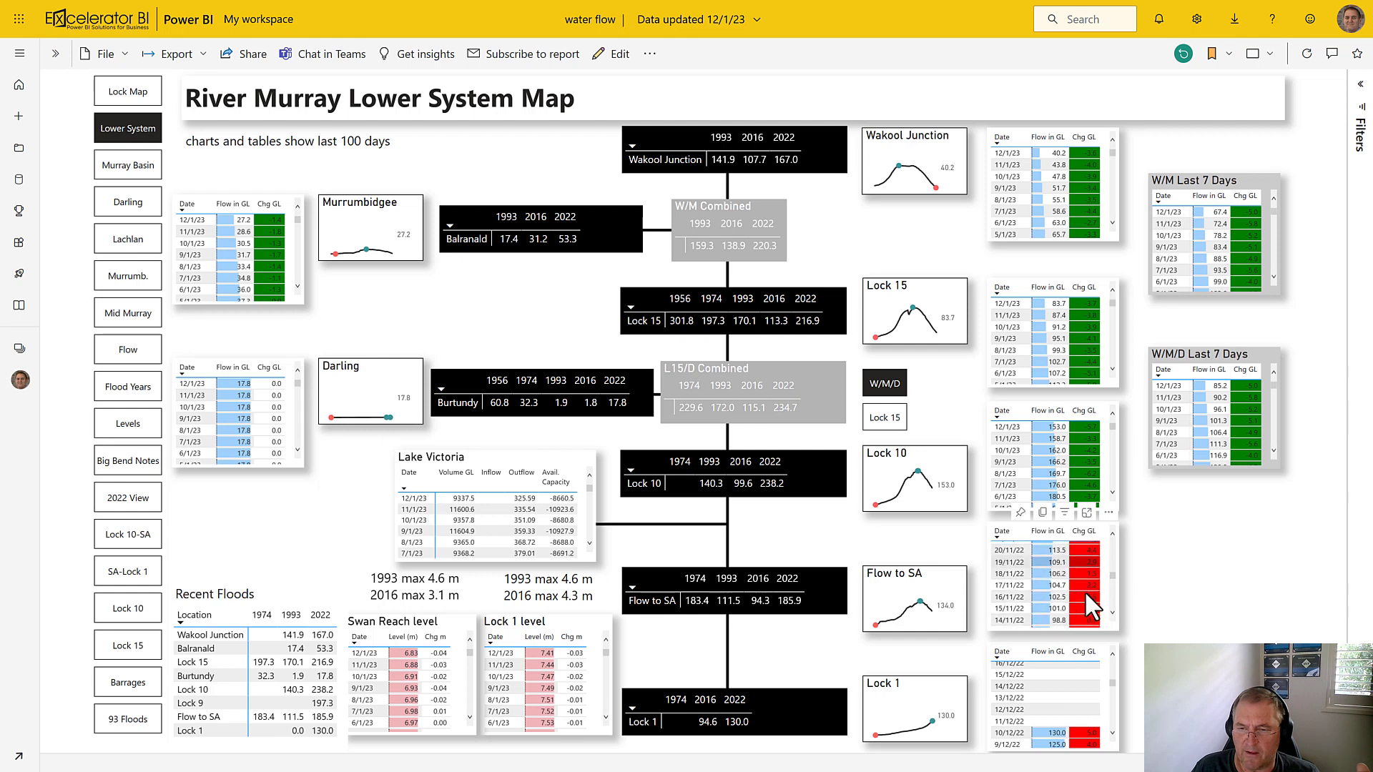
pyautogui.scroll(-3)
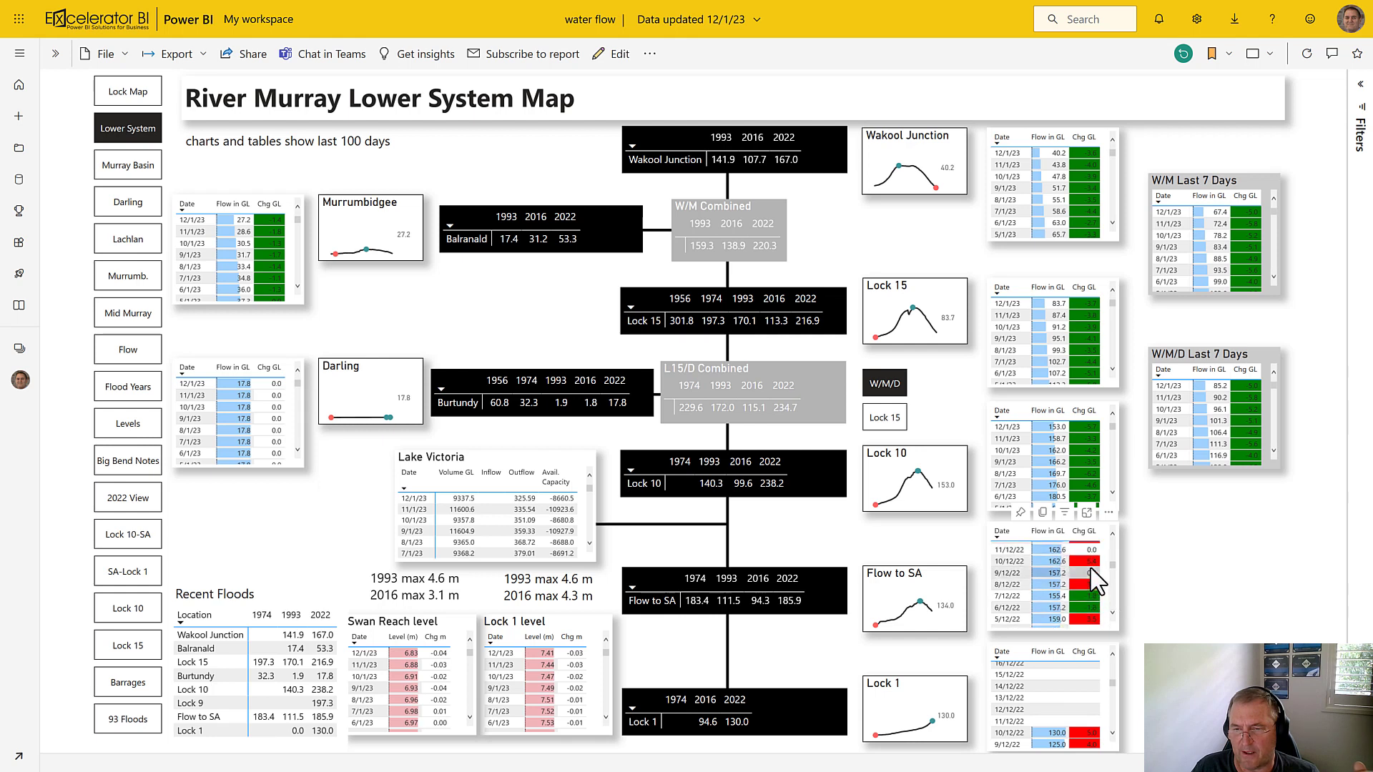
pyautogui.scroll(-3)
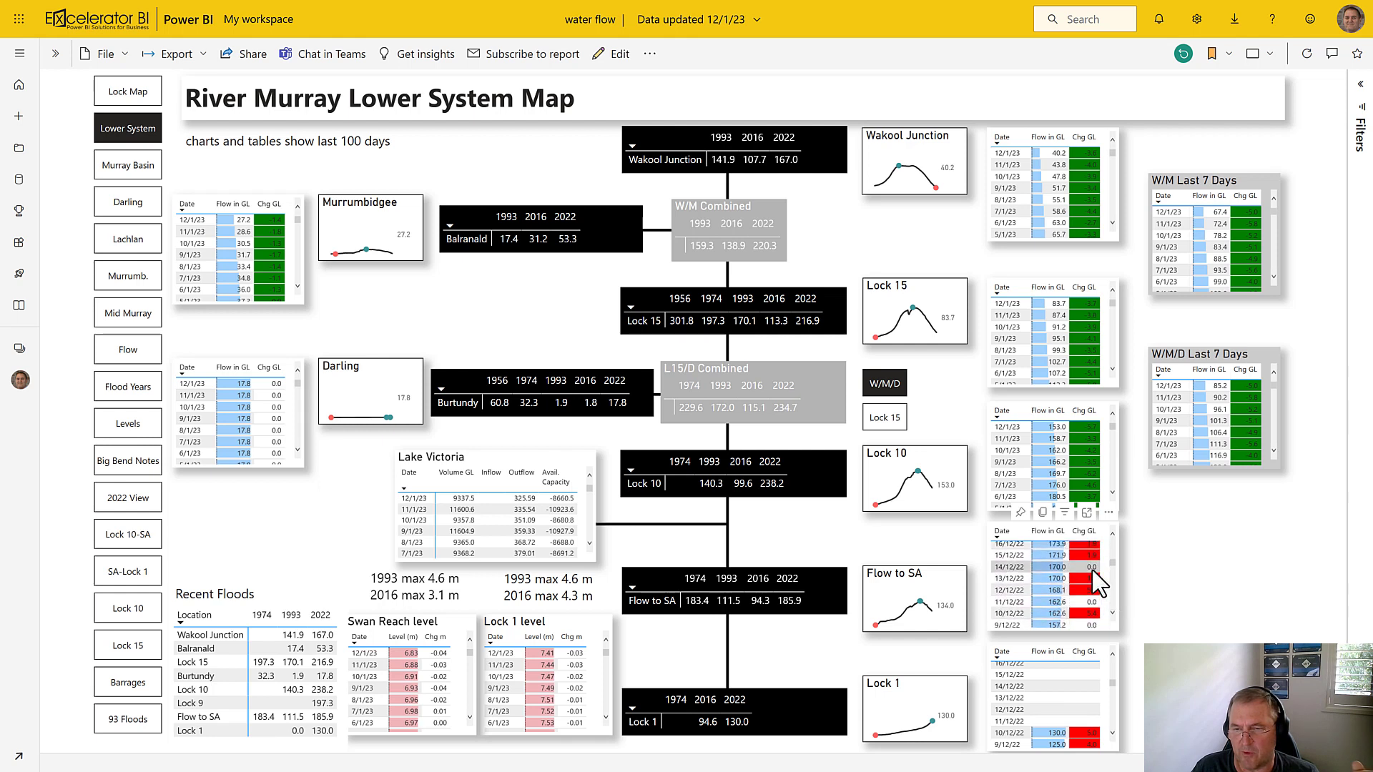
pyautogui.scroll(-3)
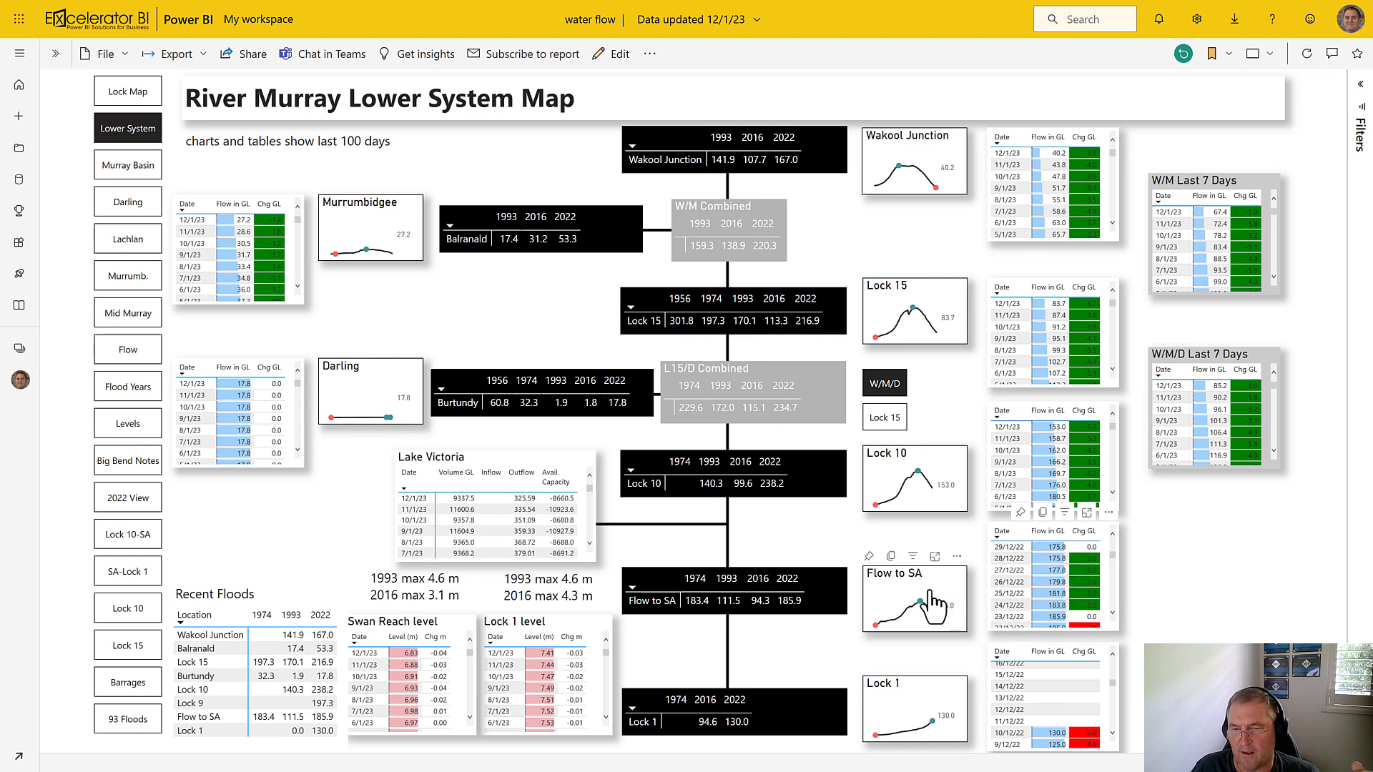
pyautogui.moveTo(910, 591)
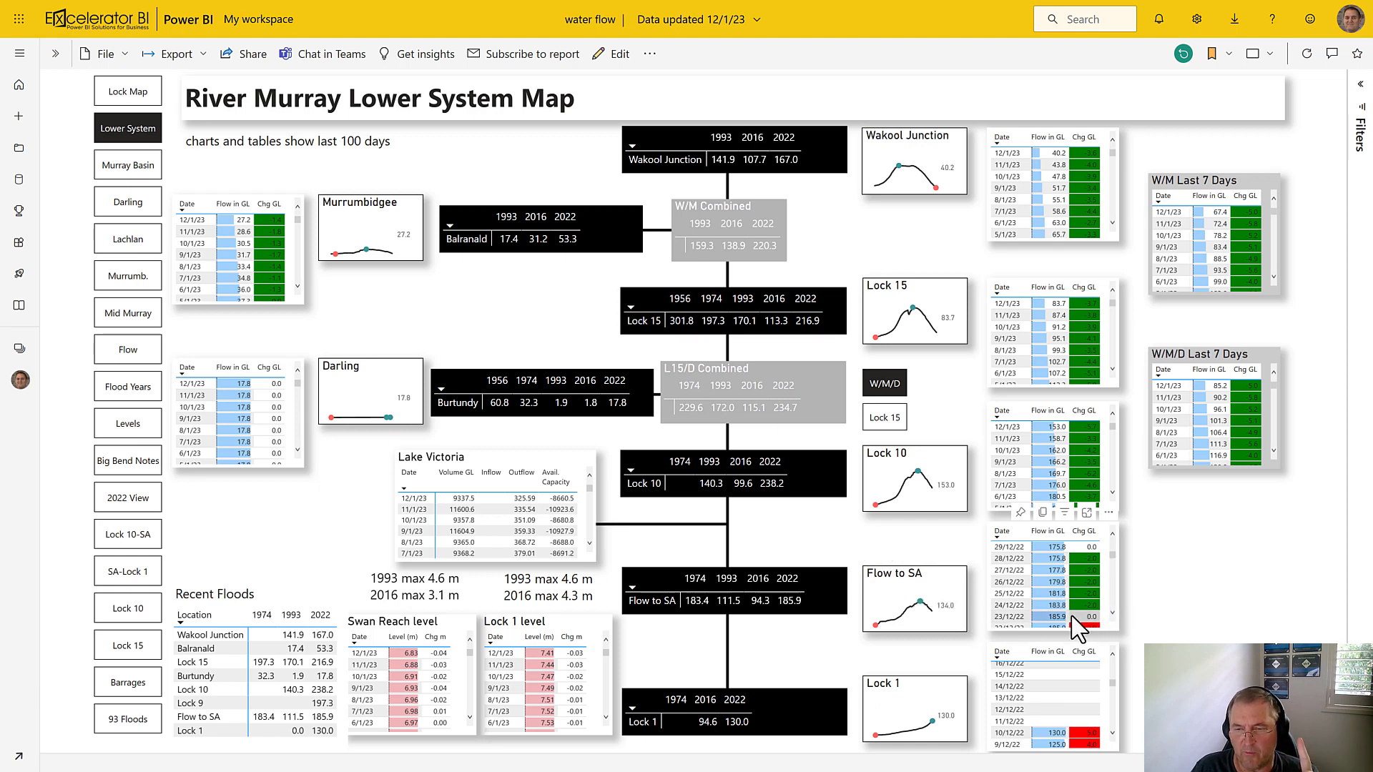
pyautogui.moveTo(1011, 633)
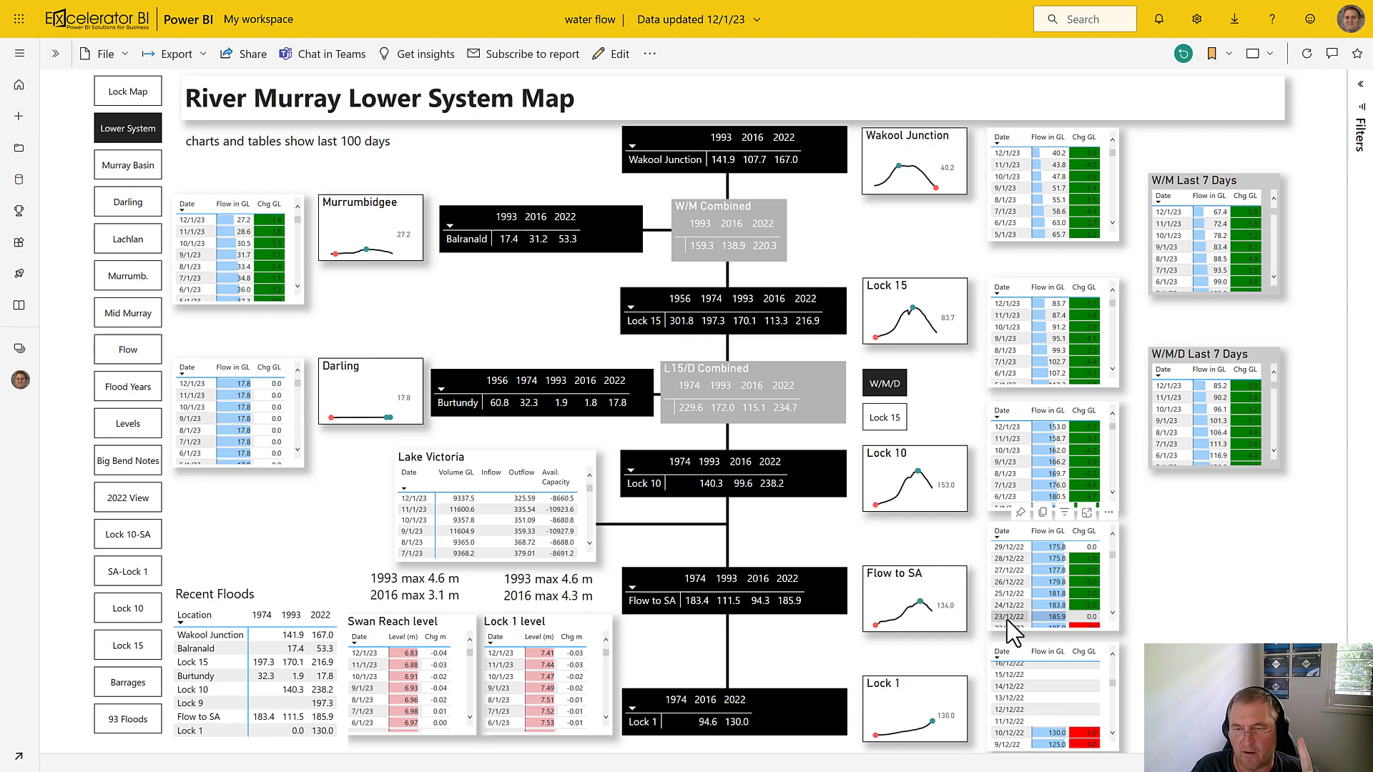
pyautogui.moveTo(1011, 628)
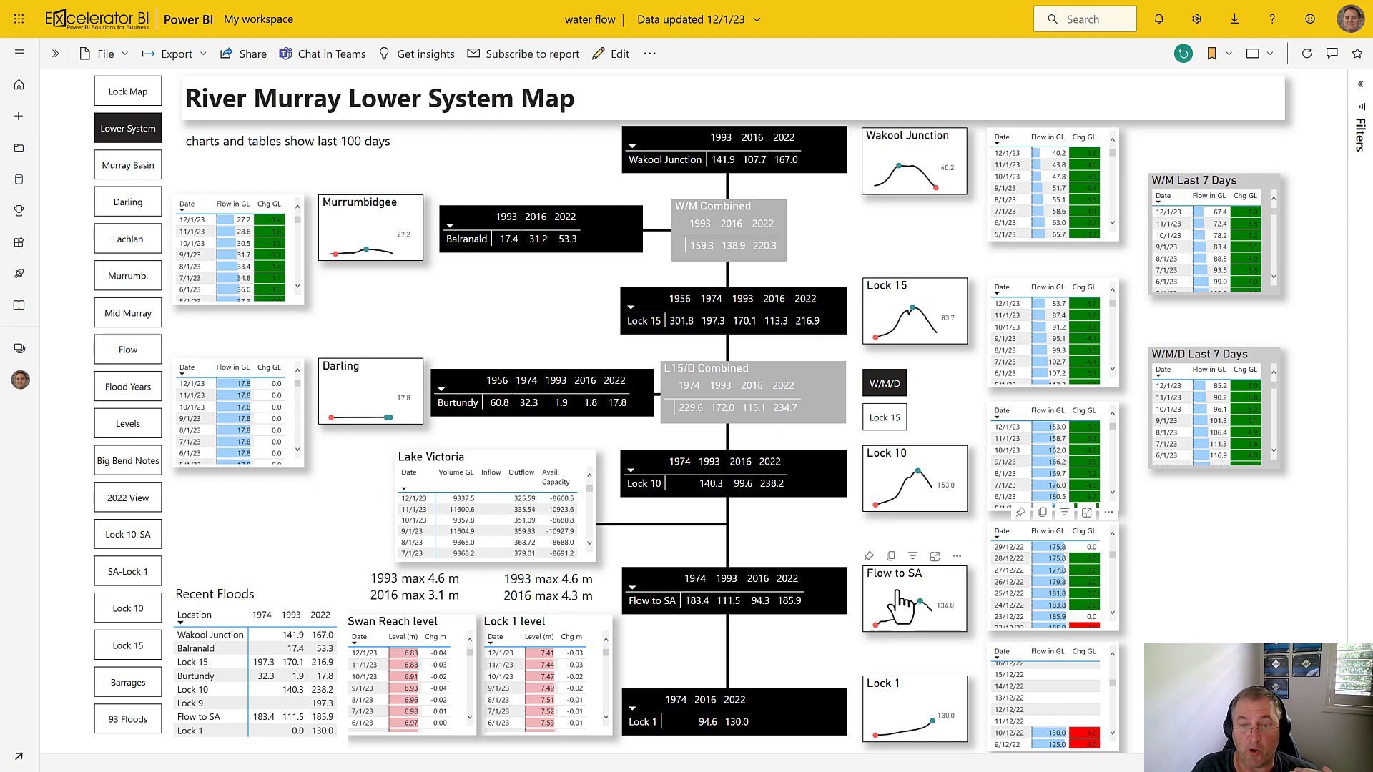
pyautogui.moveTo(913, 604)
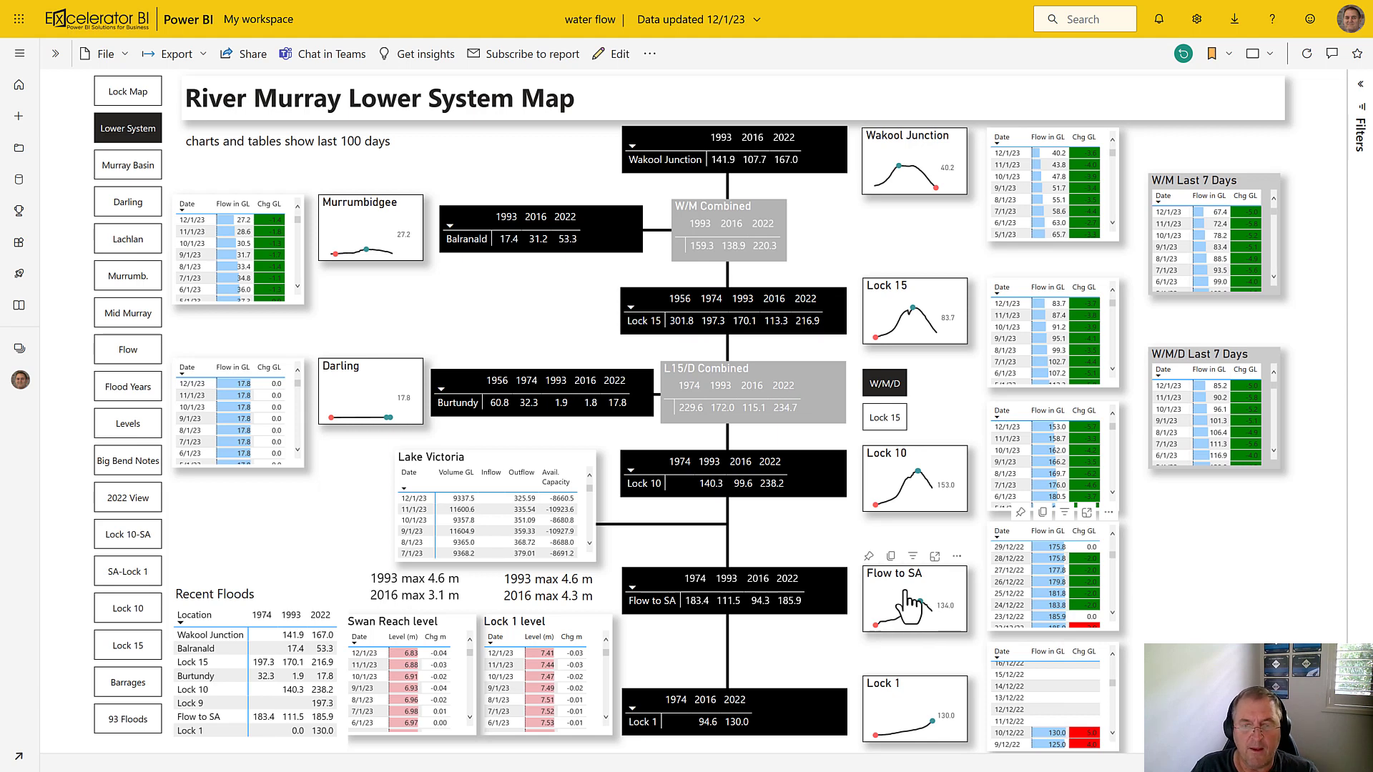
pyautogui.moveTo(832, 671)
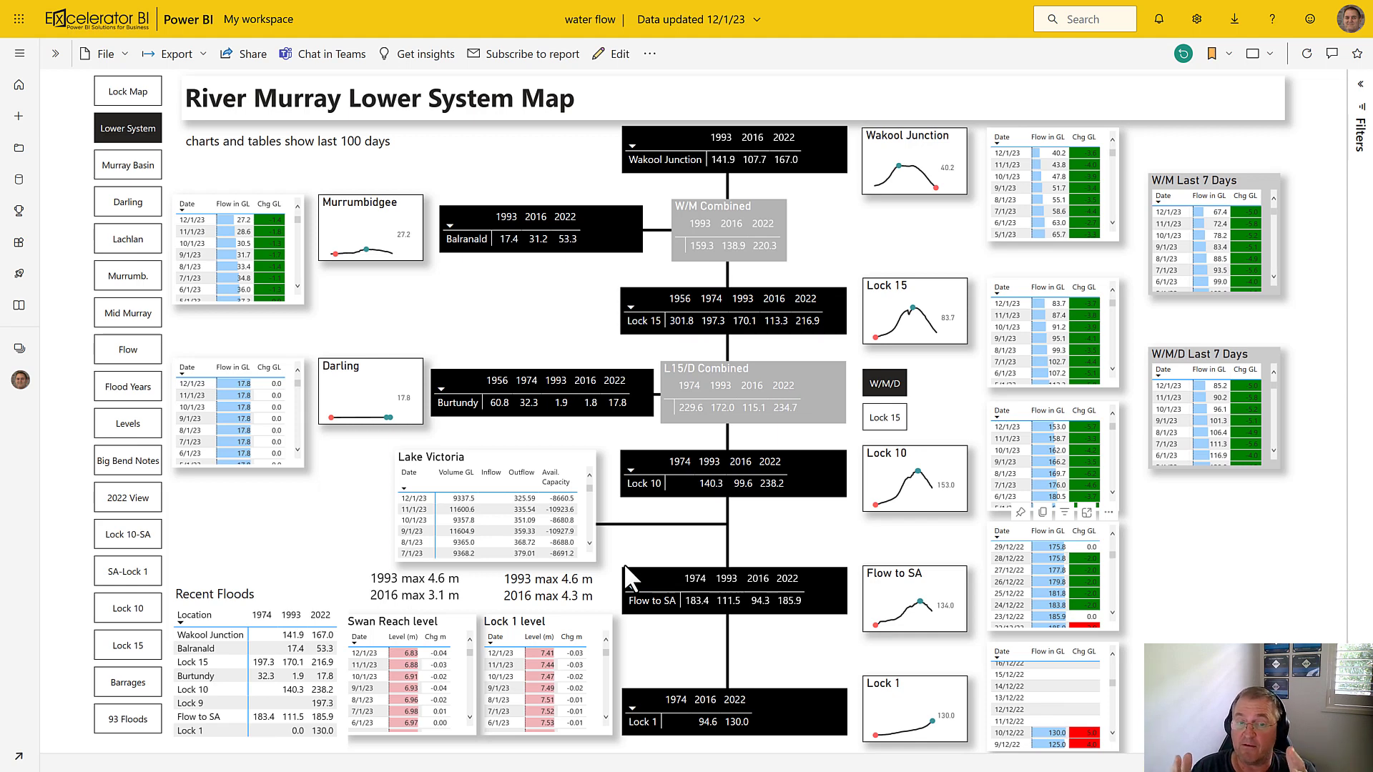
pyautogui.moveTo(813, 463)
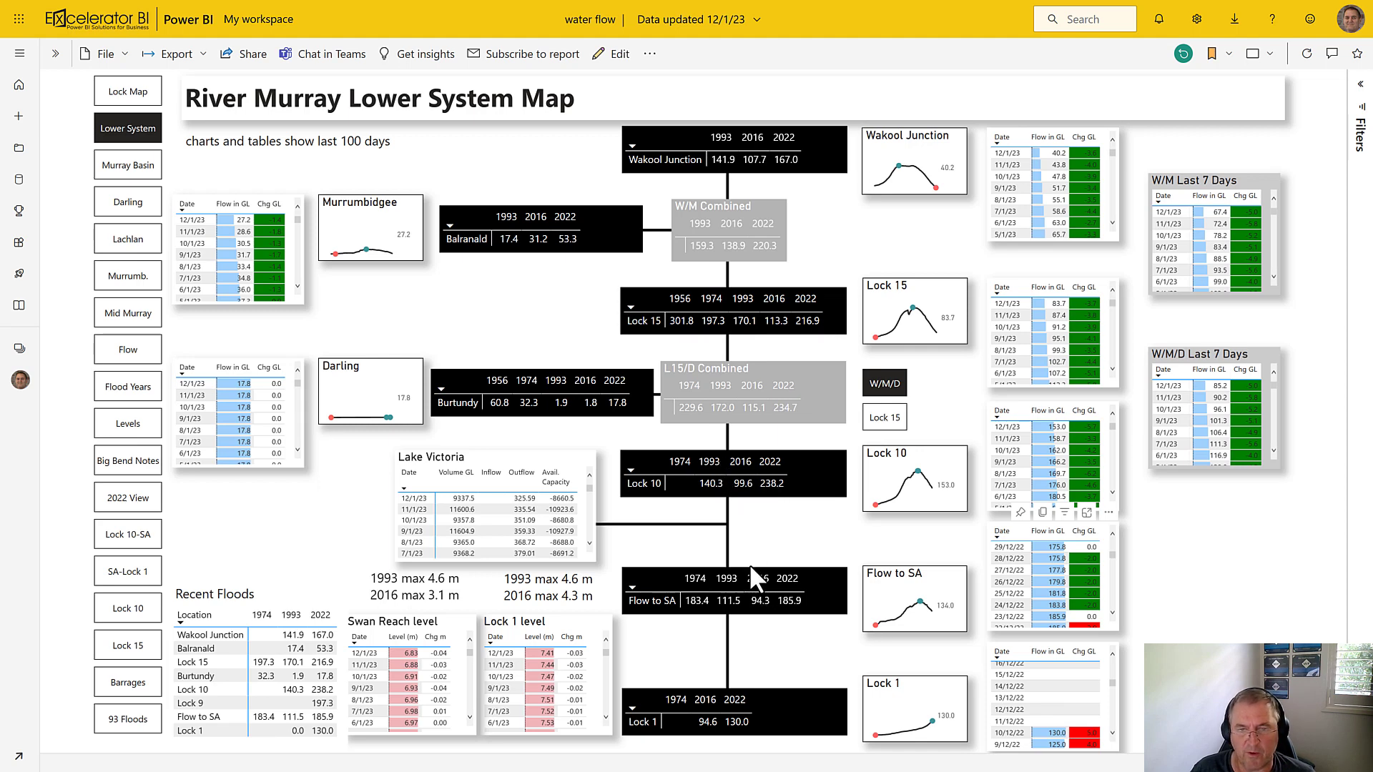
pyautogui.moveTo(766, 622)
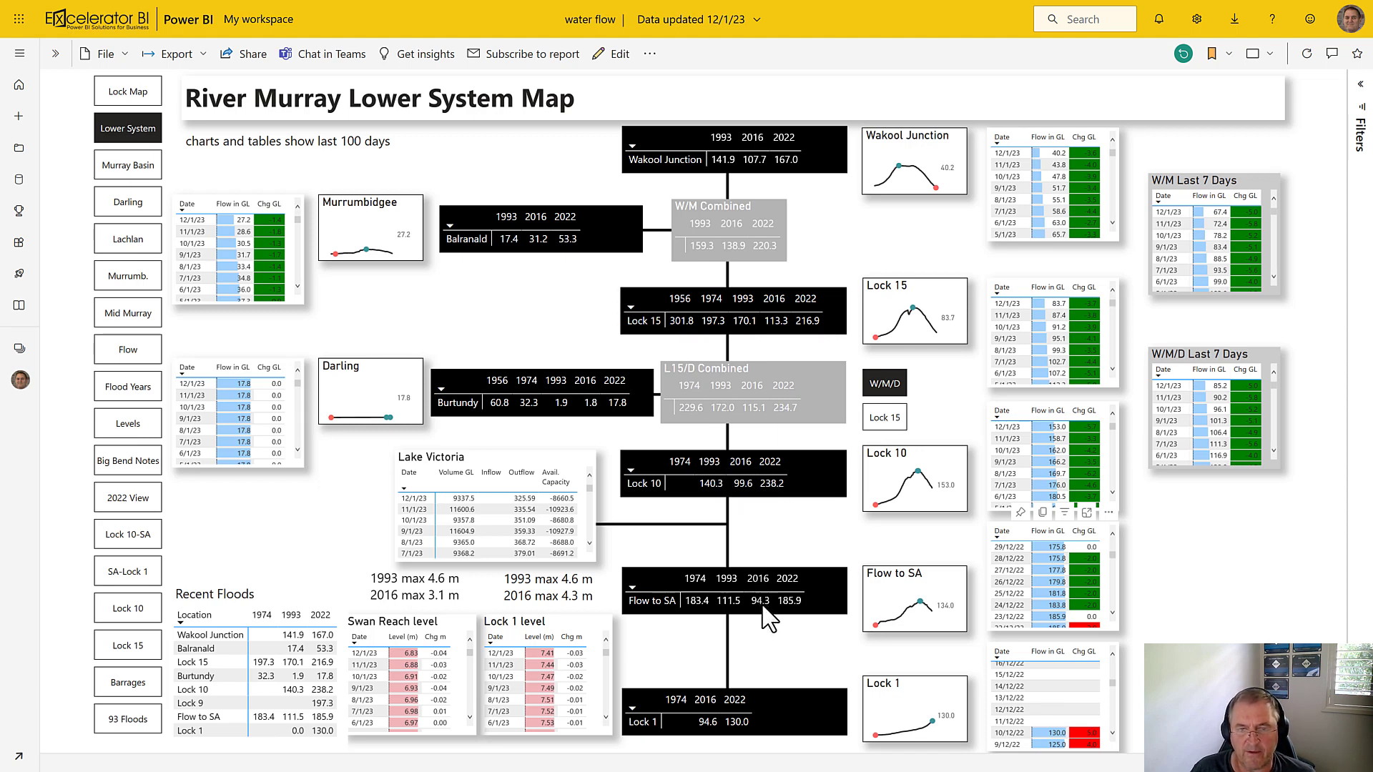
pyautogui.moveTo(717, 491)
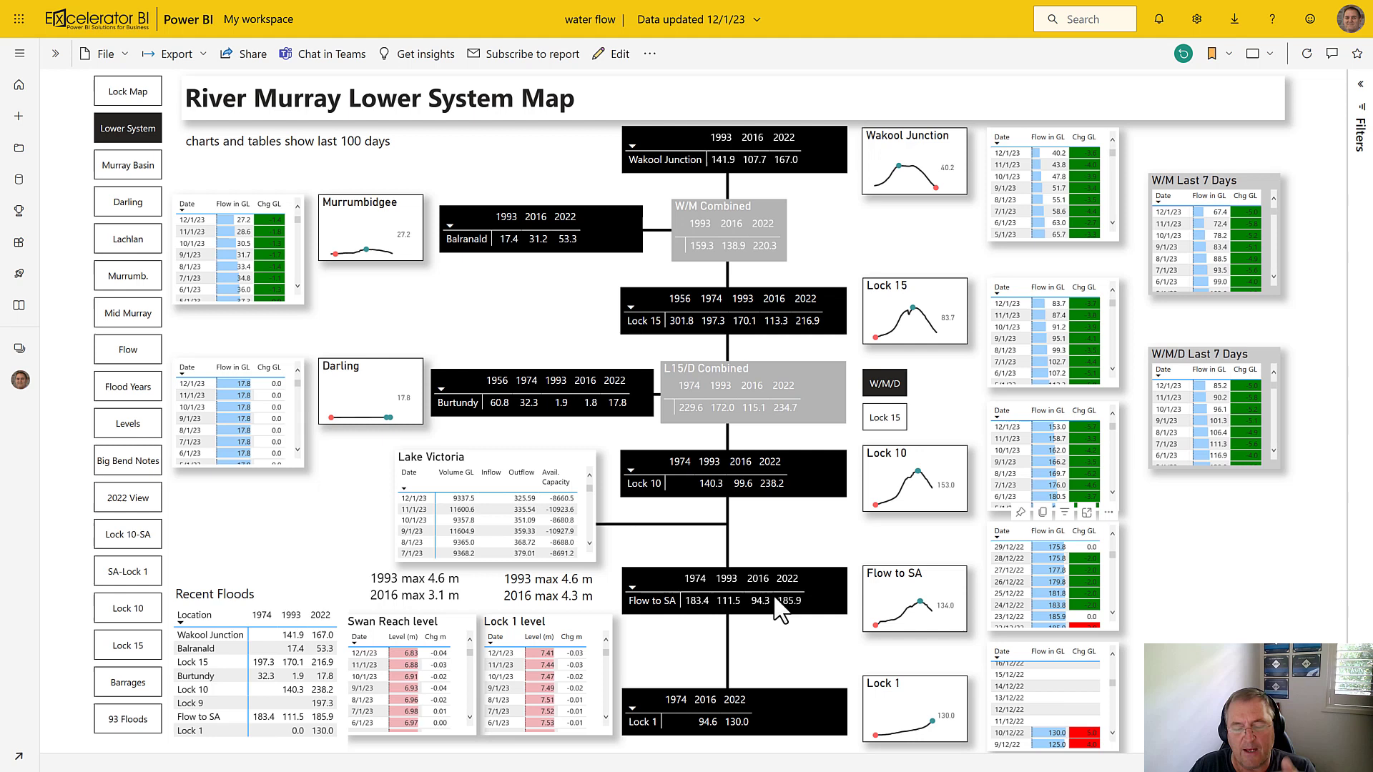
pyautogui.moveTo(784, 609)
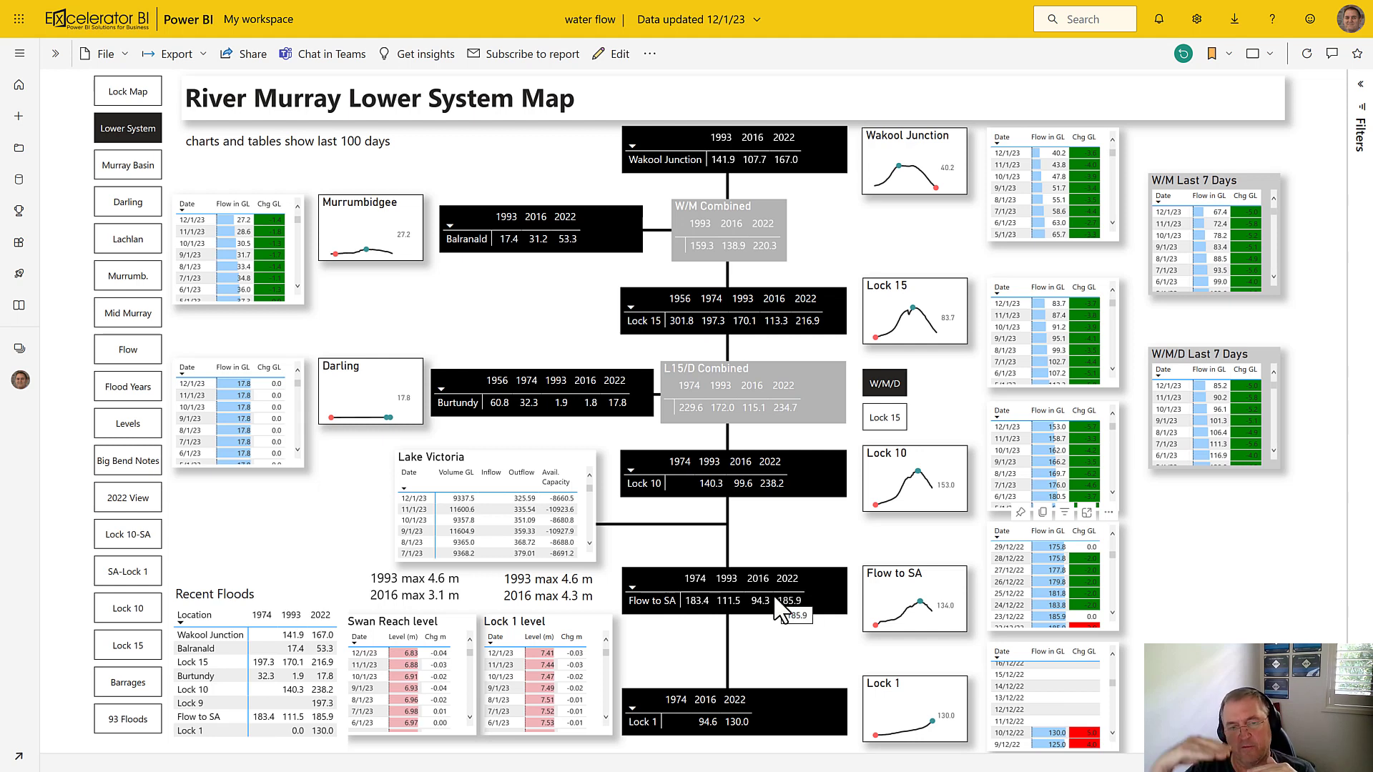
pyautogui.moveTo(826, 628)
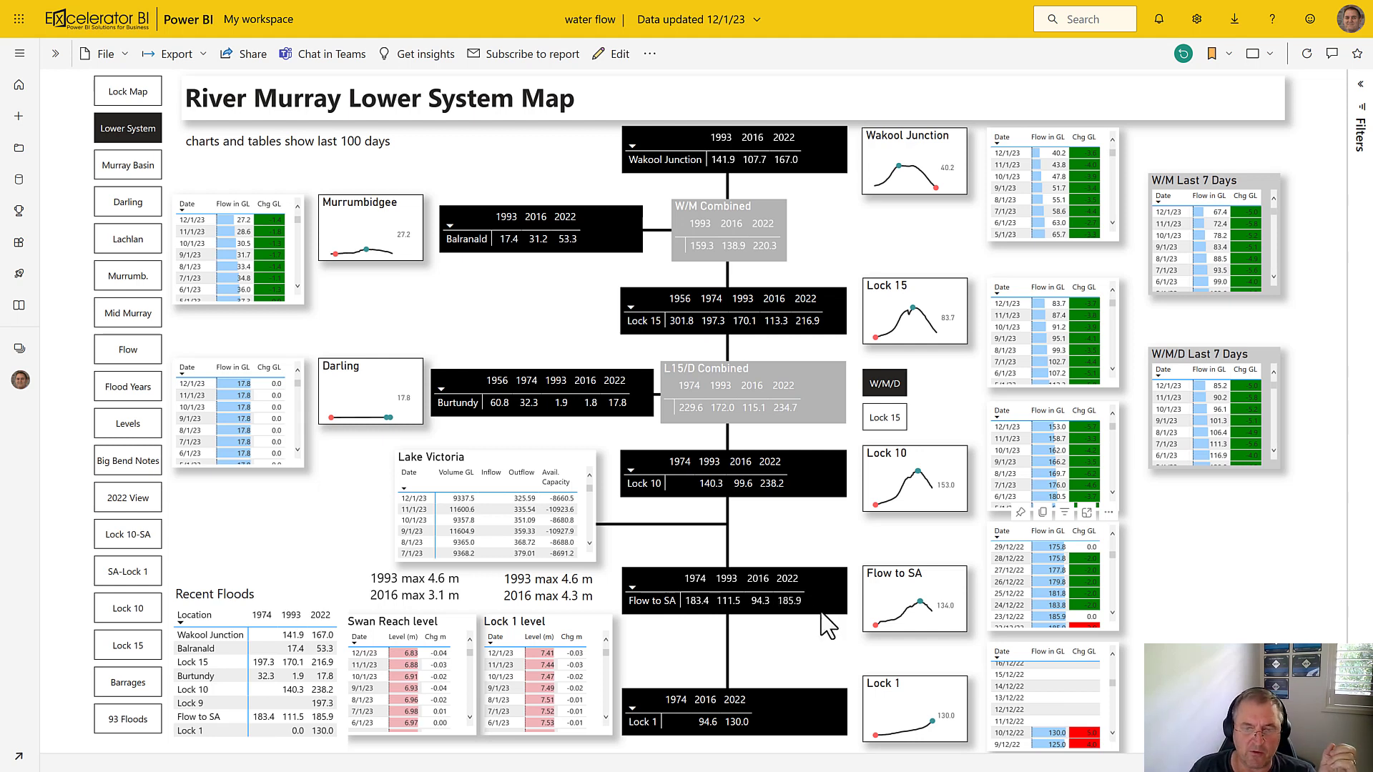
pyautogui.moveTo(729, 610)
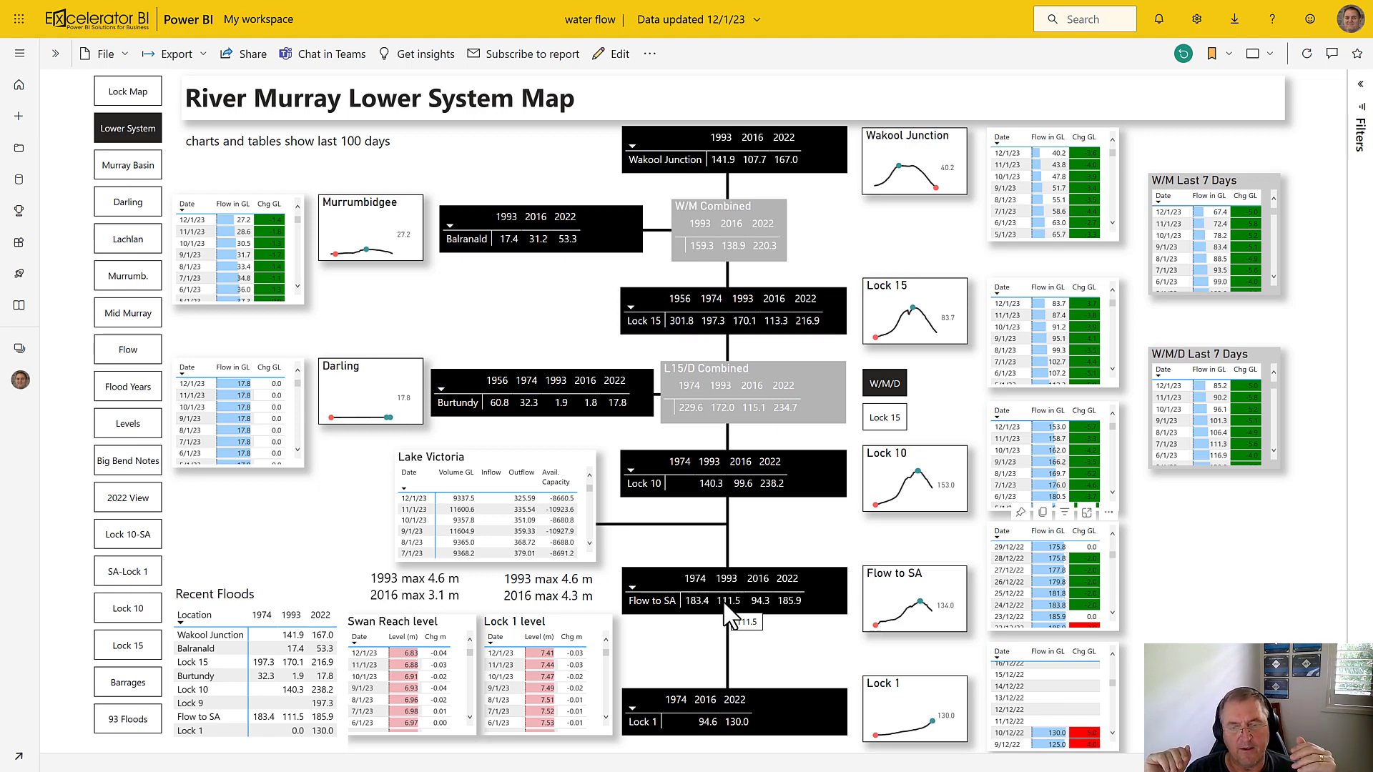
pyautogui.moveTo(718, 516)
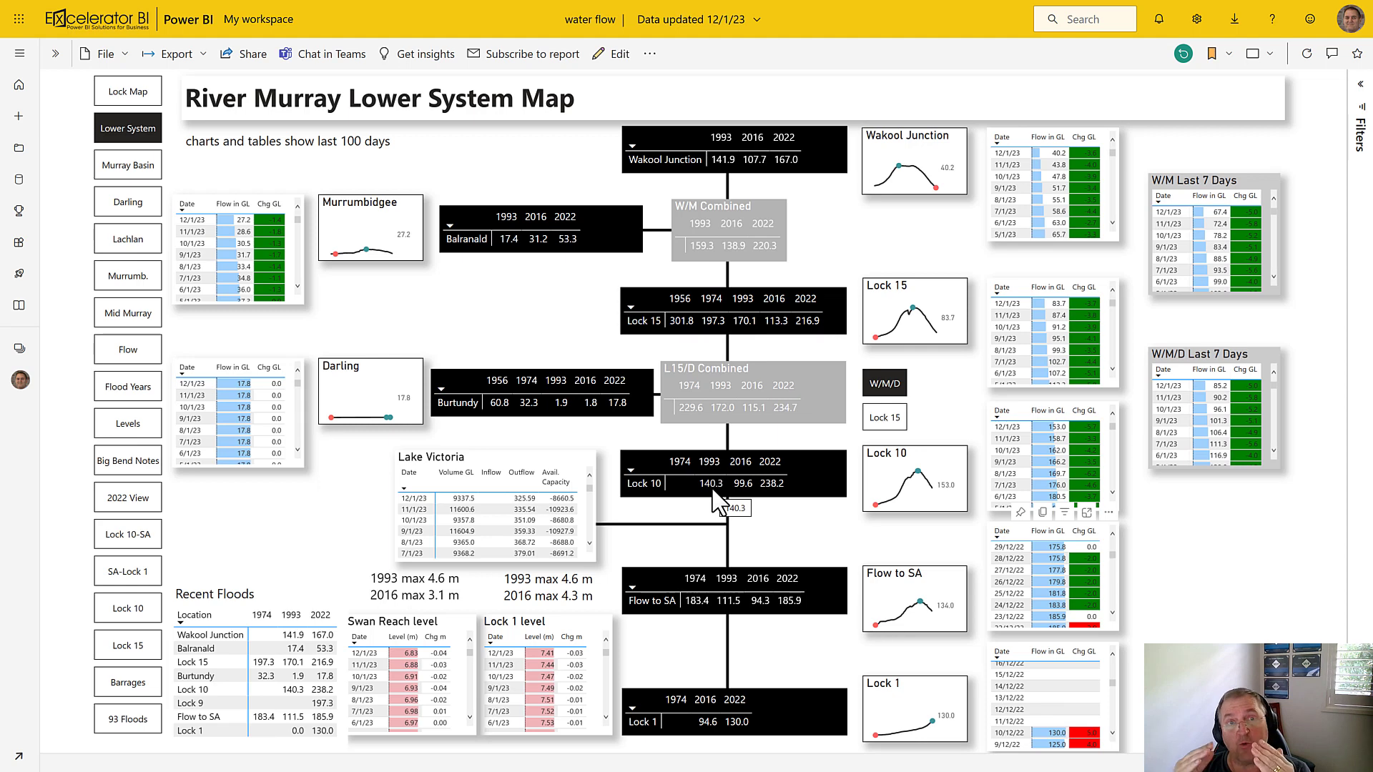
pyautogui.moveTo(723, 507)
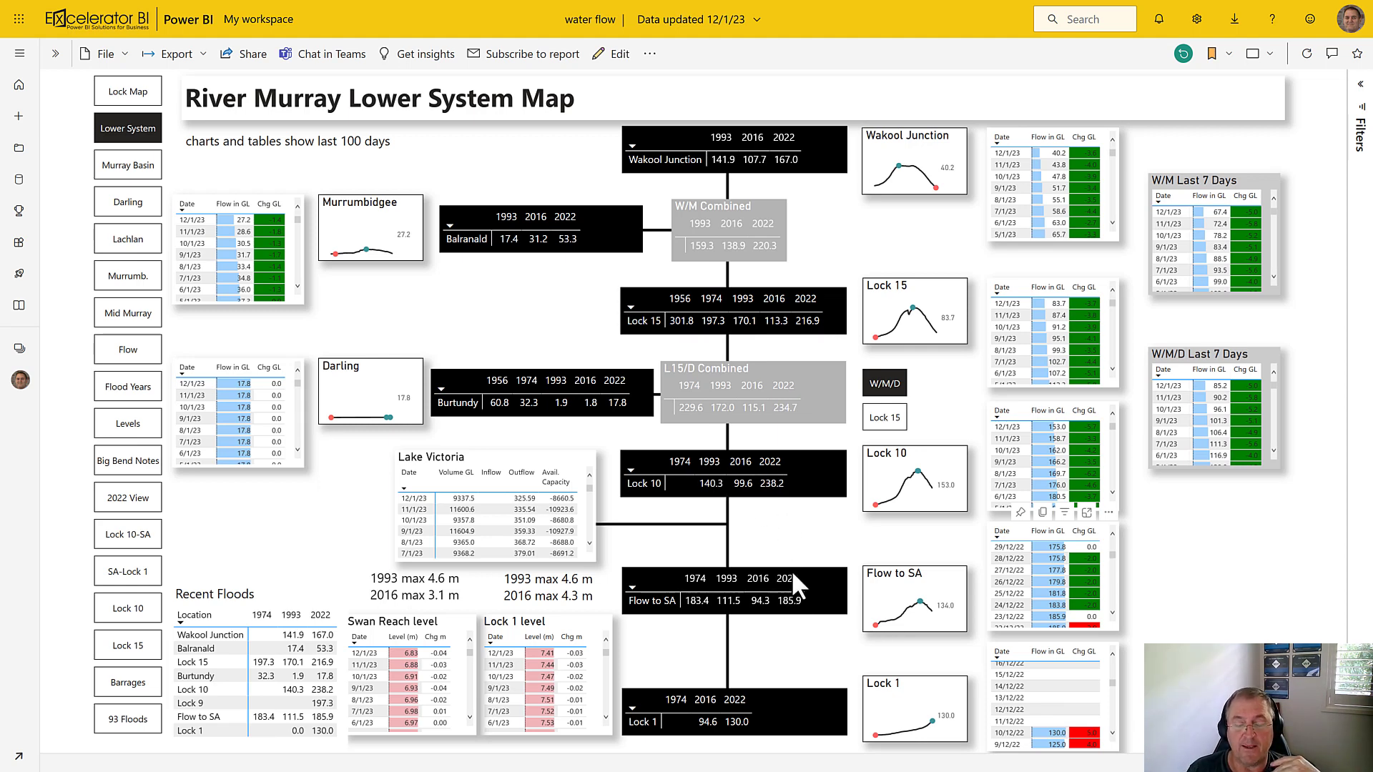
pyautogui.moveTo(780, 495)
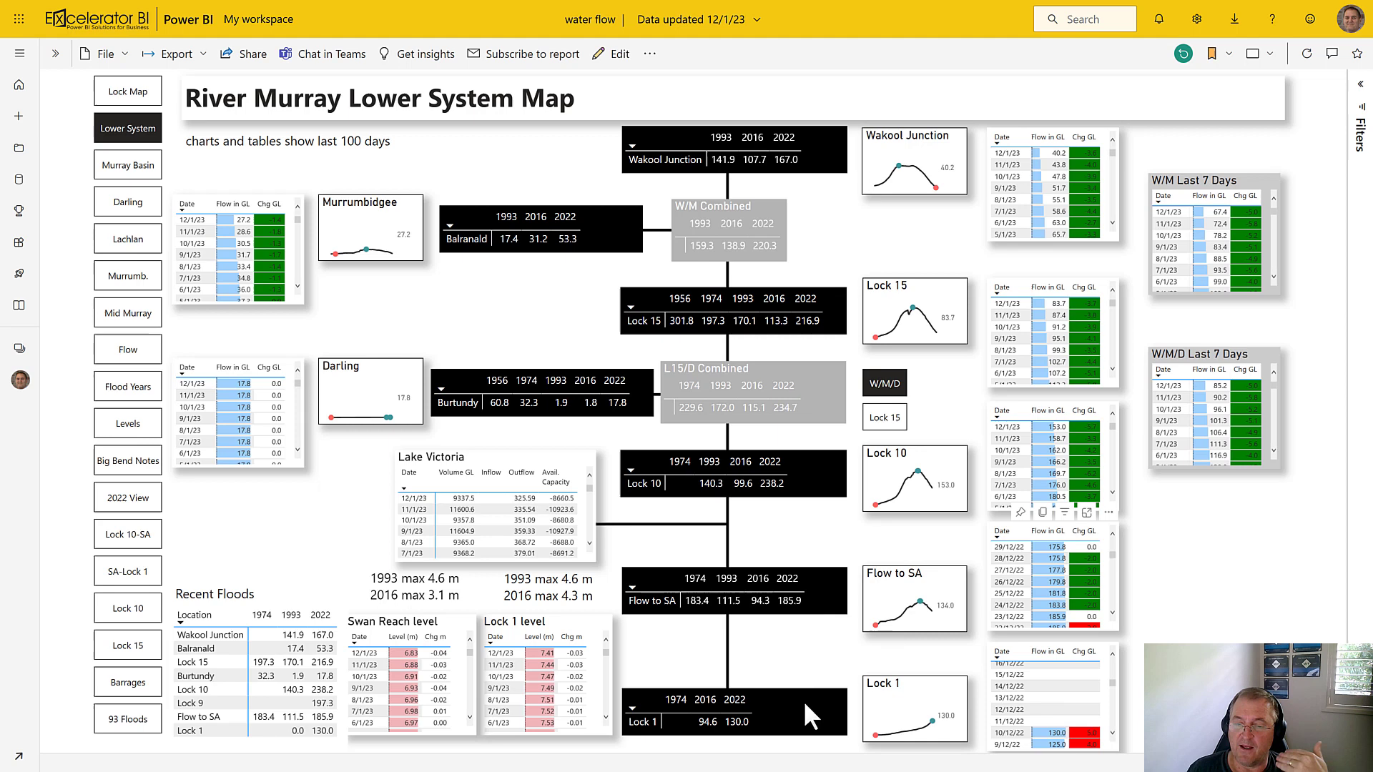
pyautogui.moveTo(893, 710)
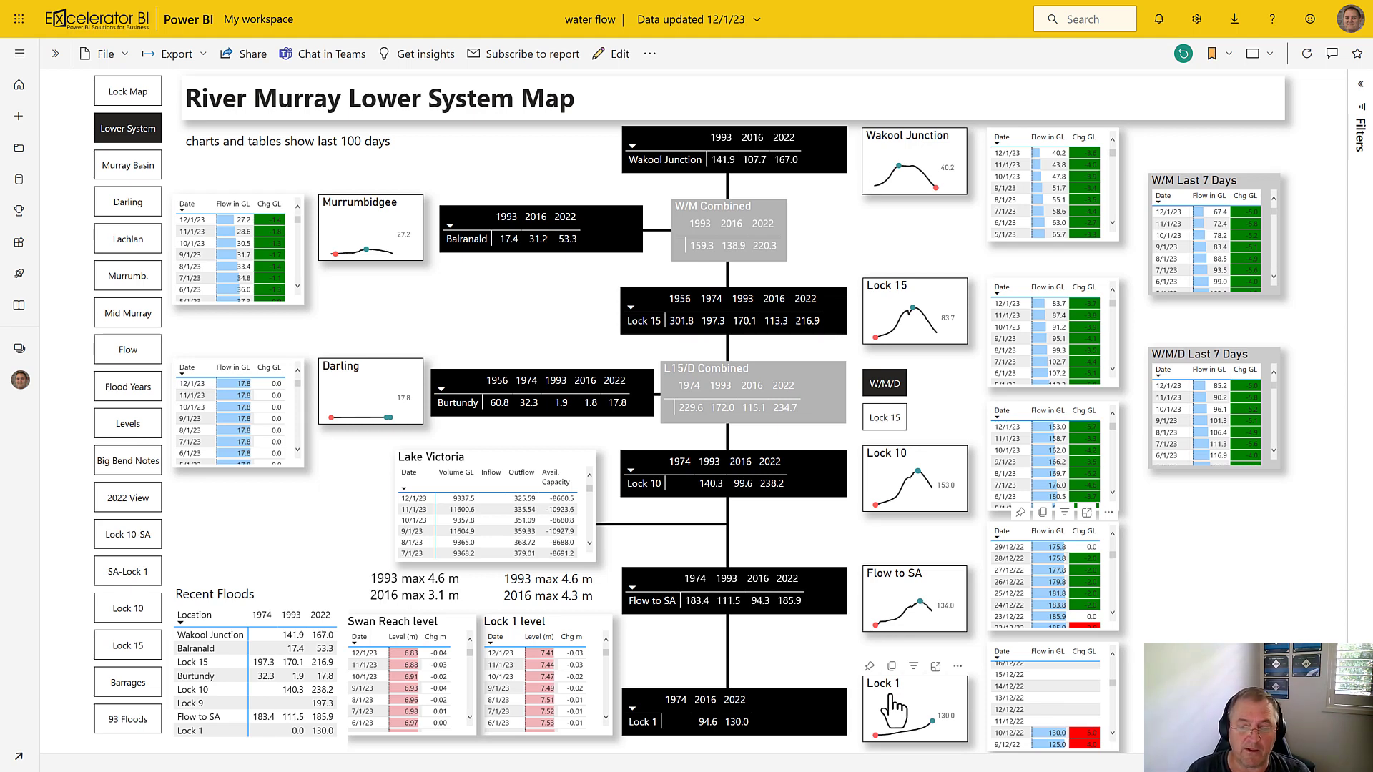
pyautogui.moveTo(806, 646)
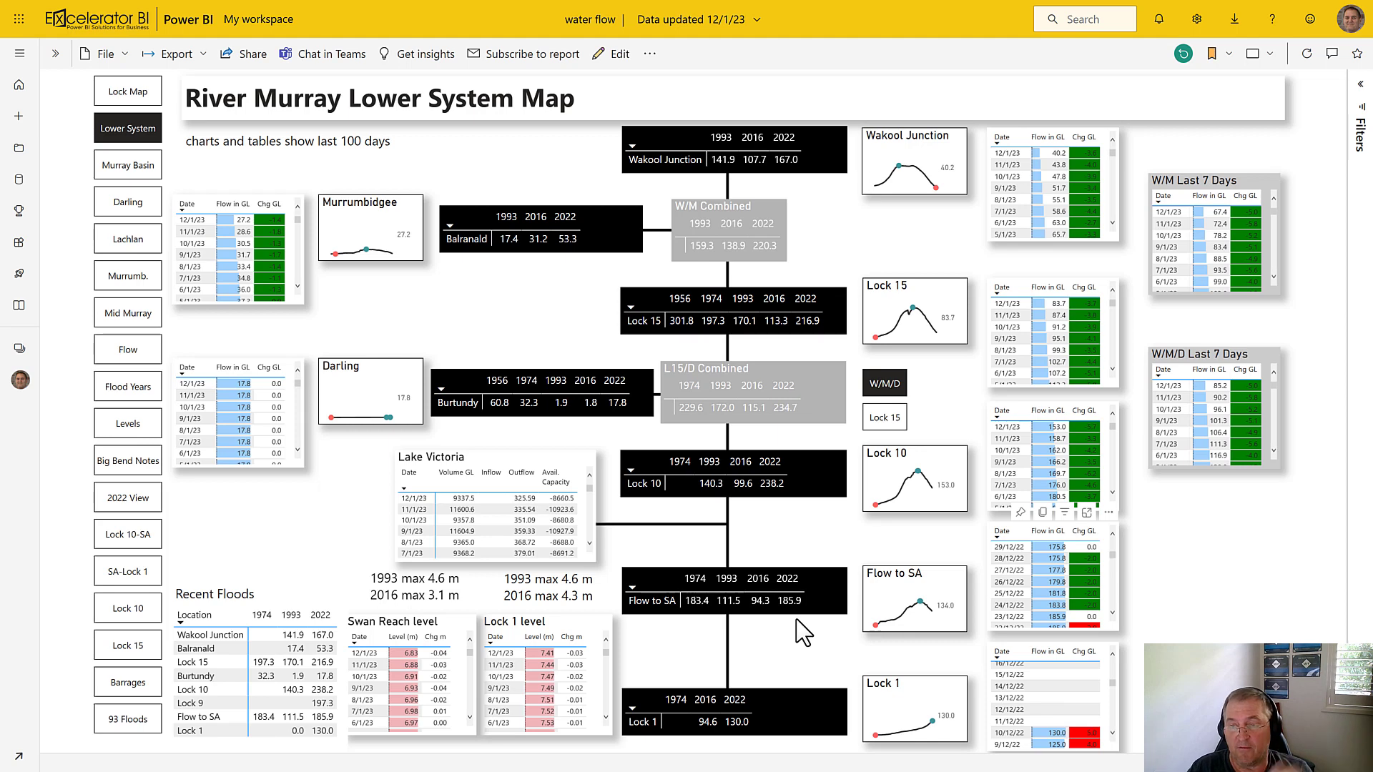
pyautogui.moveTo(682, 519)
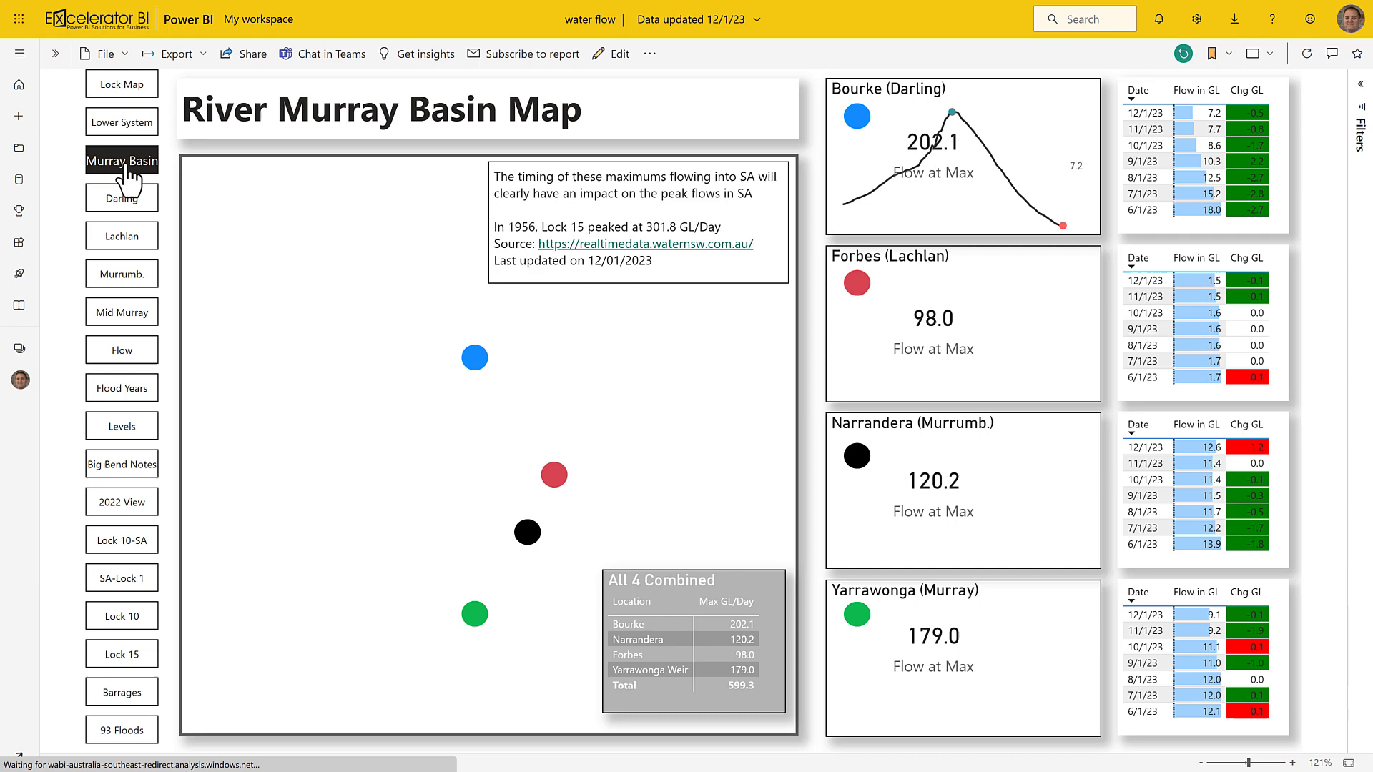
pyautogui.click(121, 160)
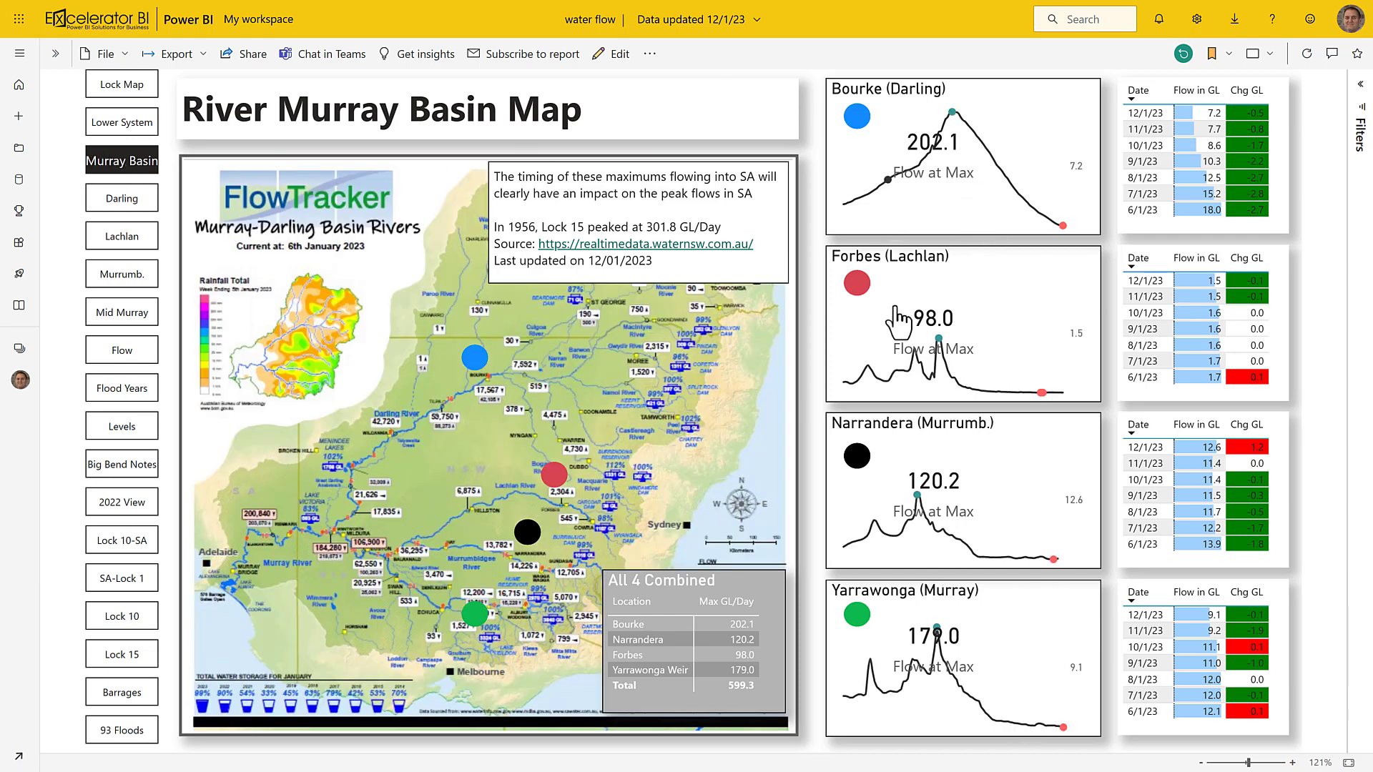
pyautogui.moveTo(1042, 120)
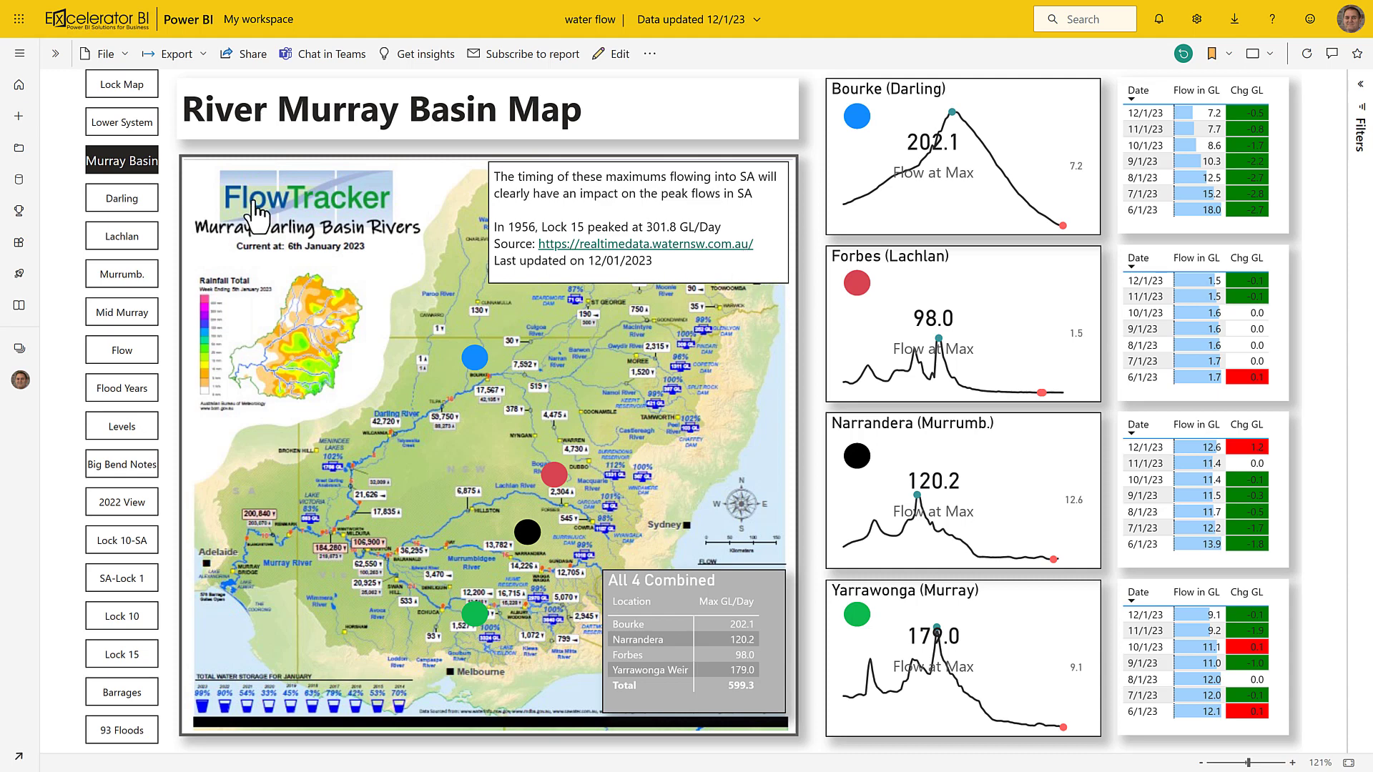
# Open the Darling Detailed Flow page with the Bourke and Darling gauge charts.
pyautogui.click(121, 198)
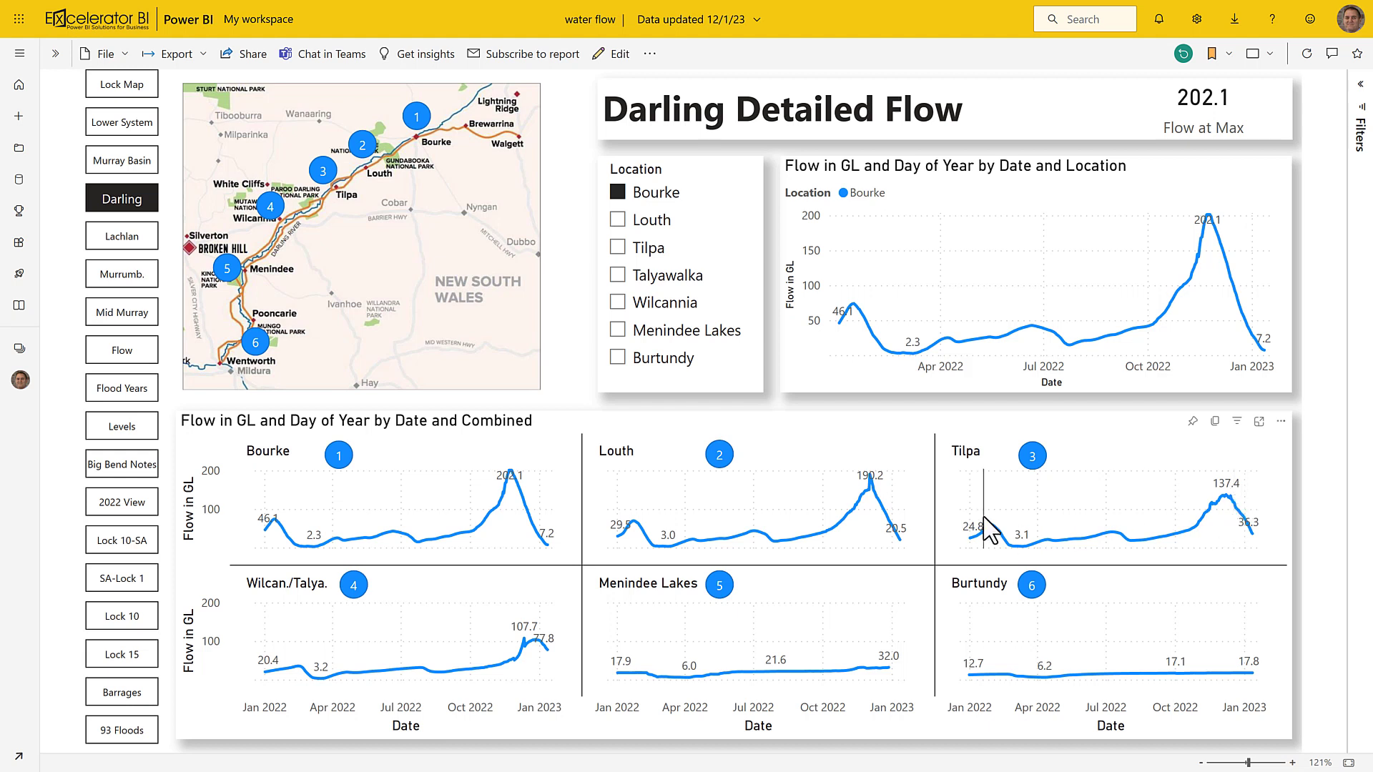
pyautogui.moveTo(652, 679)
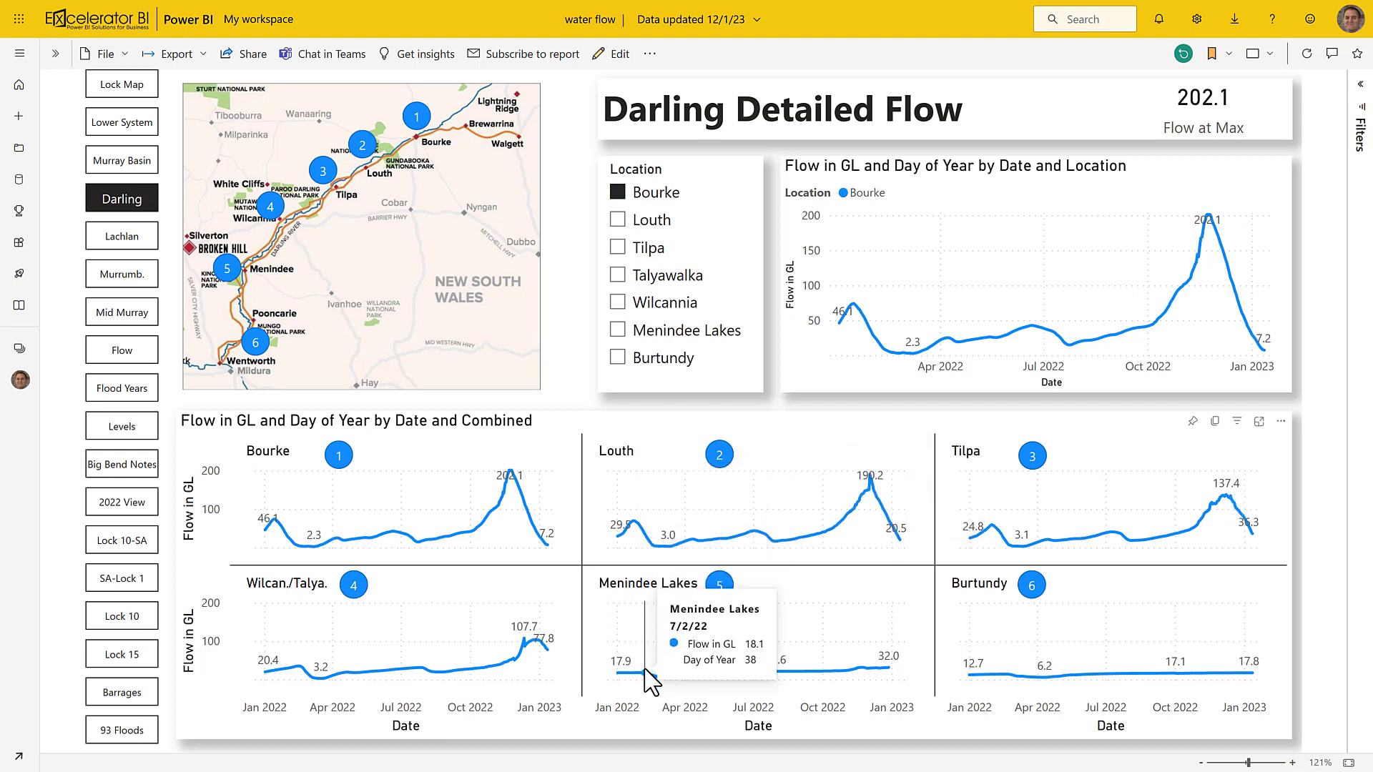
pyautogui.moveTo(673, 679)
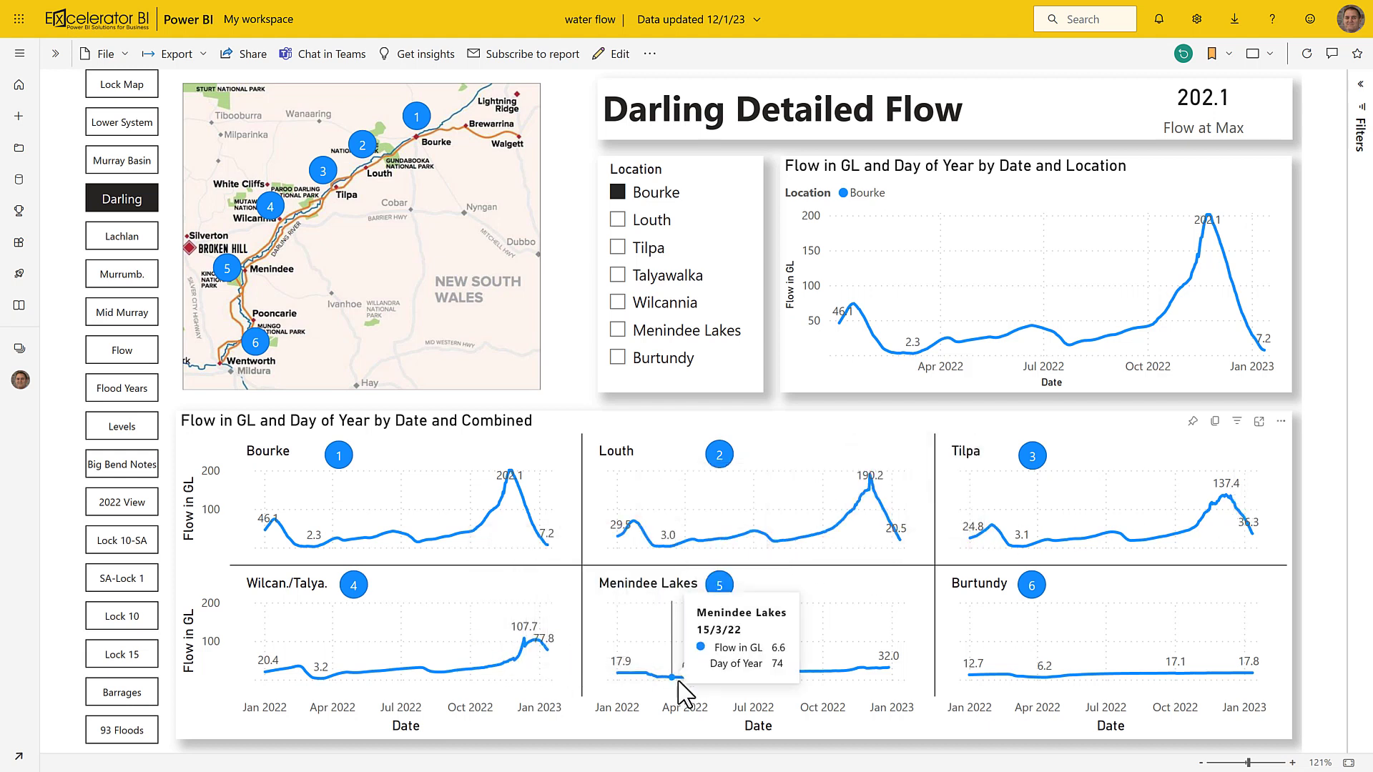
pyautogui.moveTo(568, 687)
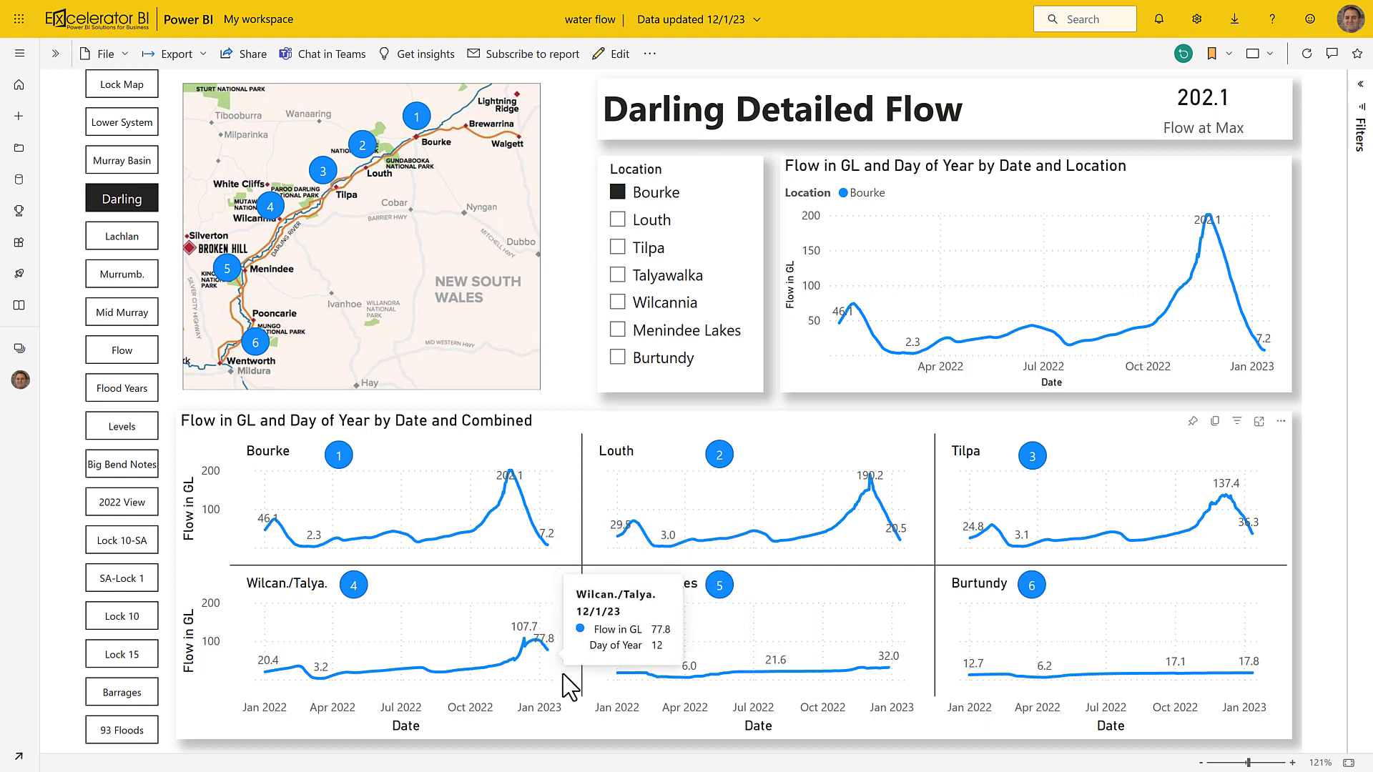
pyautogui.moveTo(550, 653)
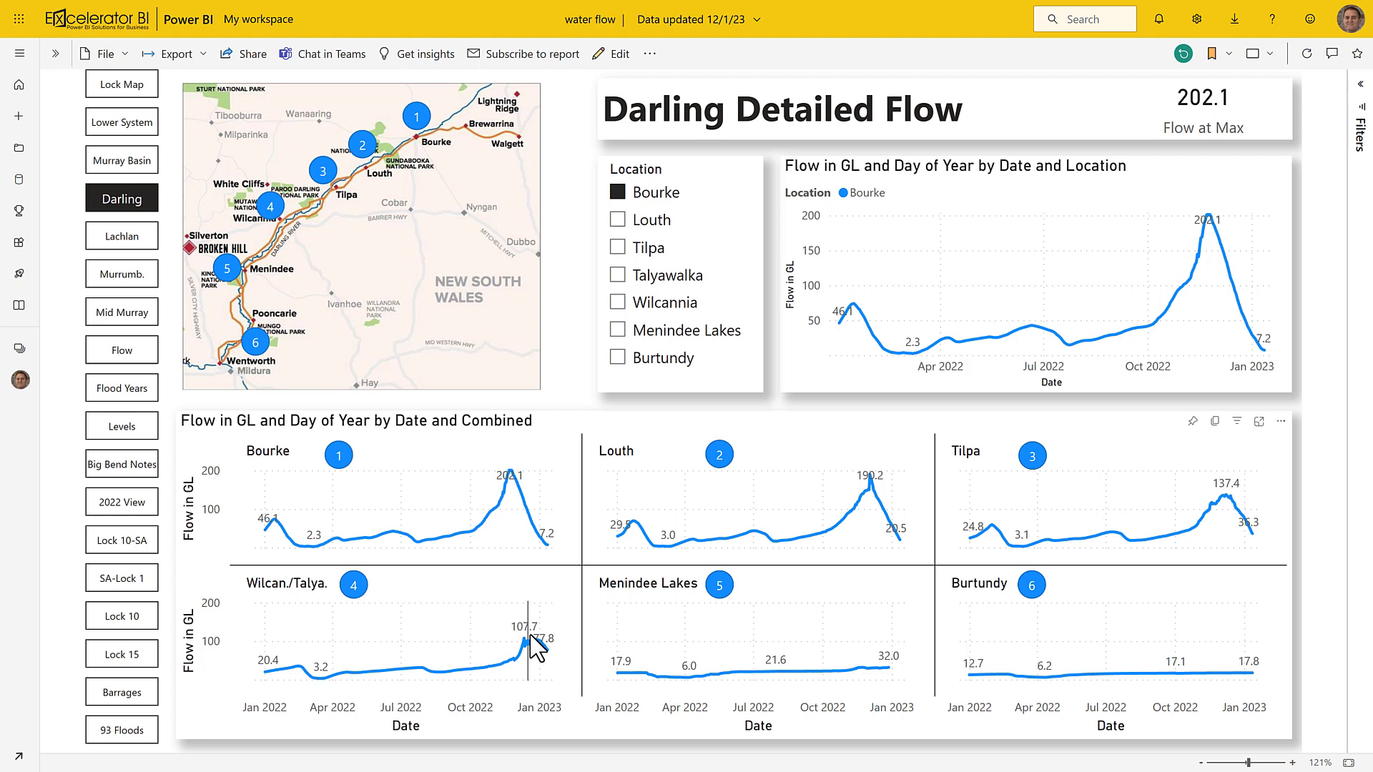
pyautogui.moveTo(275, 253)
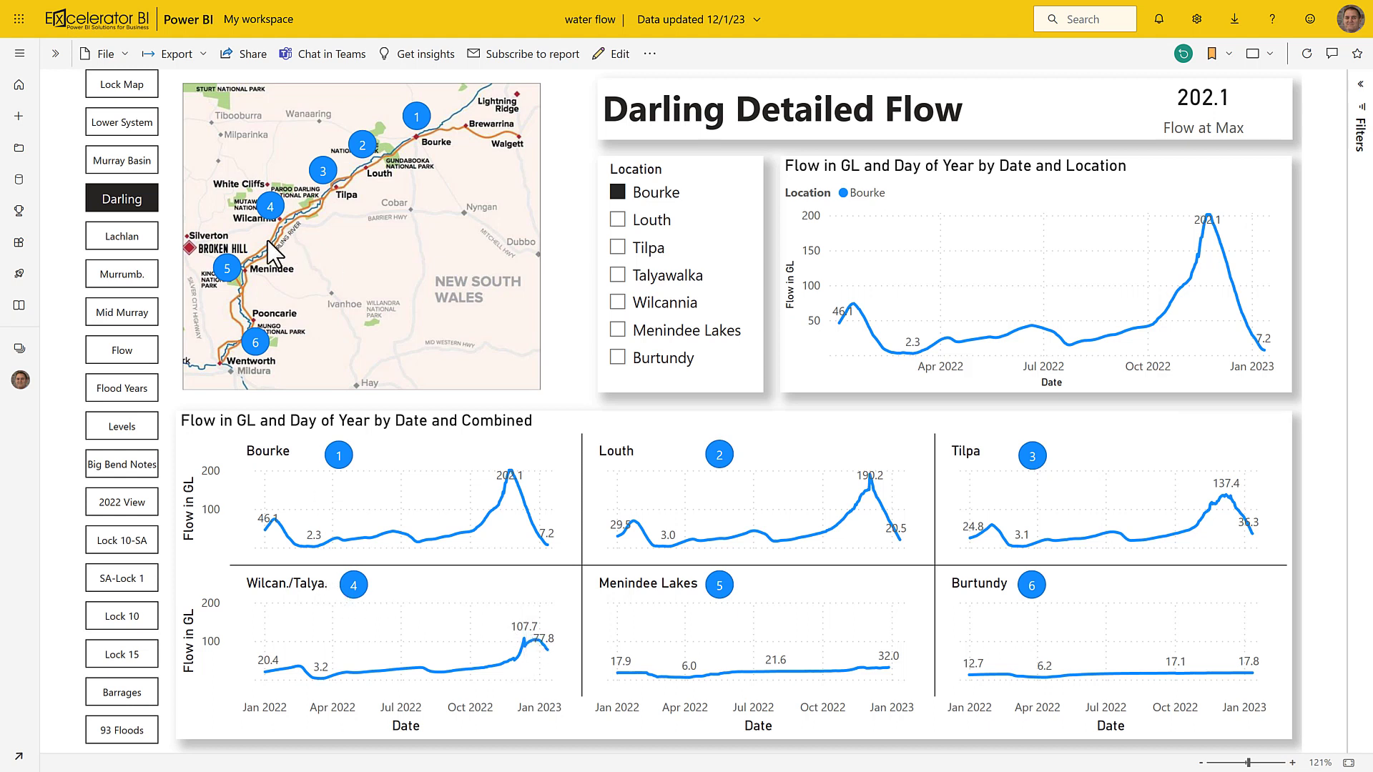
pyautogui.moveTo(295, 243)
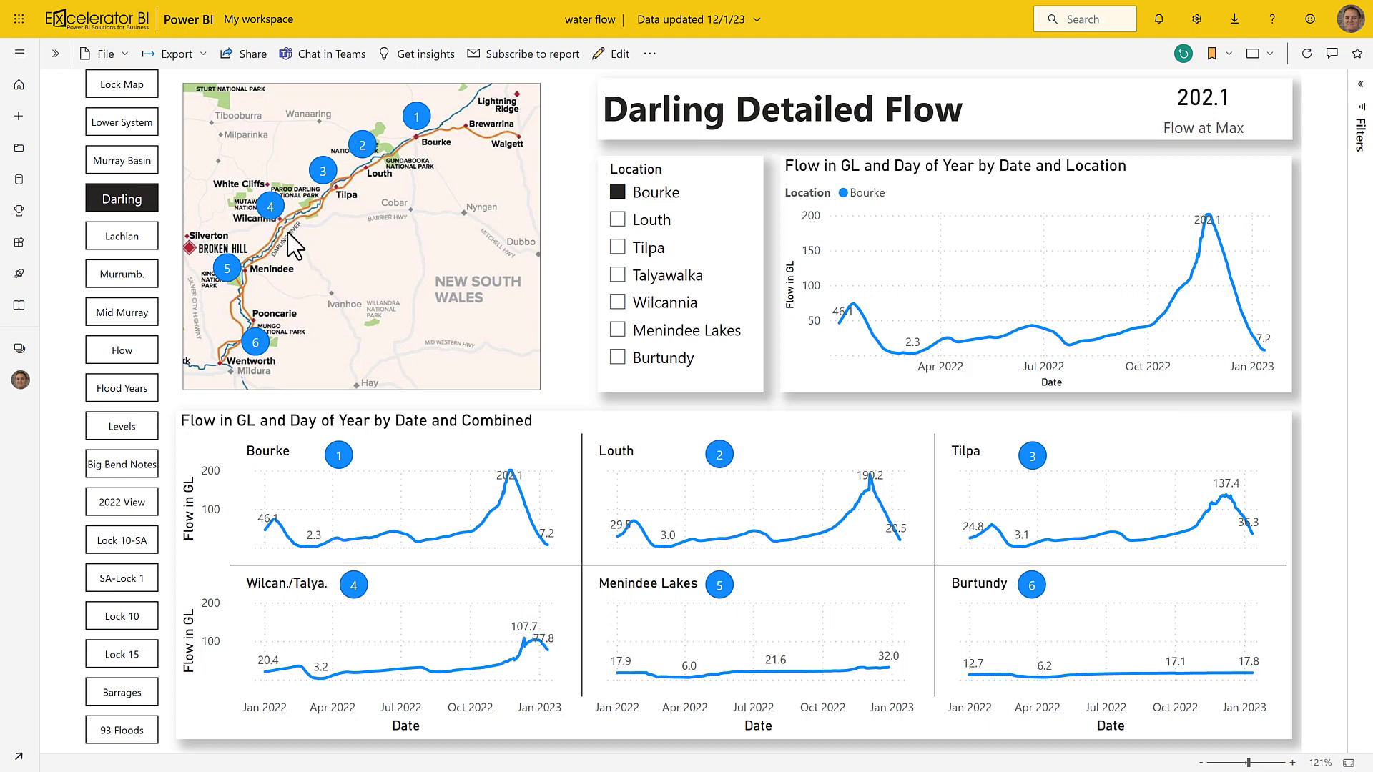
pyautogui.moveTo(258, 276)
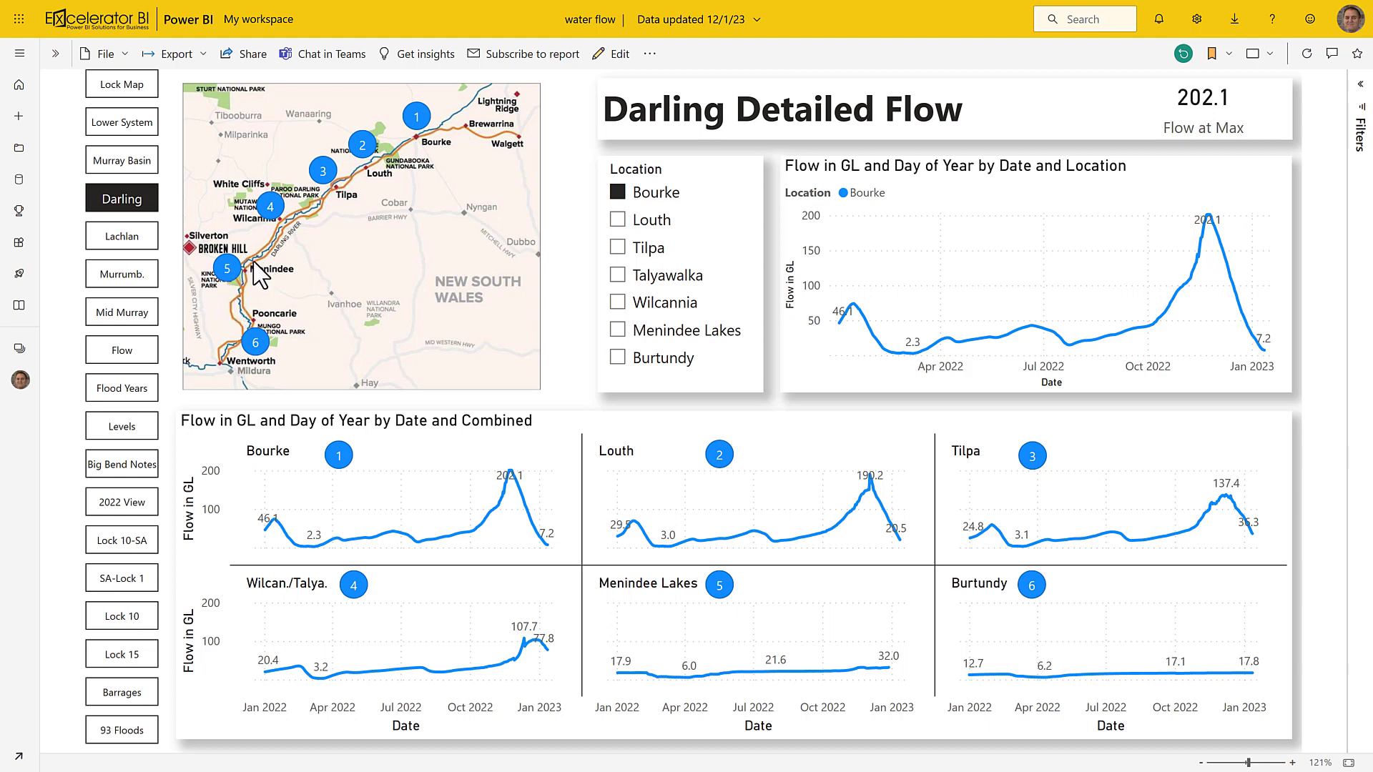
pyautogui.moveTo(261, 278)
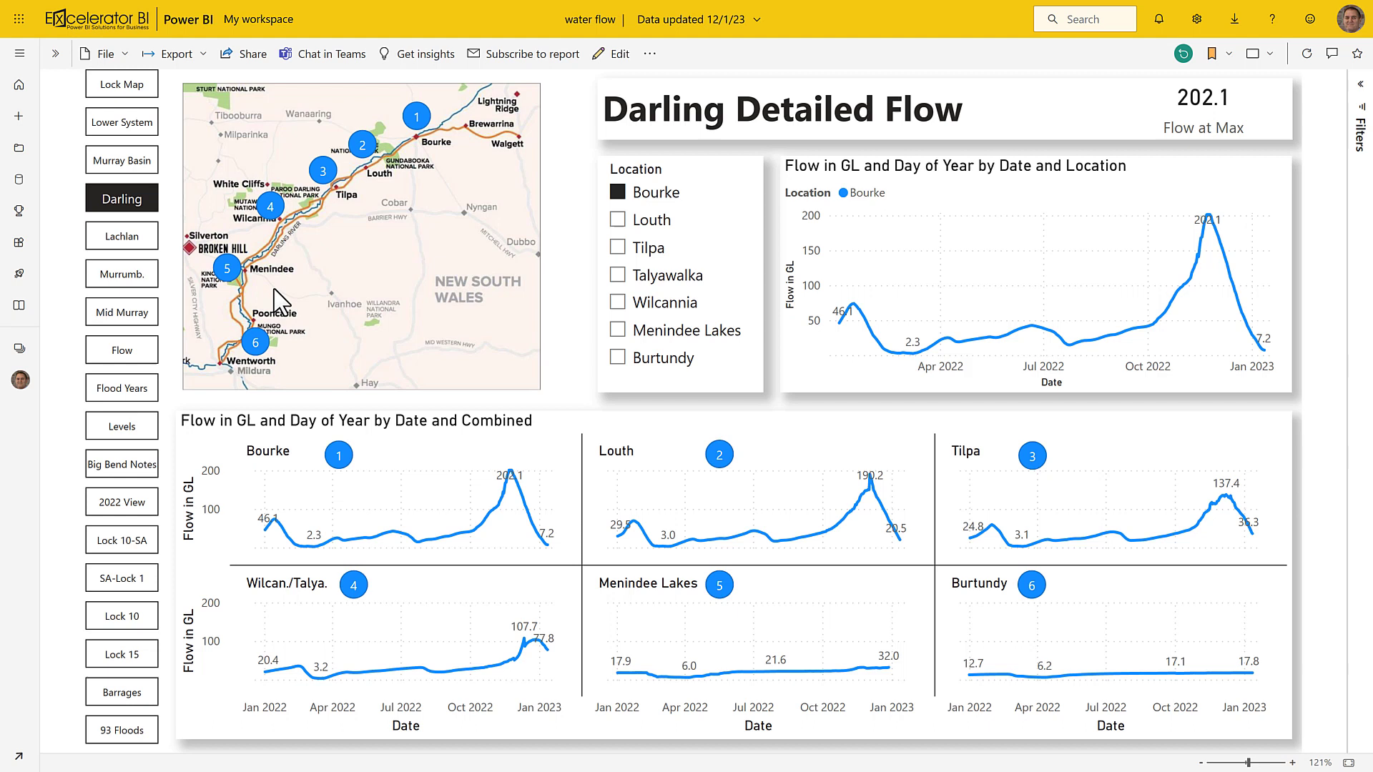
pyautogui.moveTo(245, 354)
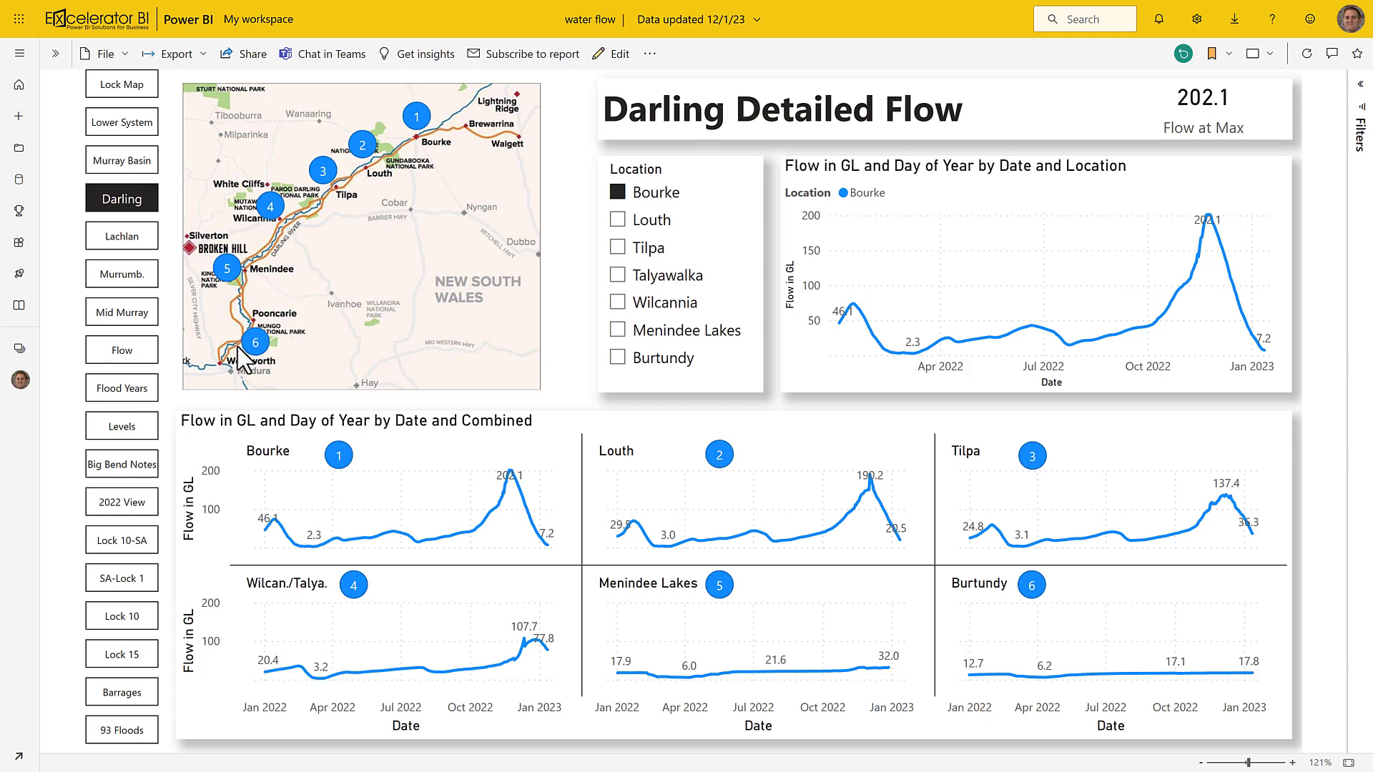
pyautogui.moveTo(229, 378)
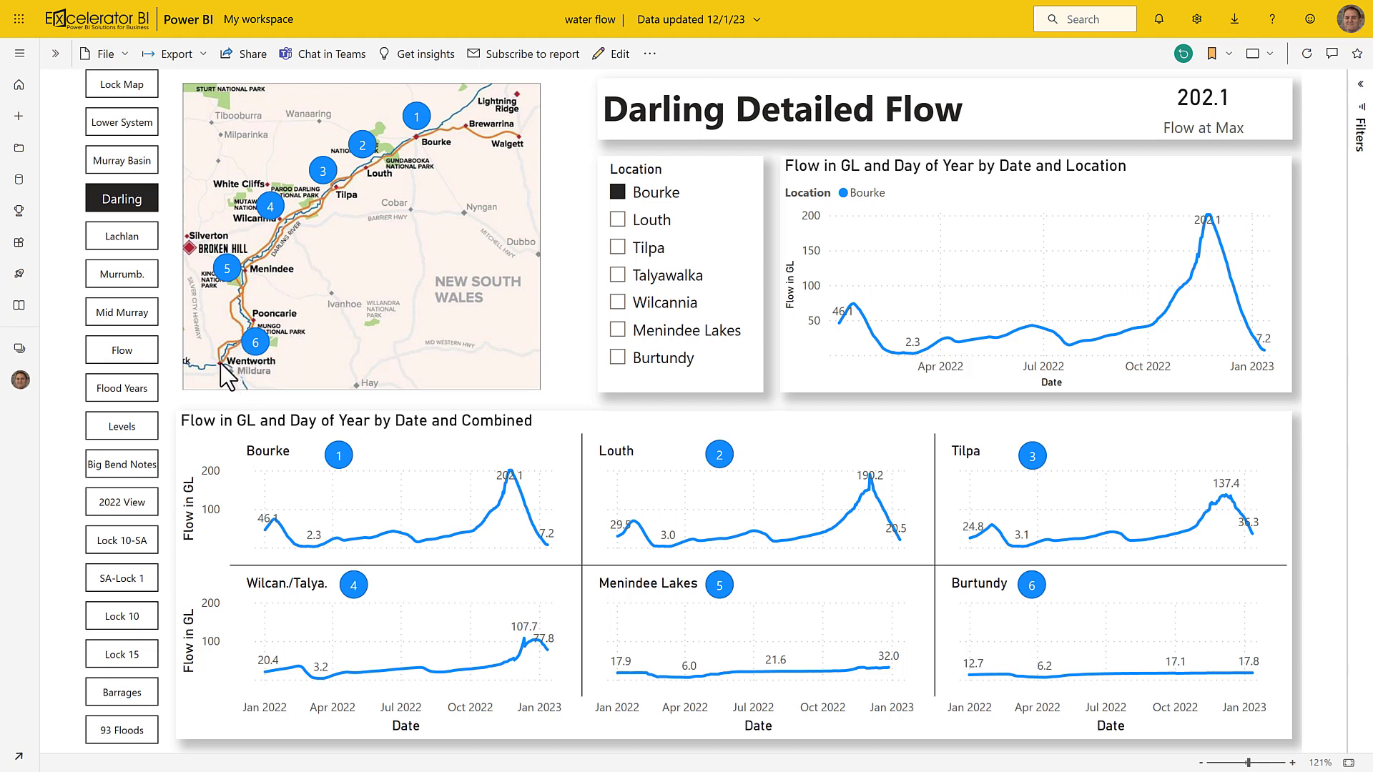
pyautogui.moveTo(1009, 596)
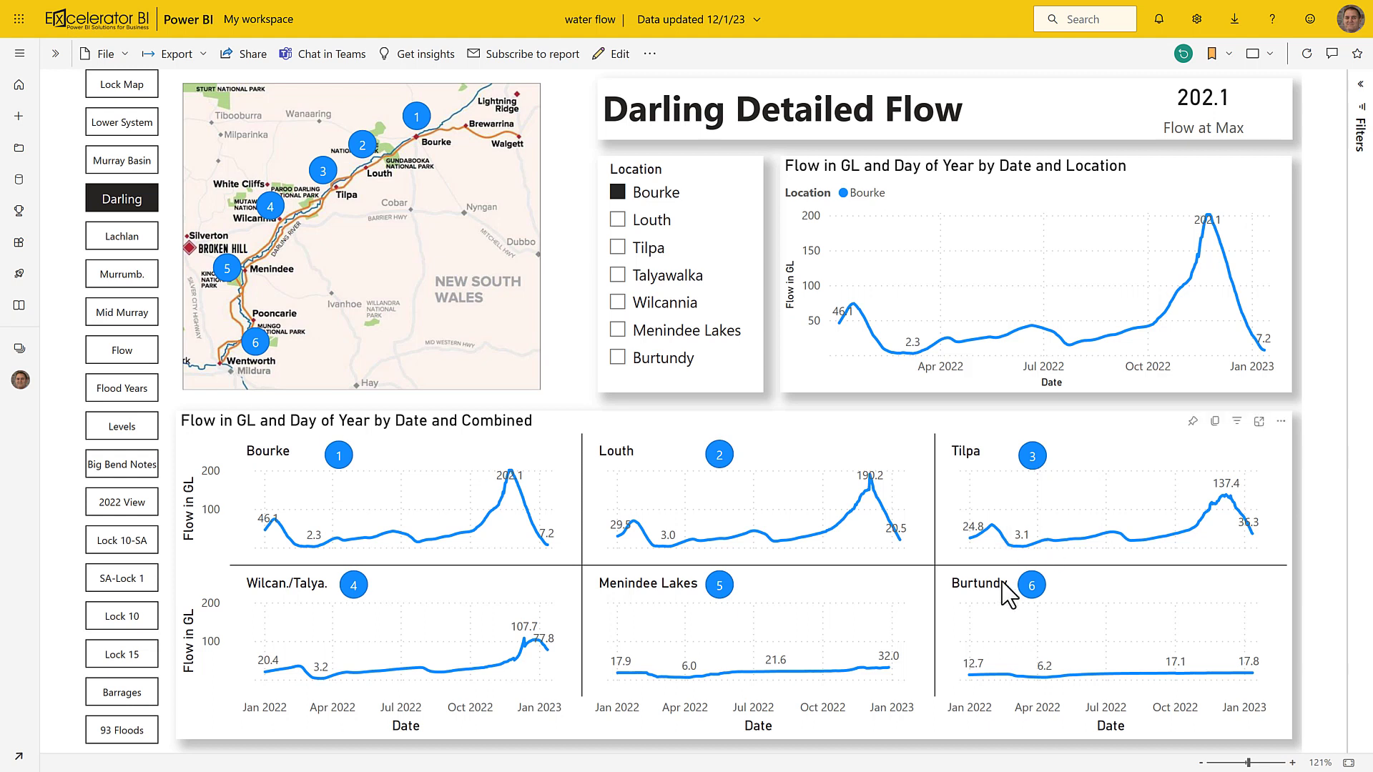
pyautogui.moveTo(1254, 688)
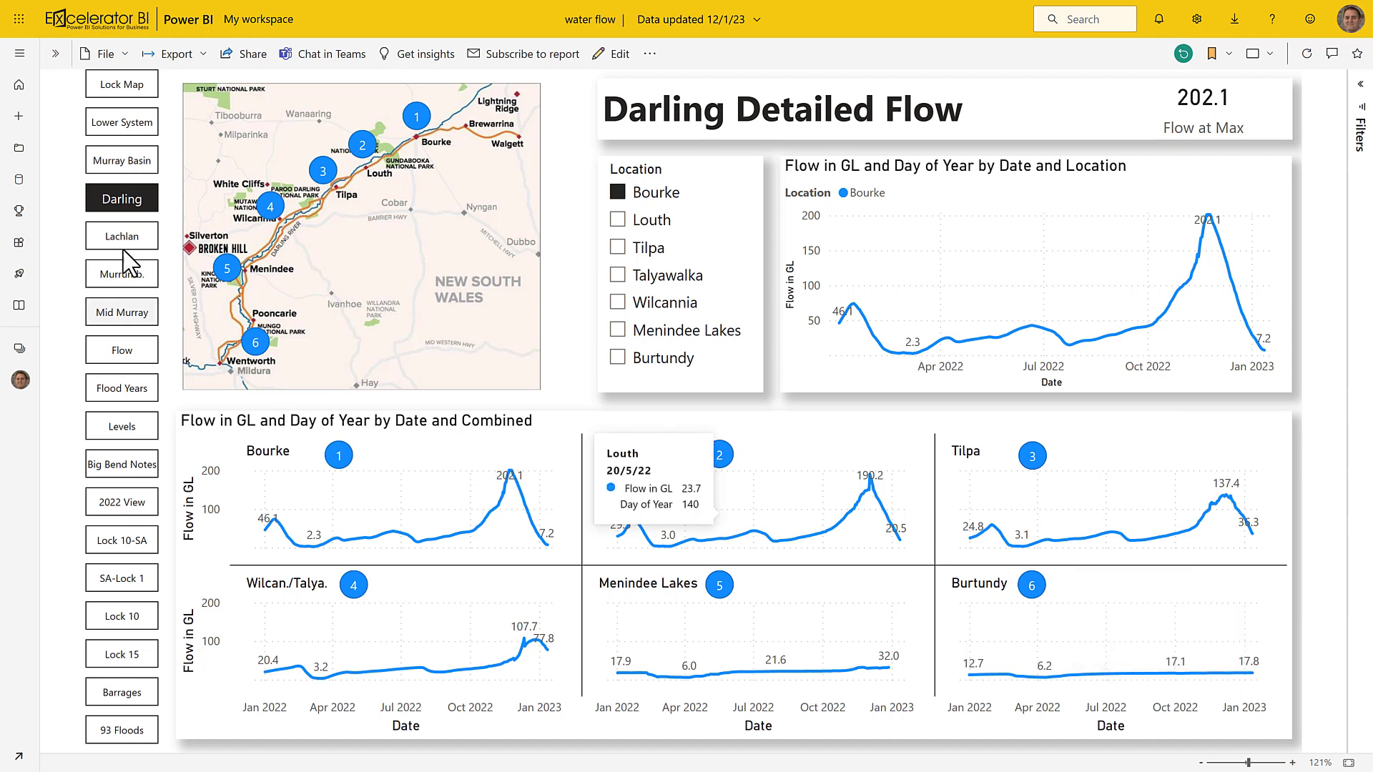
# View the Murrumbidgee flow page, then go to the Mid Murray Detailed Flow page.
pyautogui.click(121, 273)
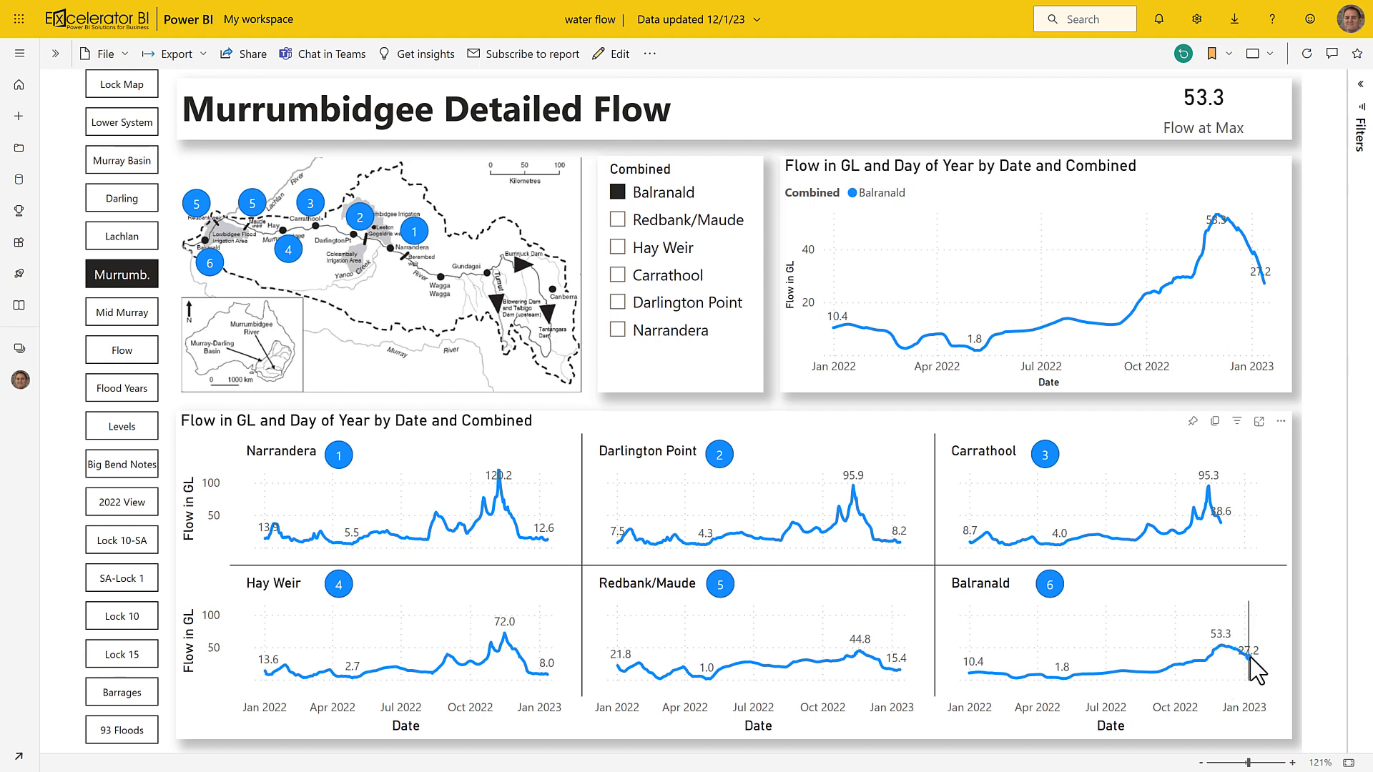
pyautogui.moveTo(1222, 652)
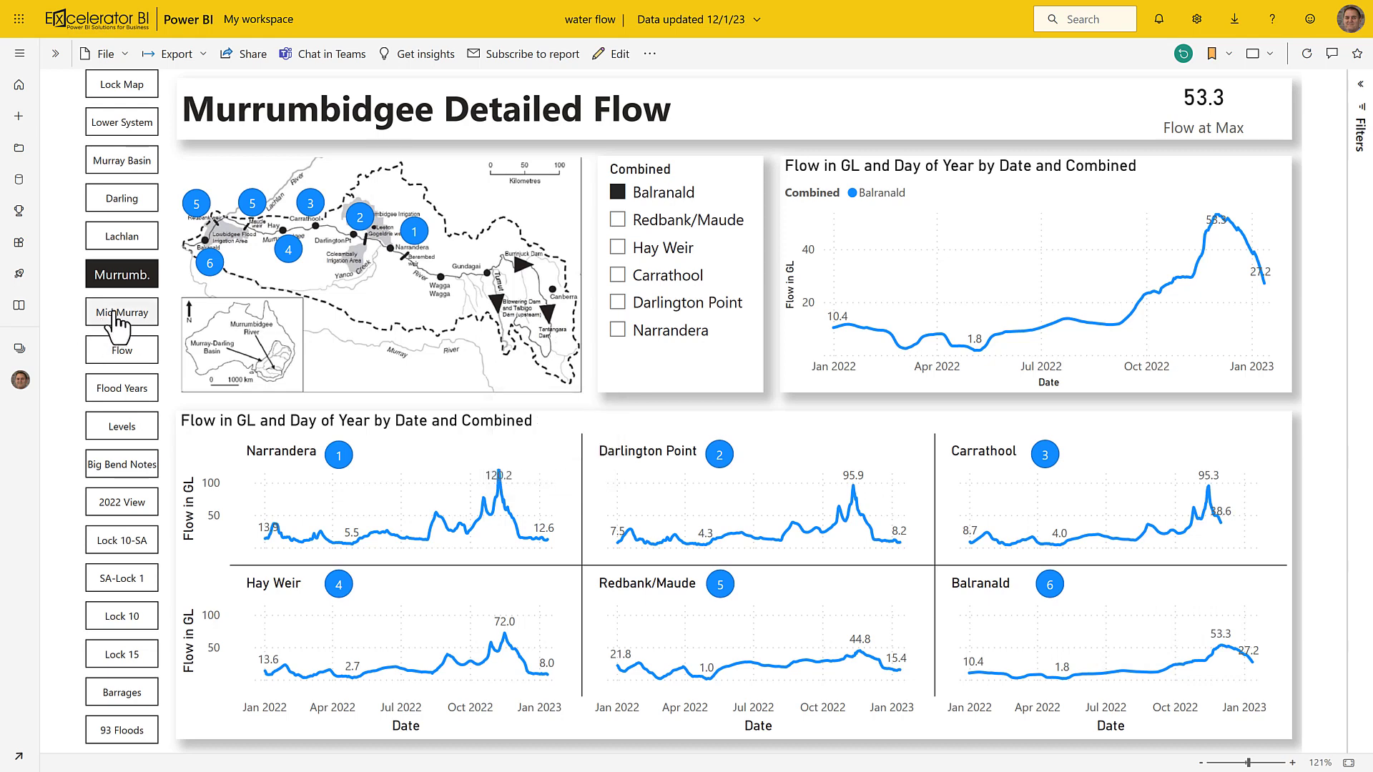
pyautogui.click(121, 313)
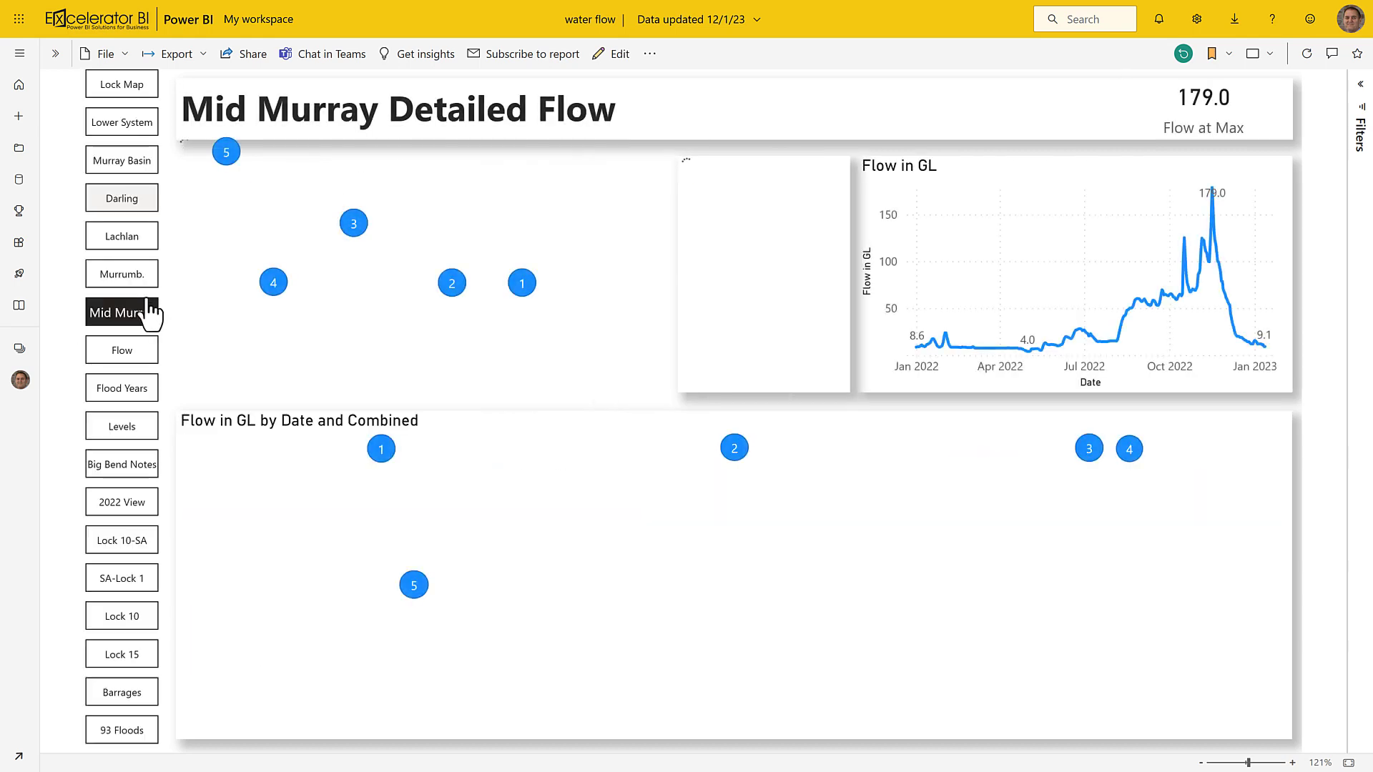
# On the SA-Lock 1 page, slide the Lock 1 delay to 0 and back to 14 days.
pyautogui.click(120, 312)
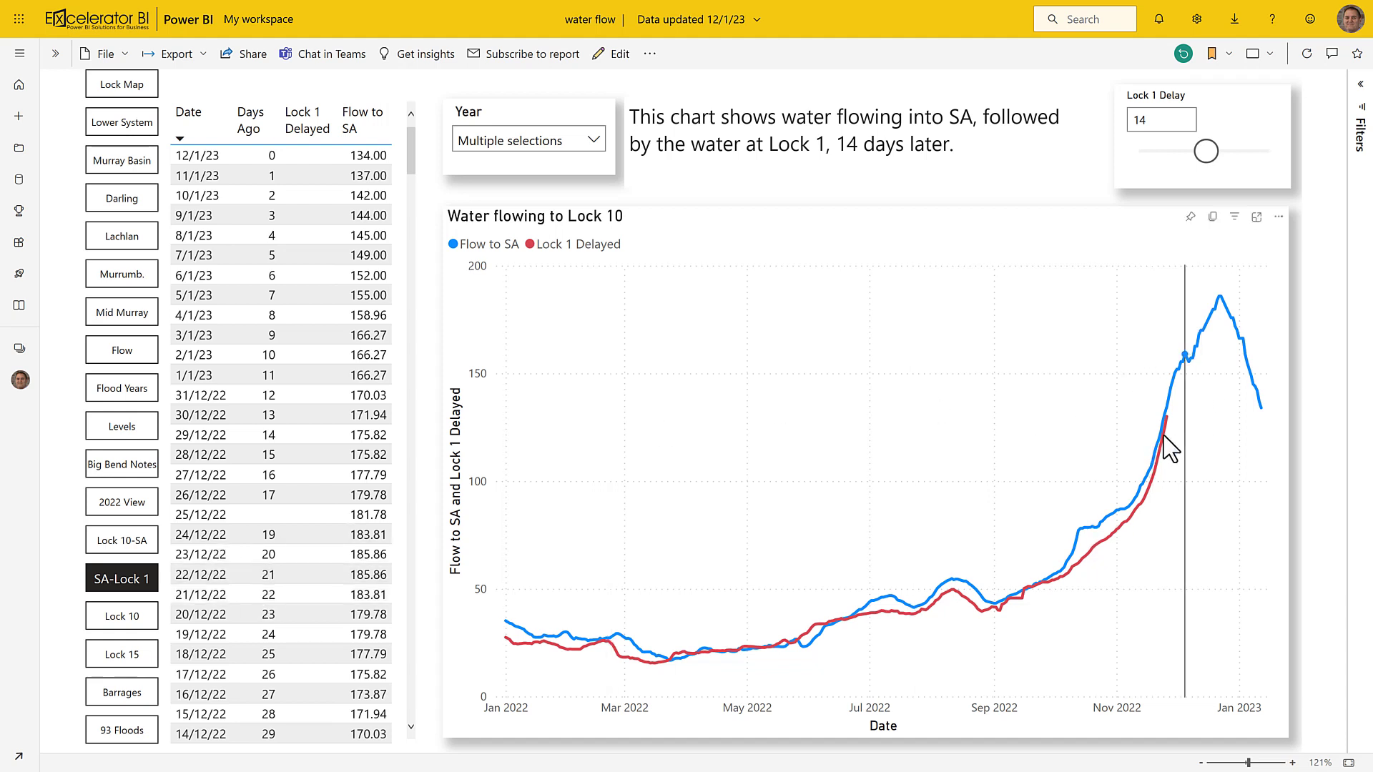
pyautogui.moveTo(1205, 151); pyautogui.dragTo(1141, 151)
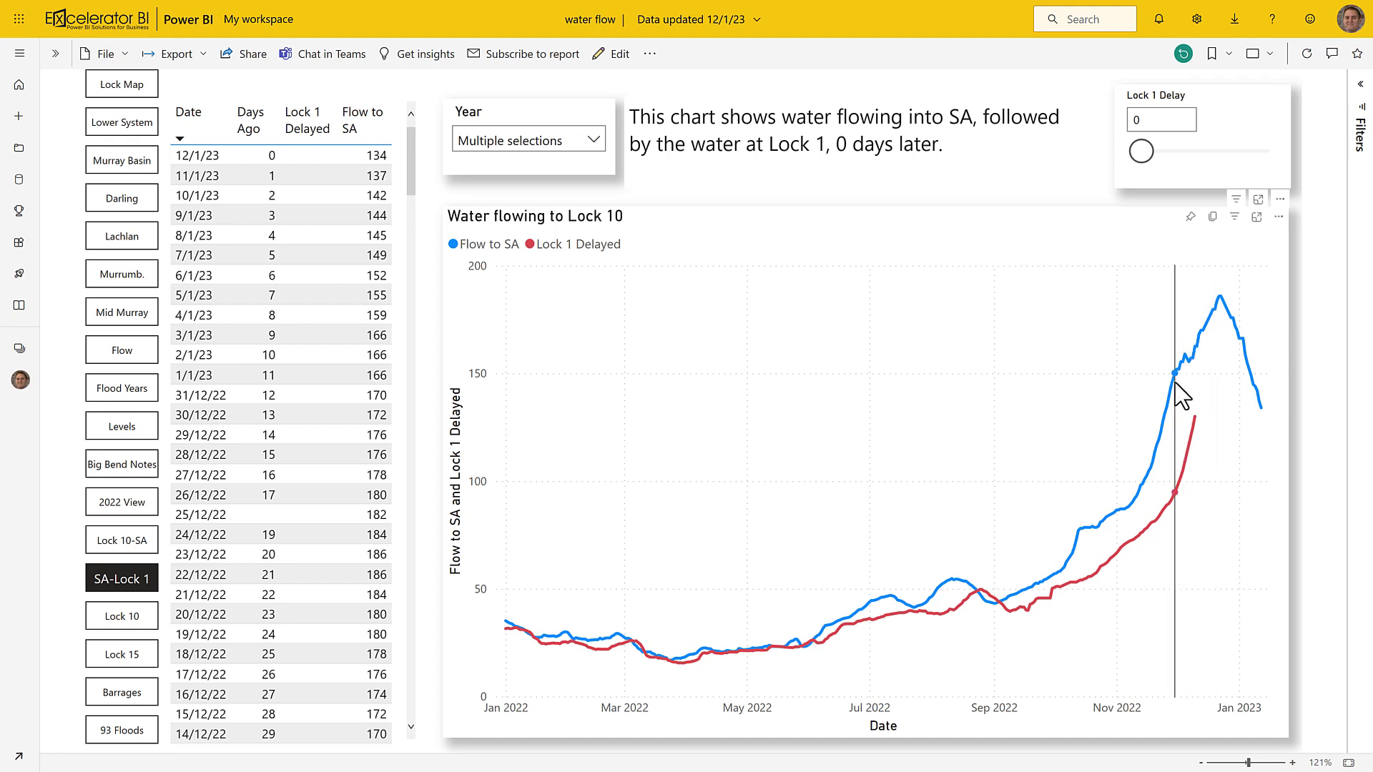
pyautogui.moveTo(499, 258)
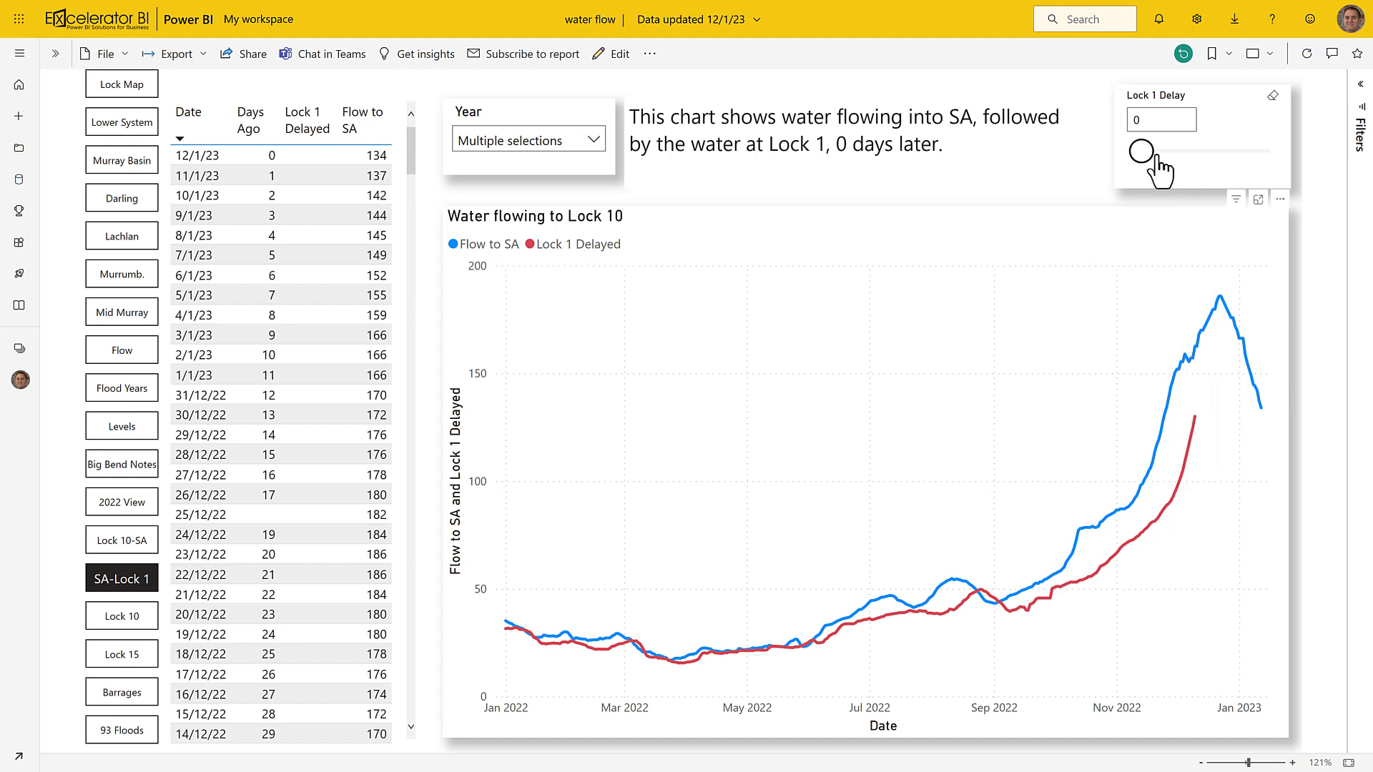
pyautogui.moveTo(1141, 151); pyautogui.dragTo(1200, 152)
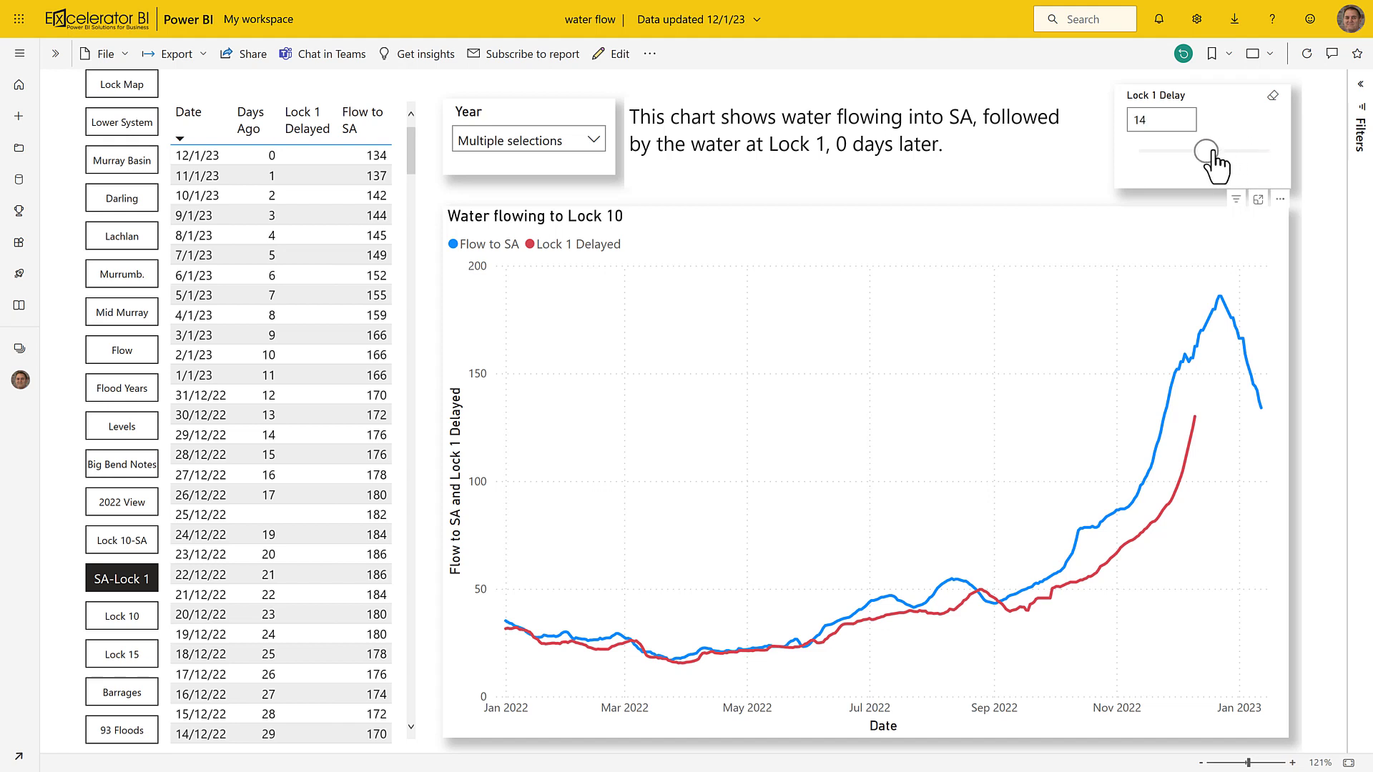
pyautogui.moveTo(1201, 149); pyautogui.dragTo(1205, 151)
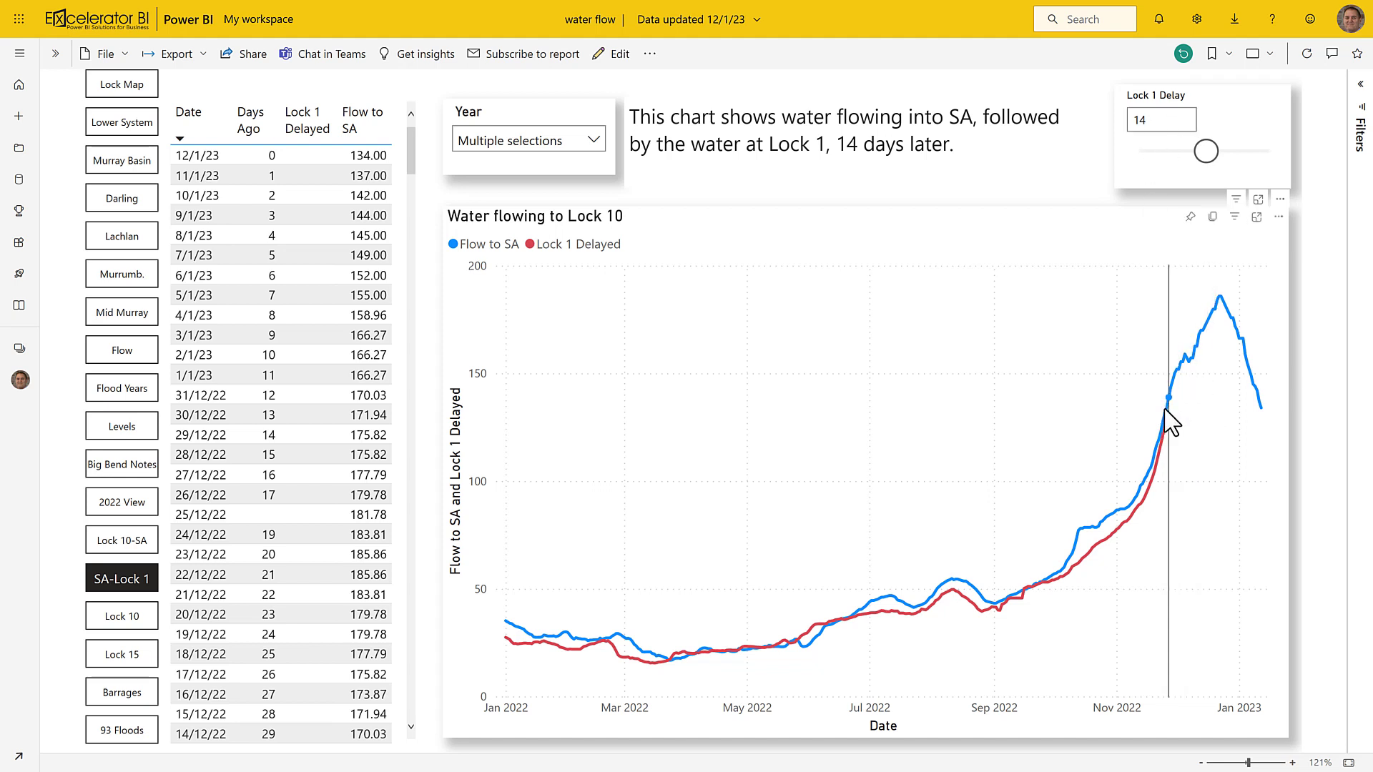
pyautogui.moveTo(1166, 412)
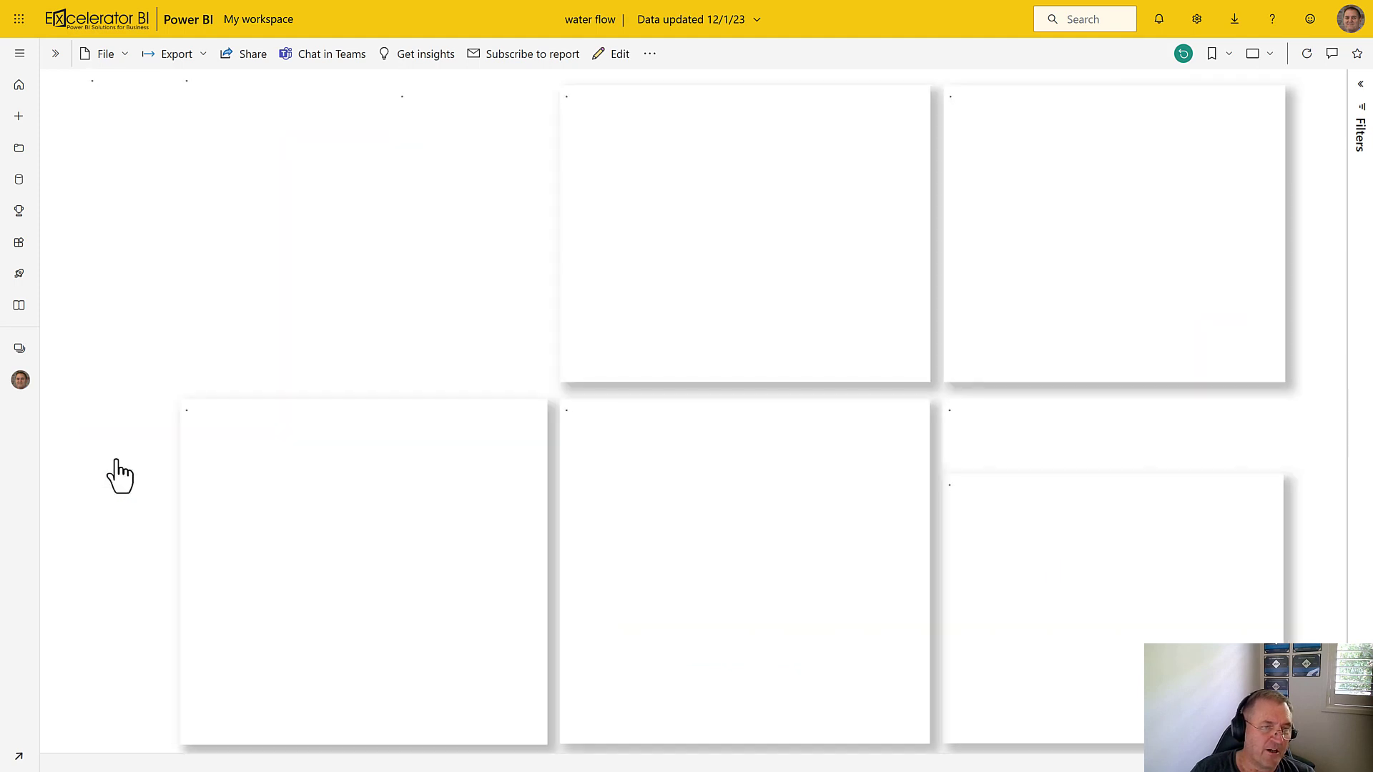
pyautogui.click(121, 464)
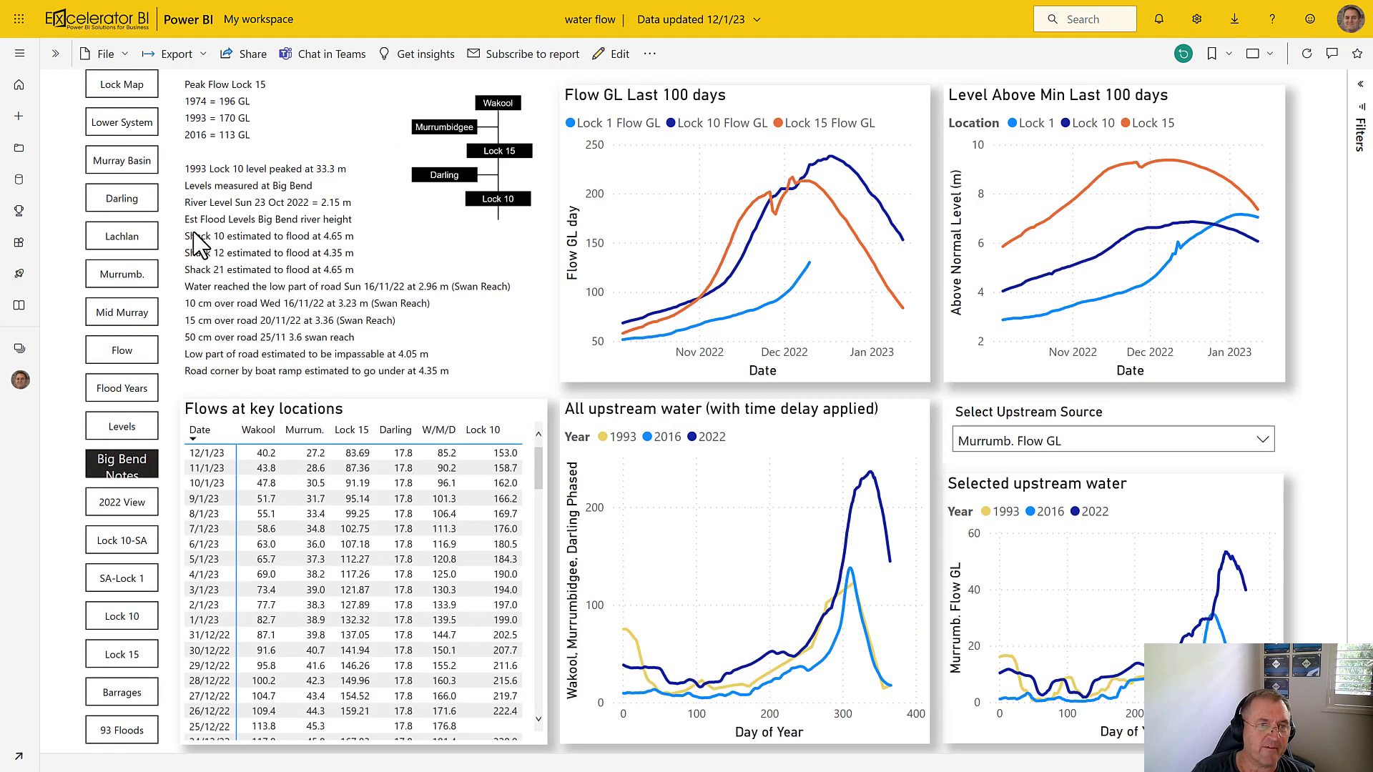
pyautogui.moveTo(293, 297)
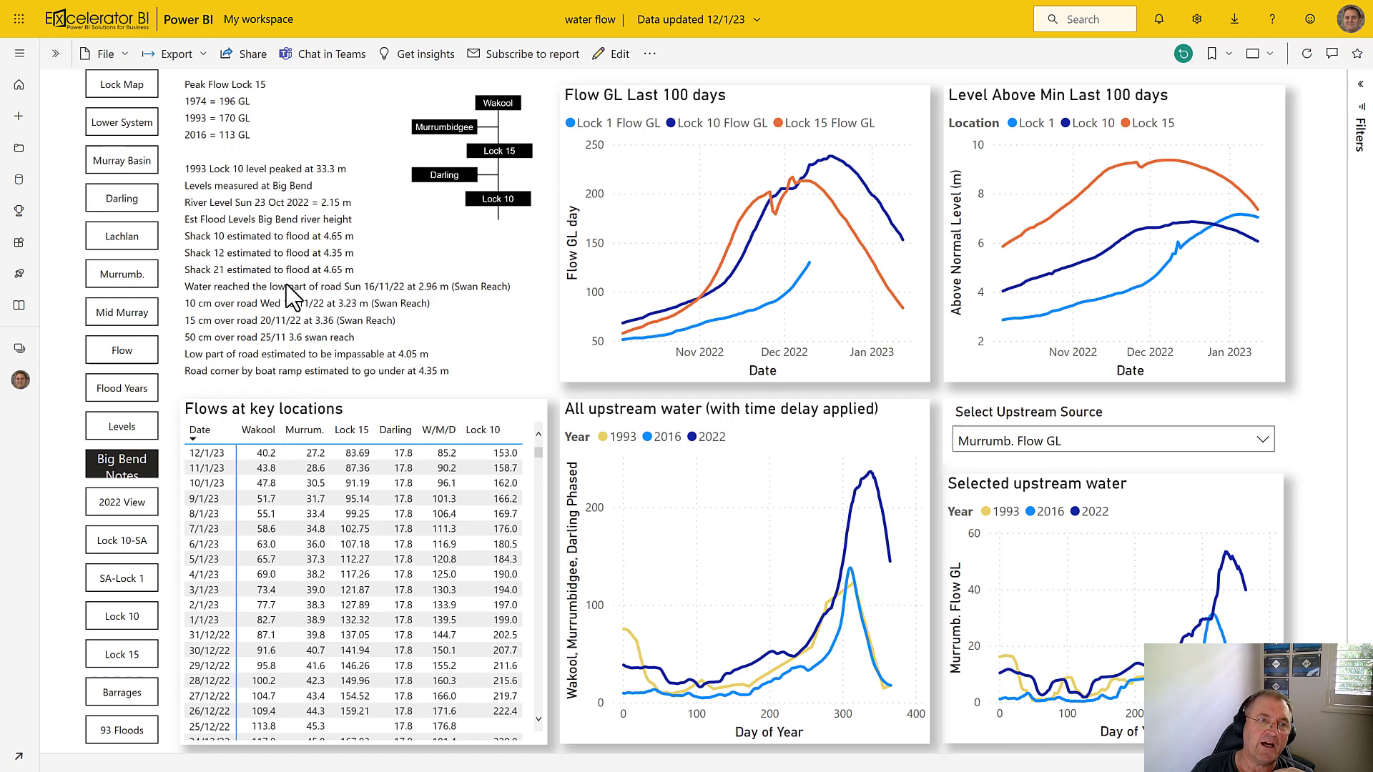
pyautogui.moveTo(364, 307)
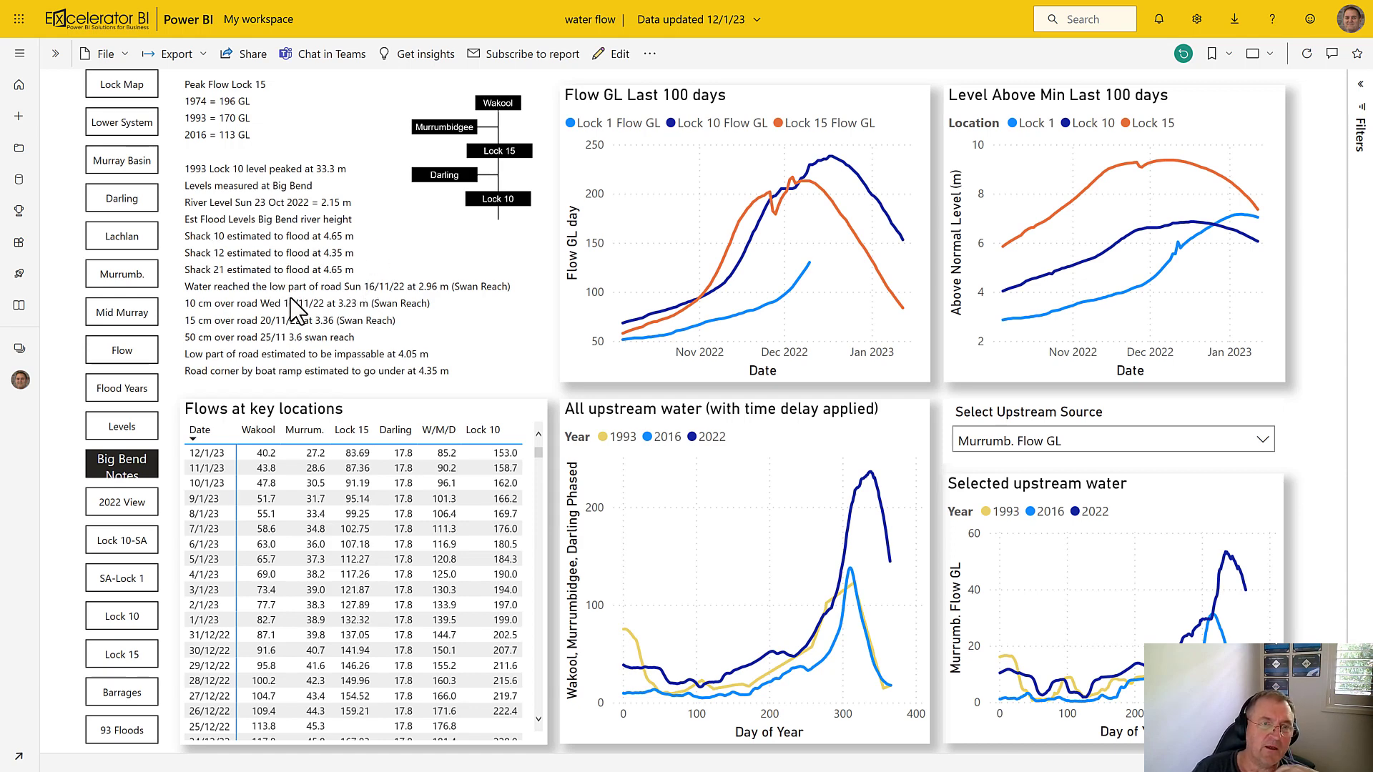
pyautogui.moveTo(307, 317)
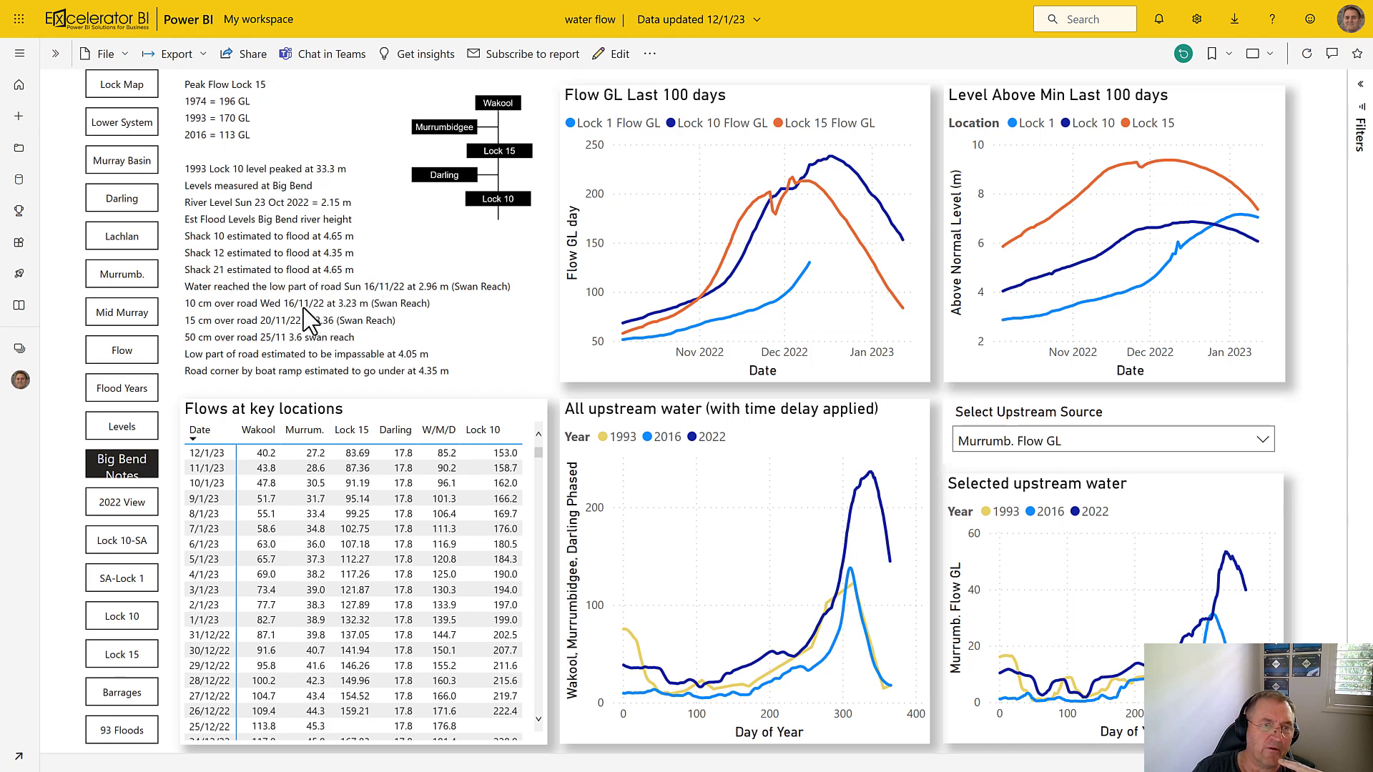
pyautogui.moveTo(308, 321)
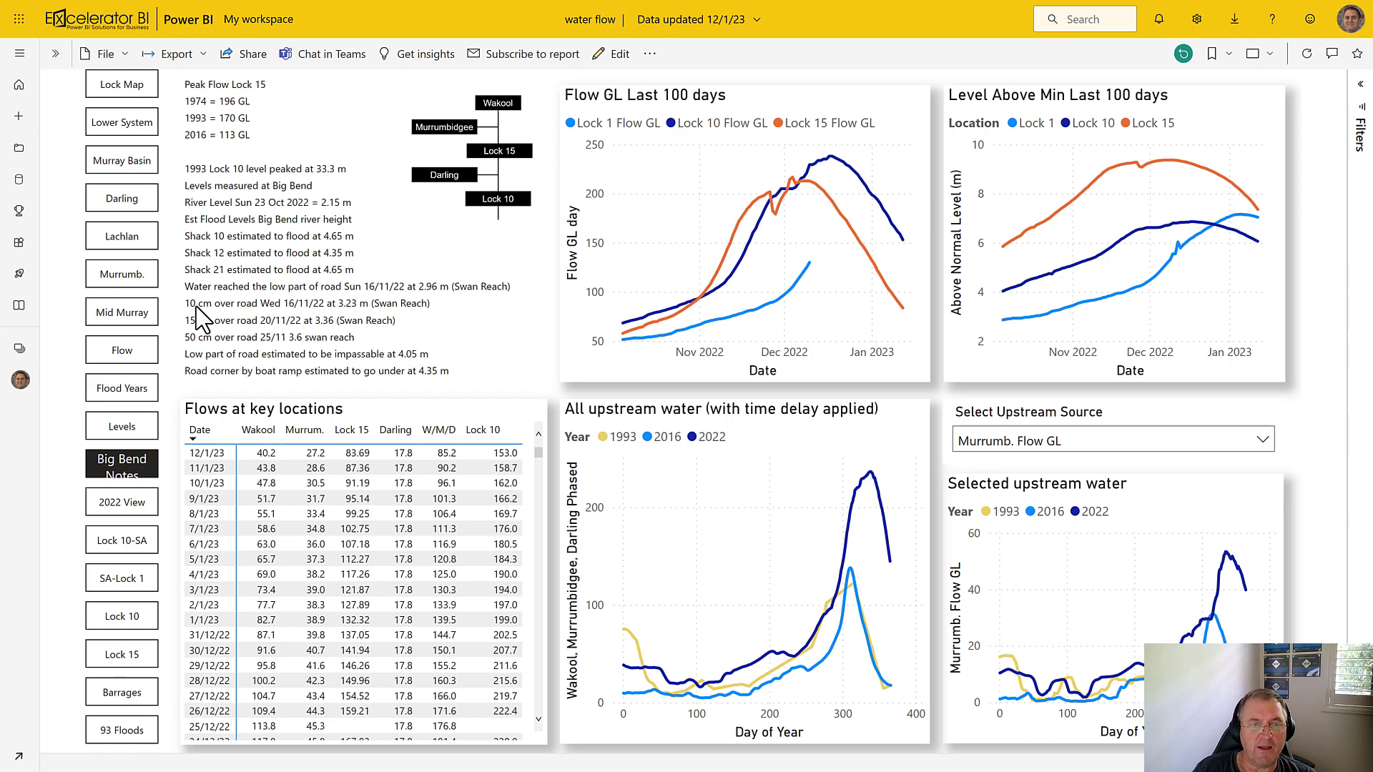
pyautogui.moveTo(227, 346)
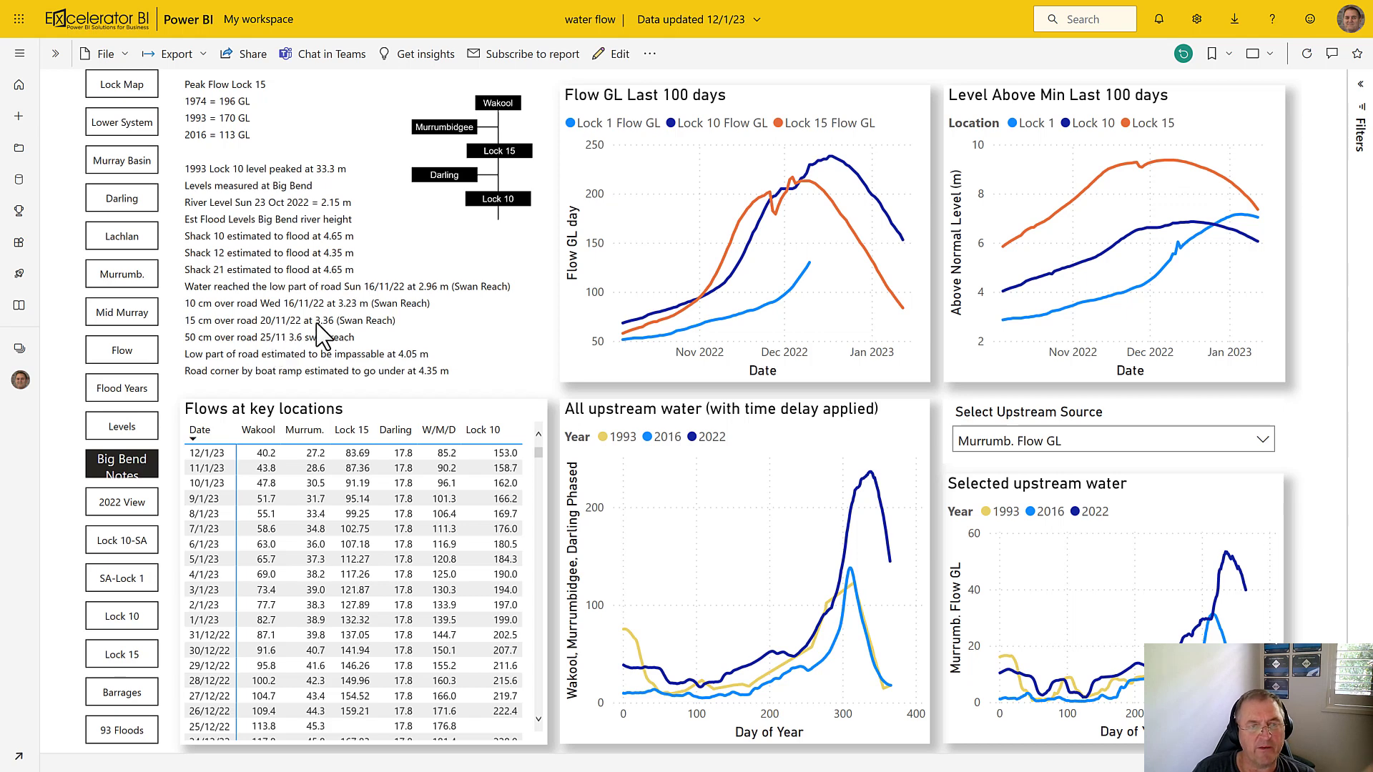
pyautogui.moveTo(315, 324)
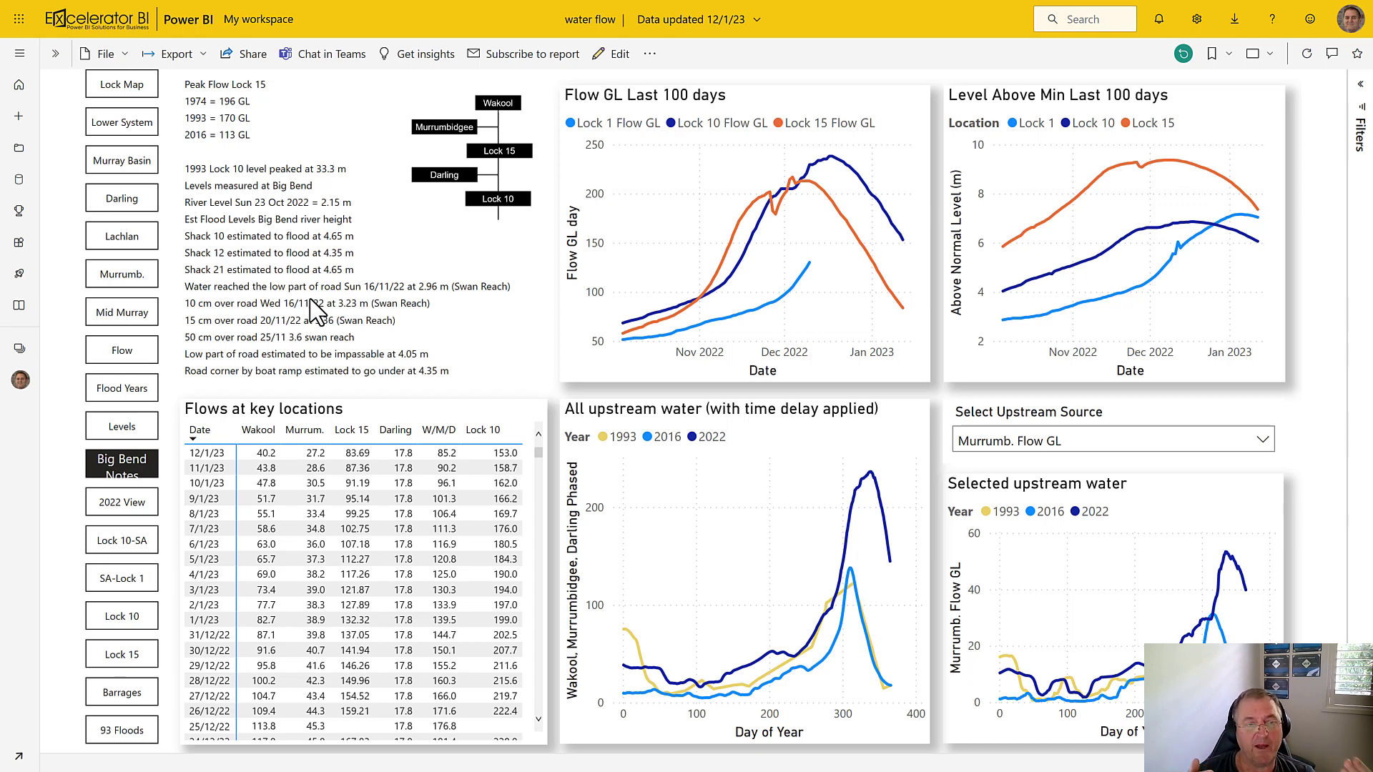
pyautogui.moveTo(272, 346)
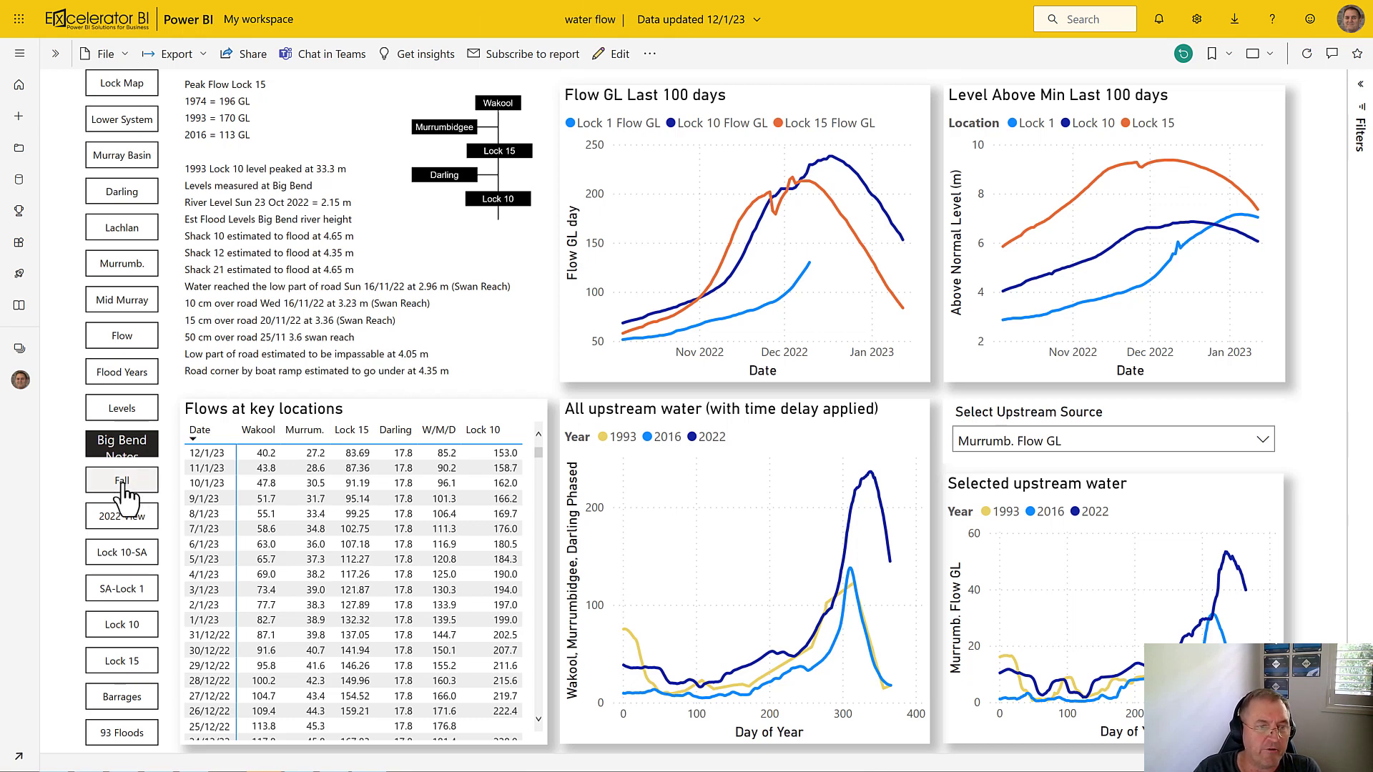
pyautogui.moveTo(128, 494)
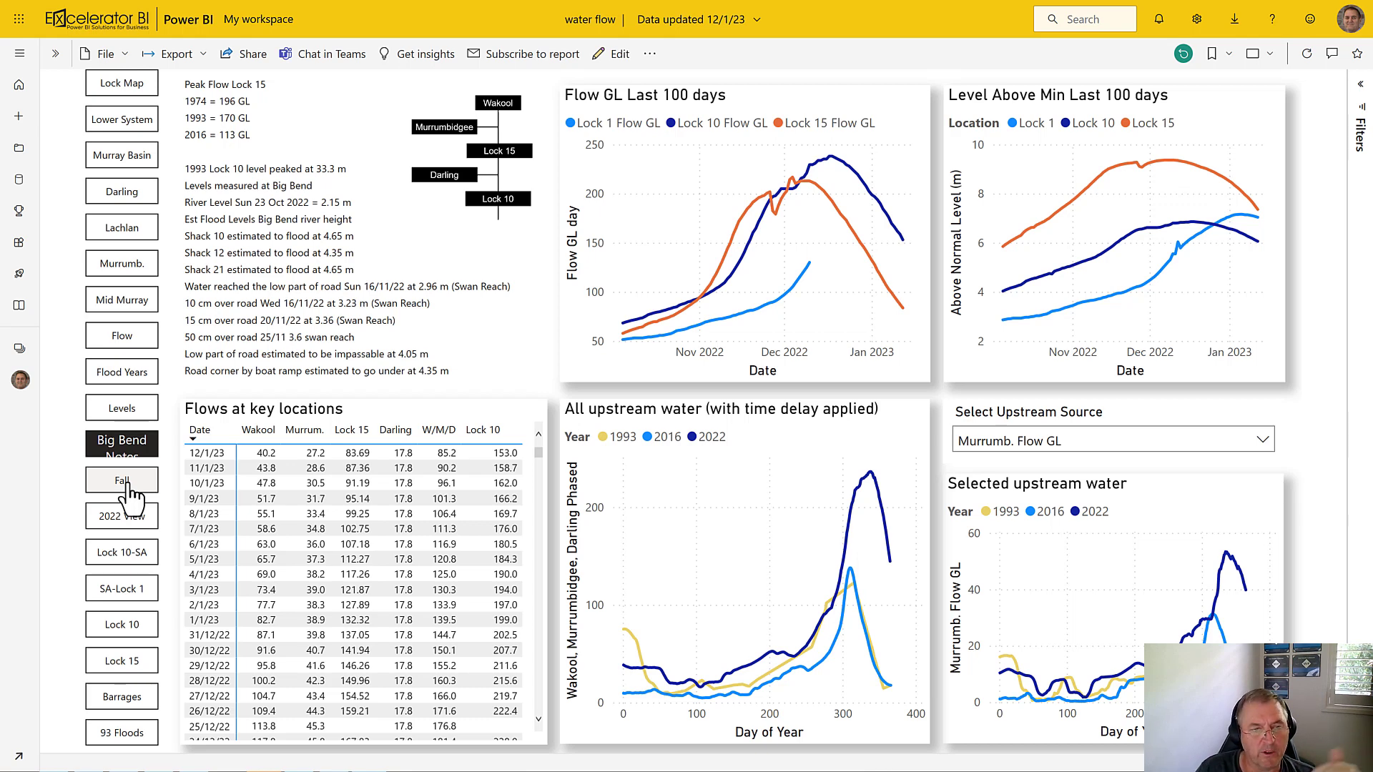
# Go to the Fall page with the Swan Reach scatter, flood photos and daily table.
pyautogui.click(120, 480)
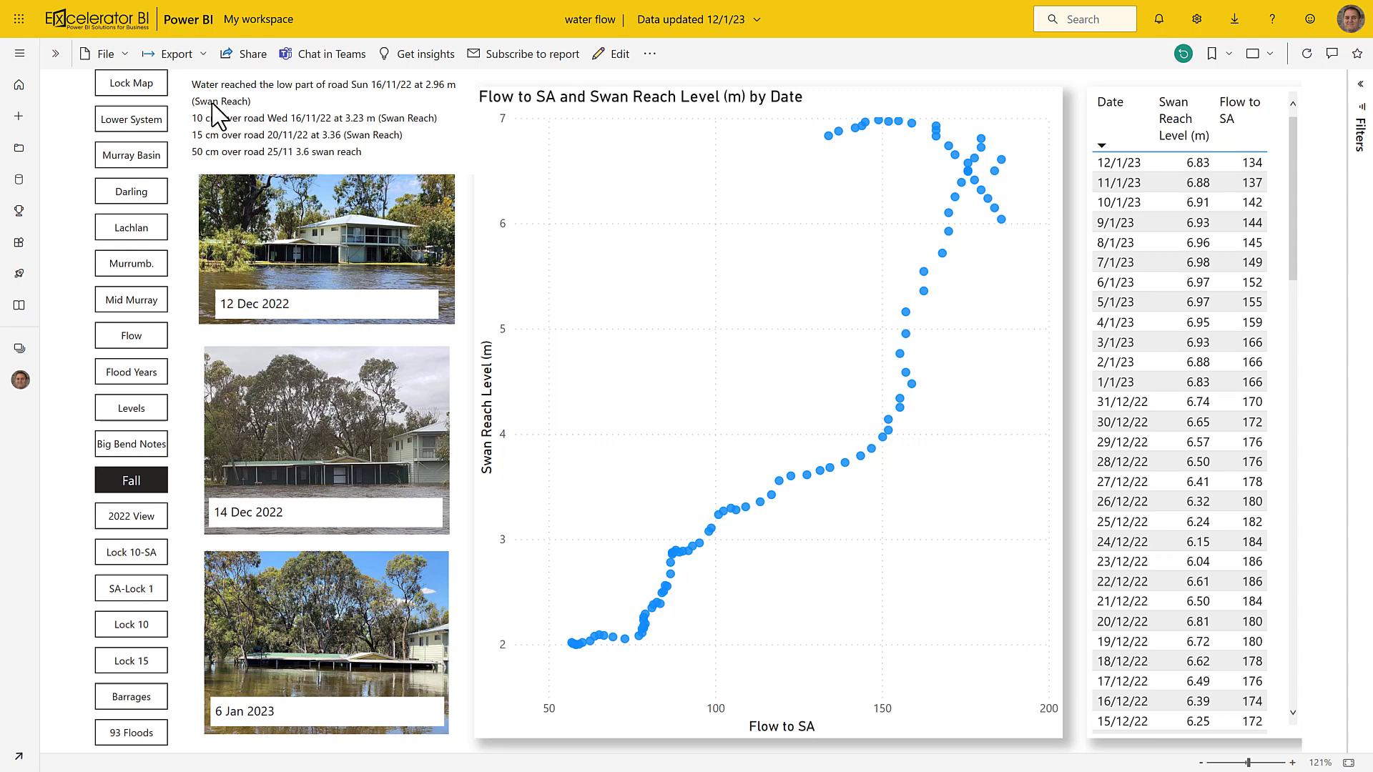
pyautogui.moveTo(341, 114)
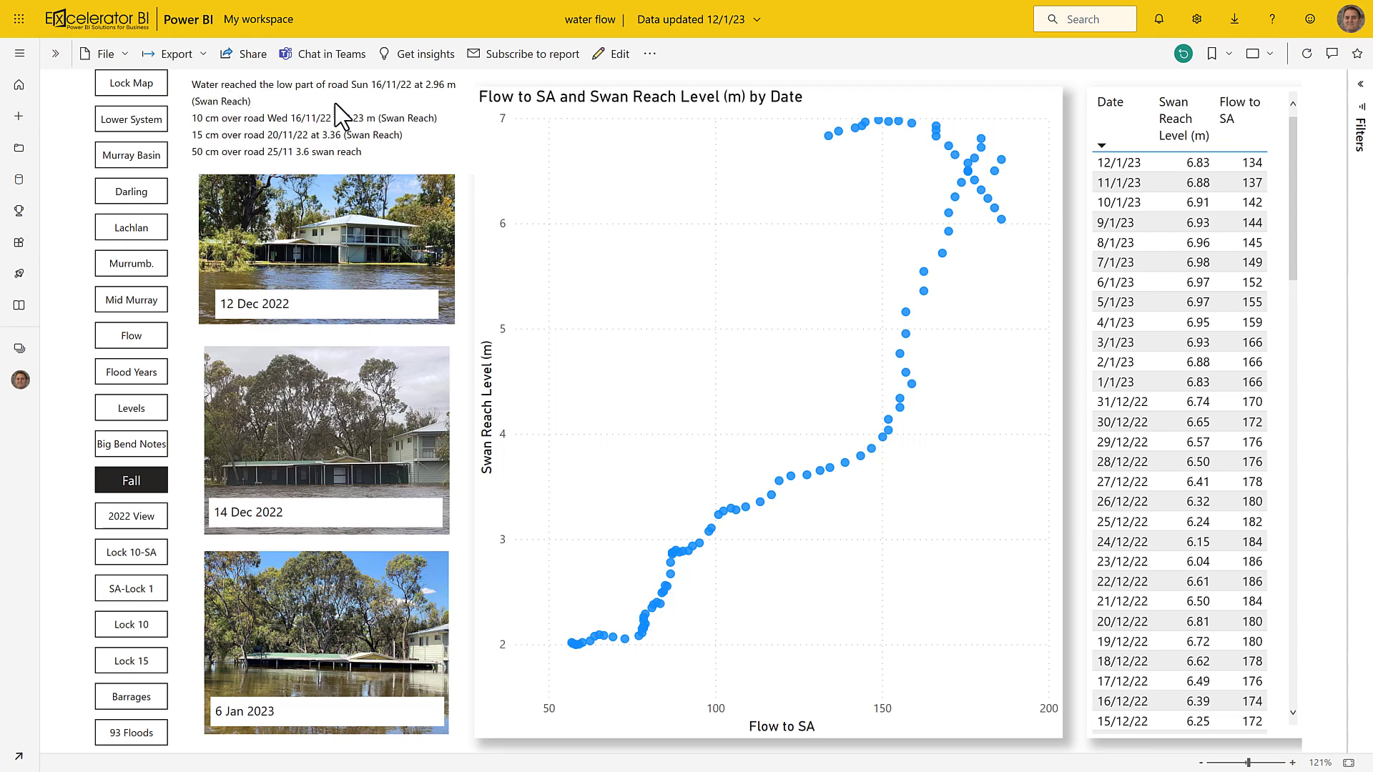
pyautogui.moveTo(390, 101)
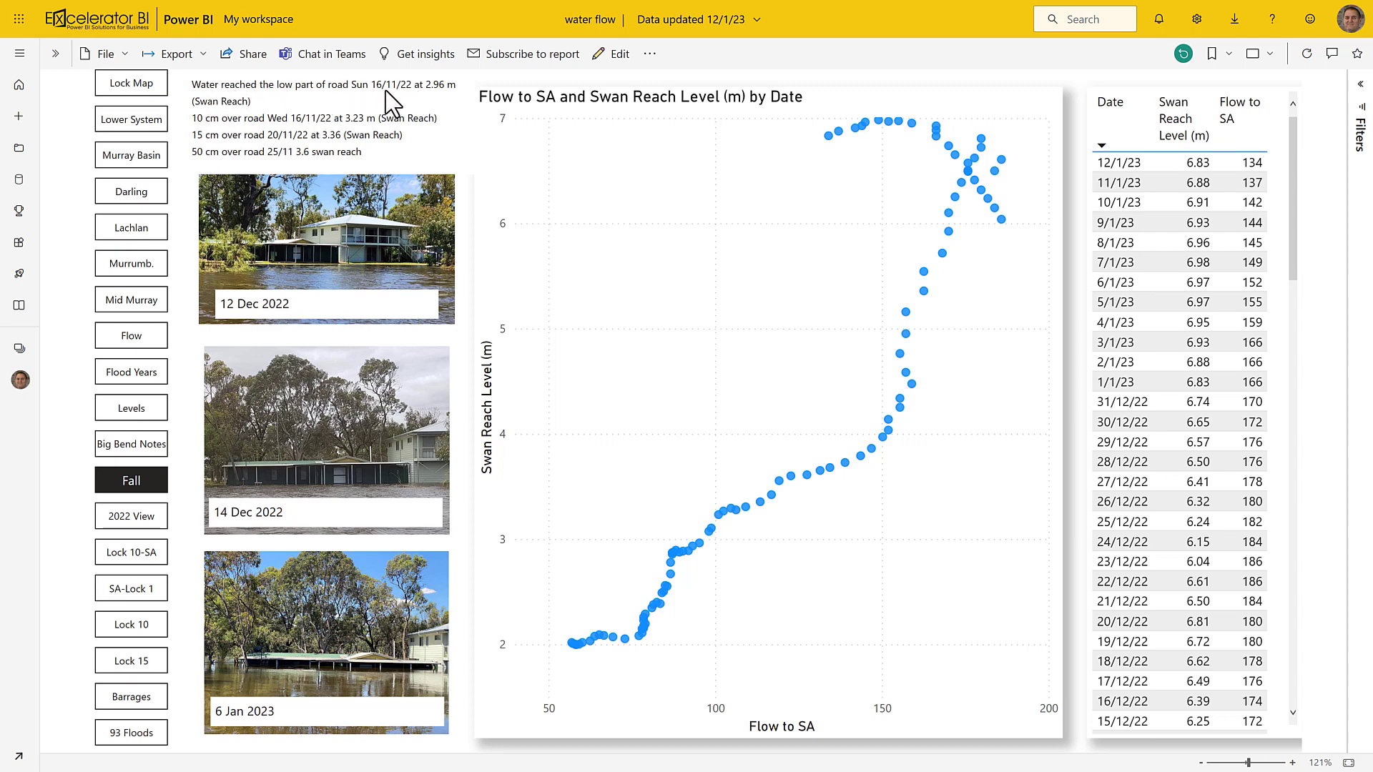
pyautogui.moveTo(293, 101)
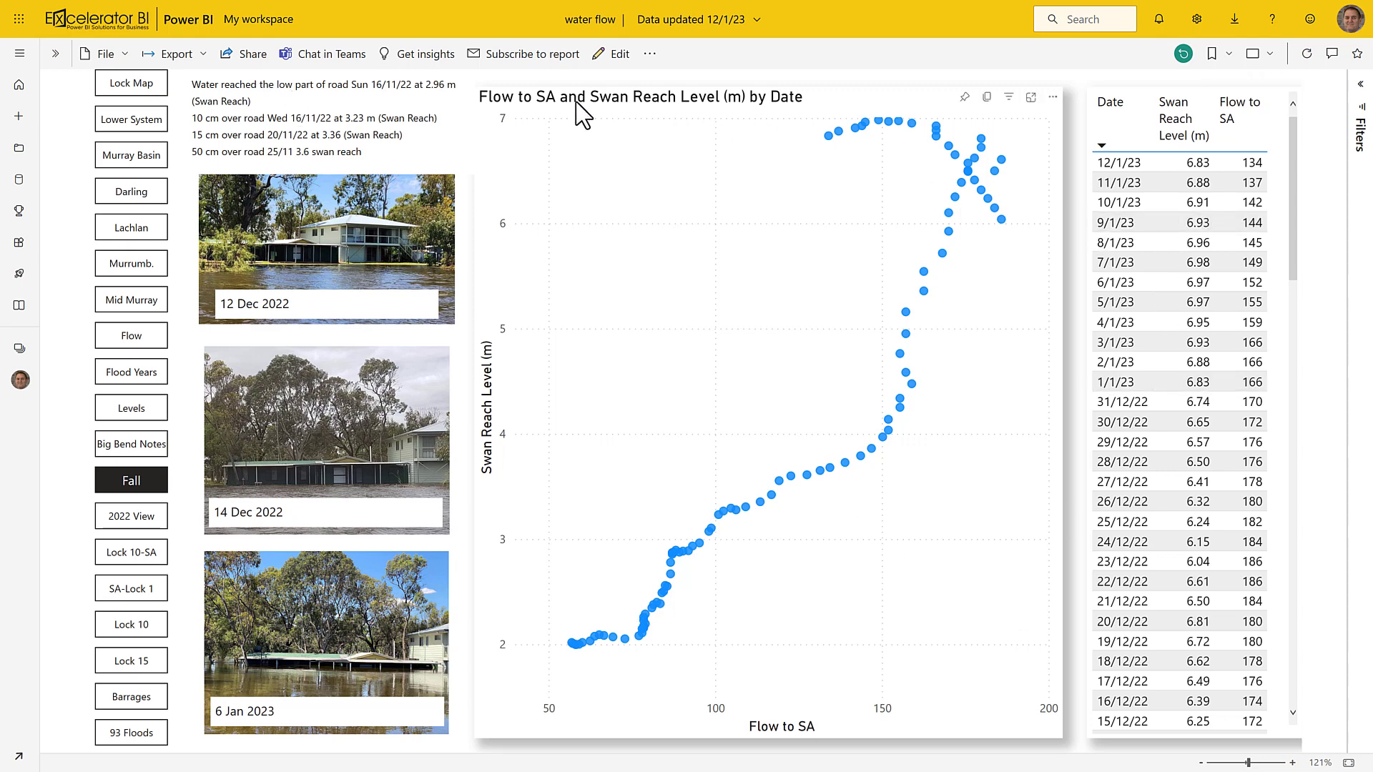
pyautogui.moveTo(643, 487)
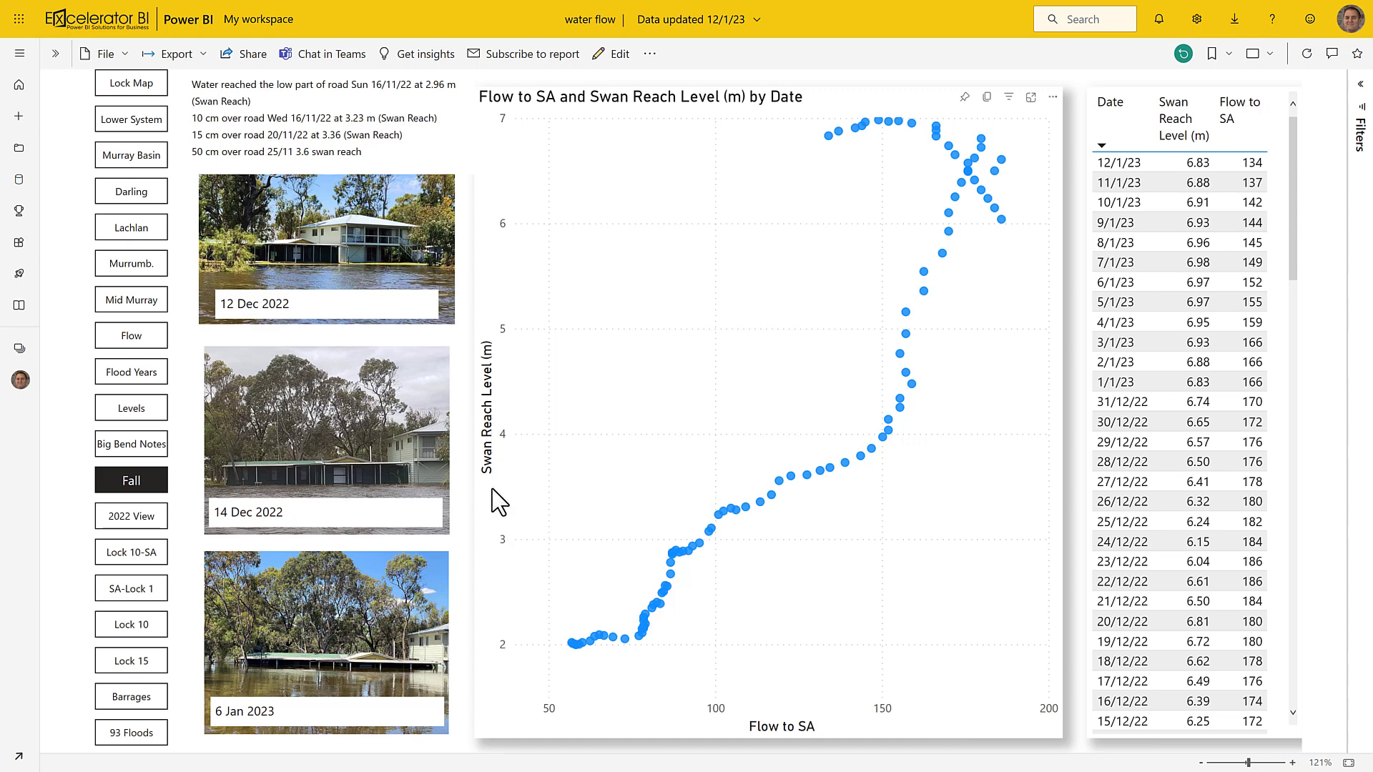
pyautogui.moveTo(498, 489)
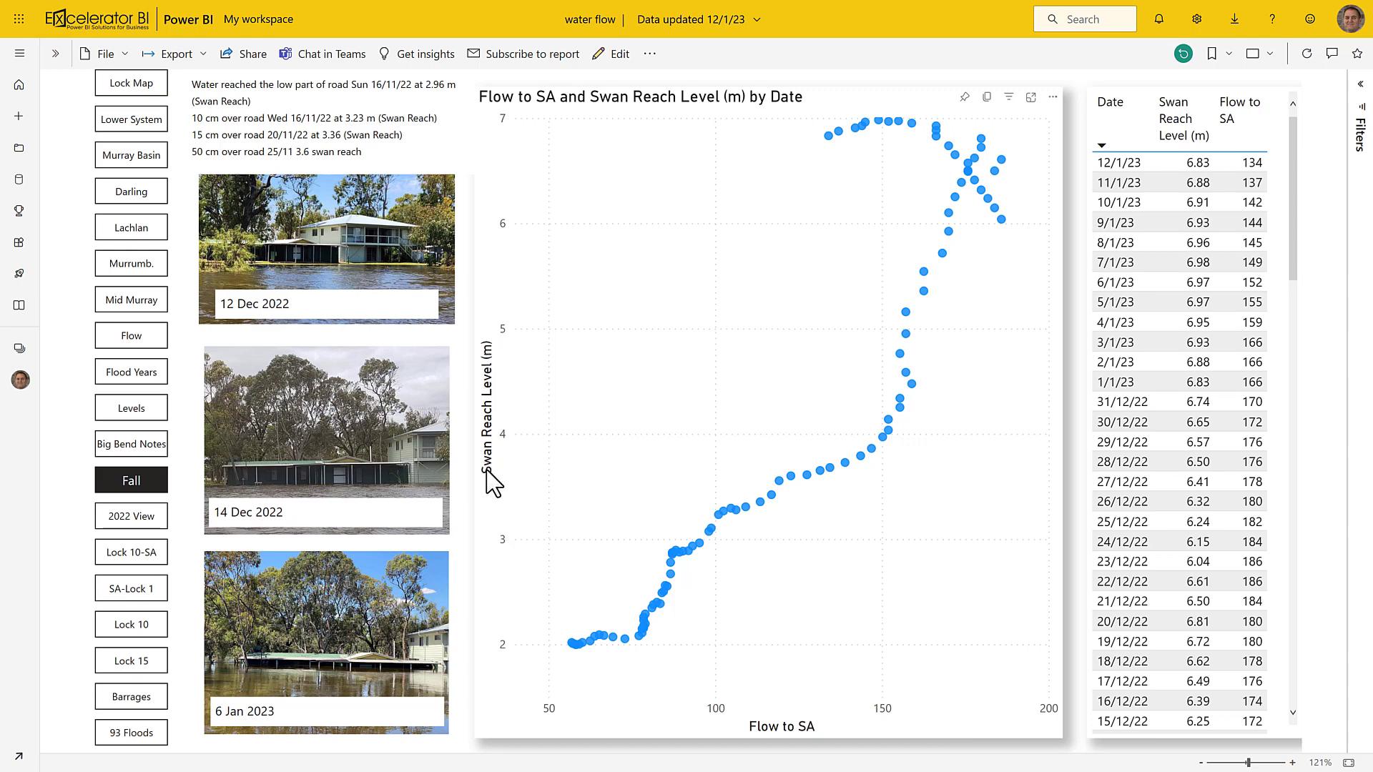
pyautogui.moveTo(494, 366)
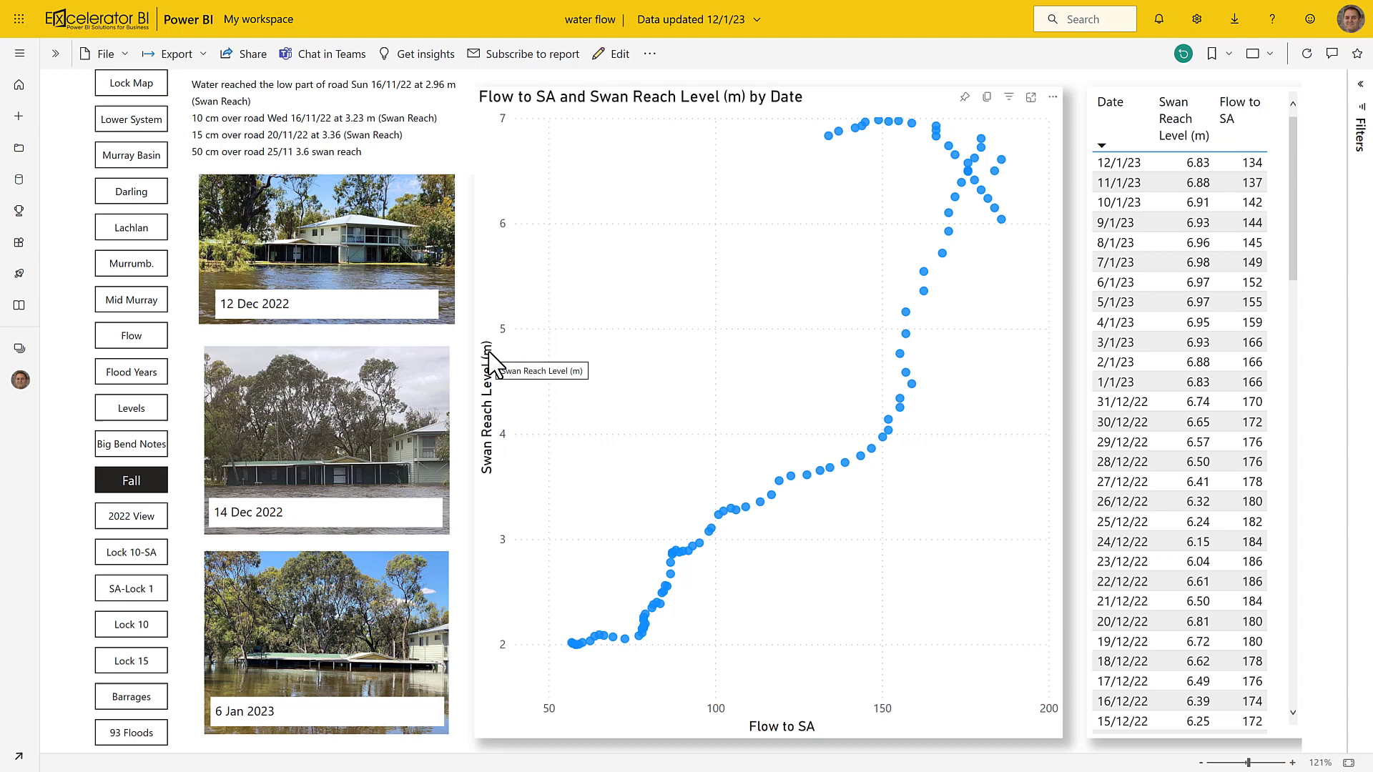
pyautogui.moveTo(841, 738)
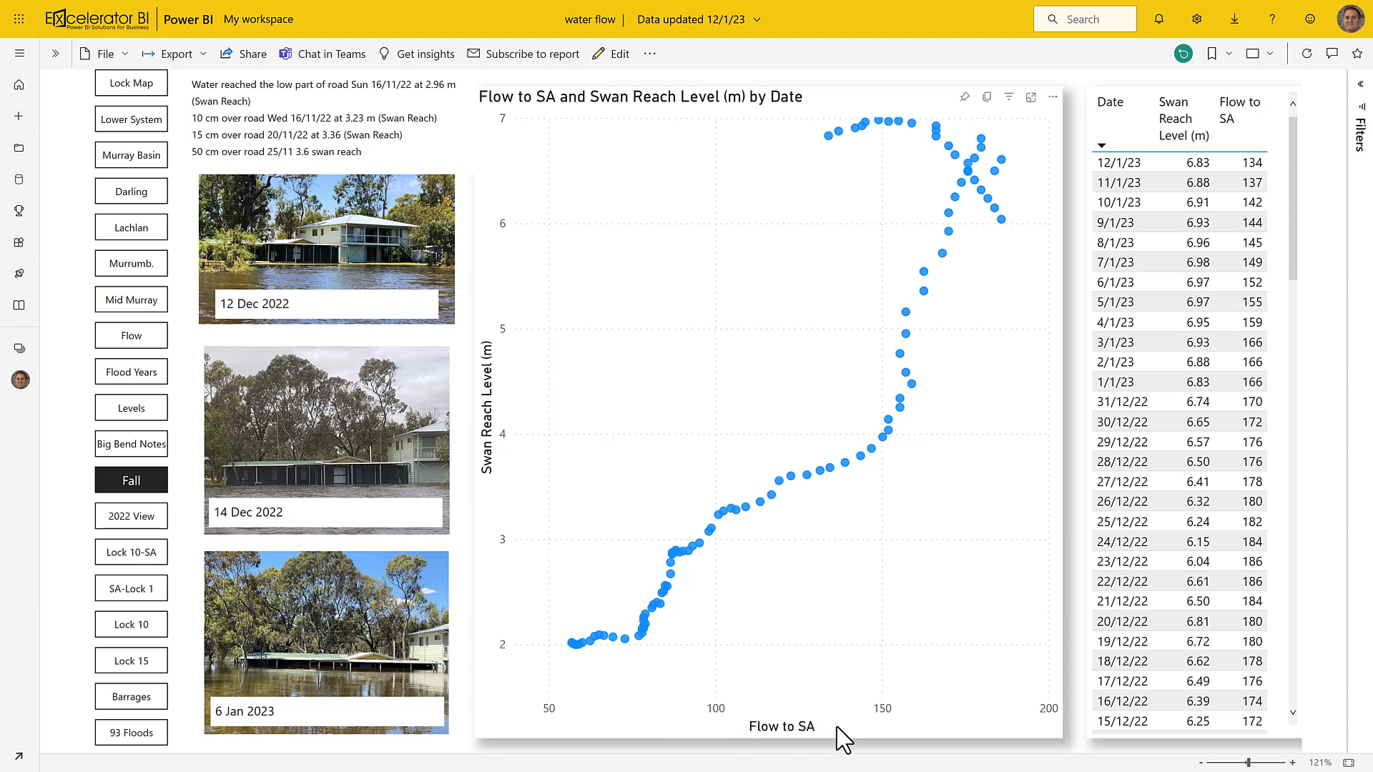
pyautogui.moveTo(670, 609)
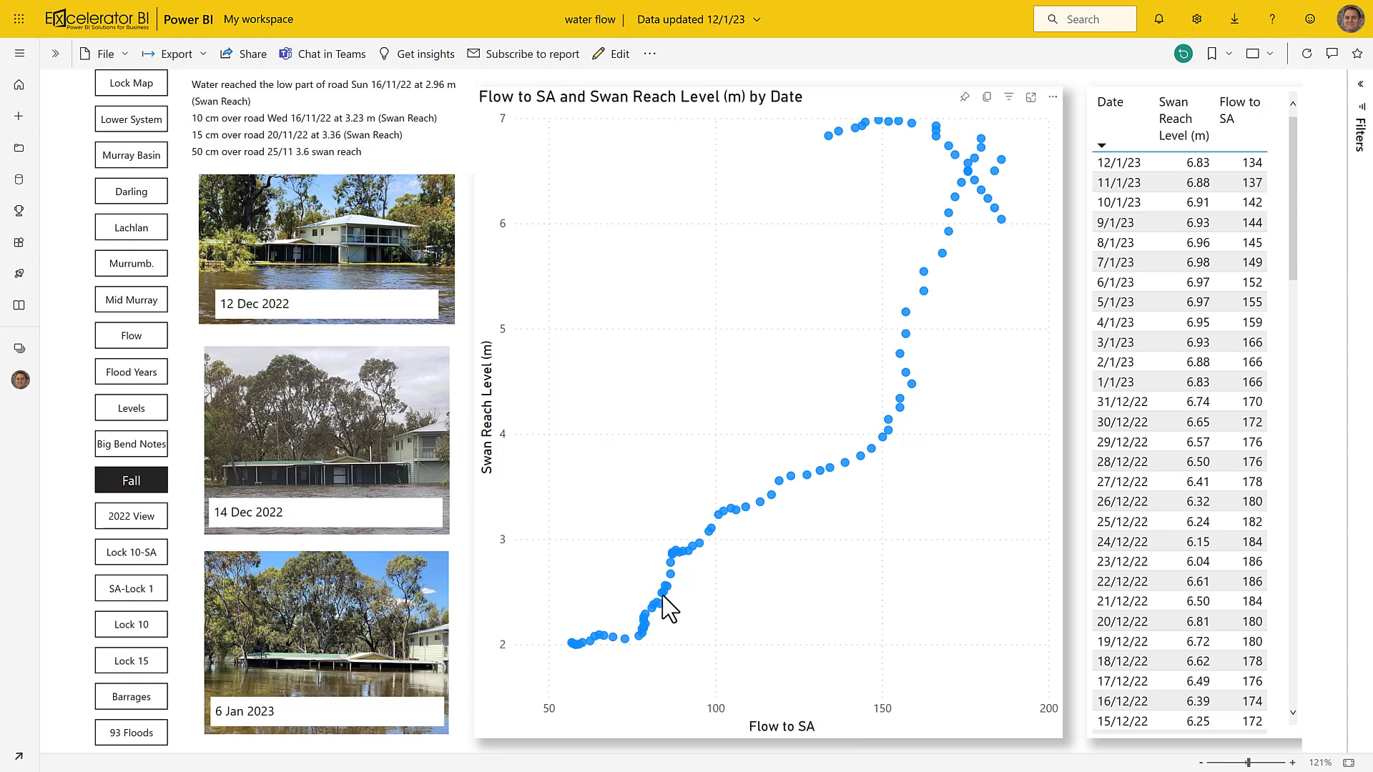
pyautogui.moveTo(635, 498)
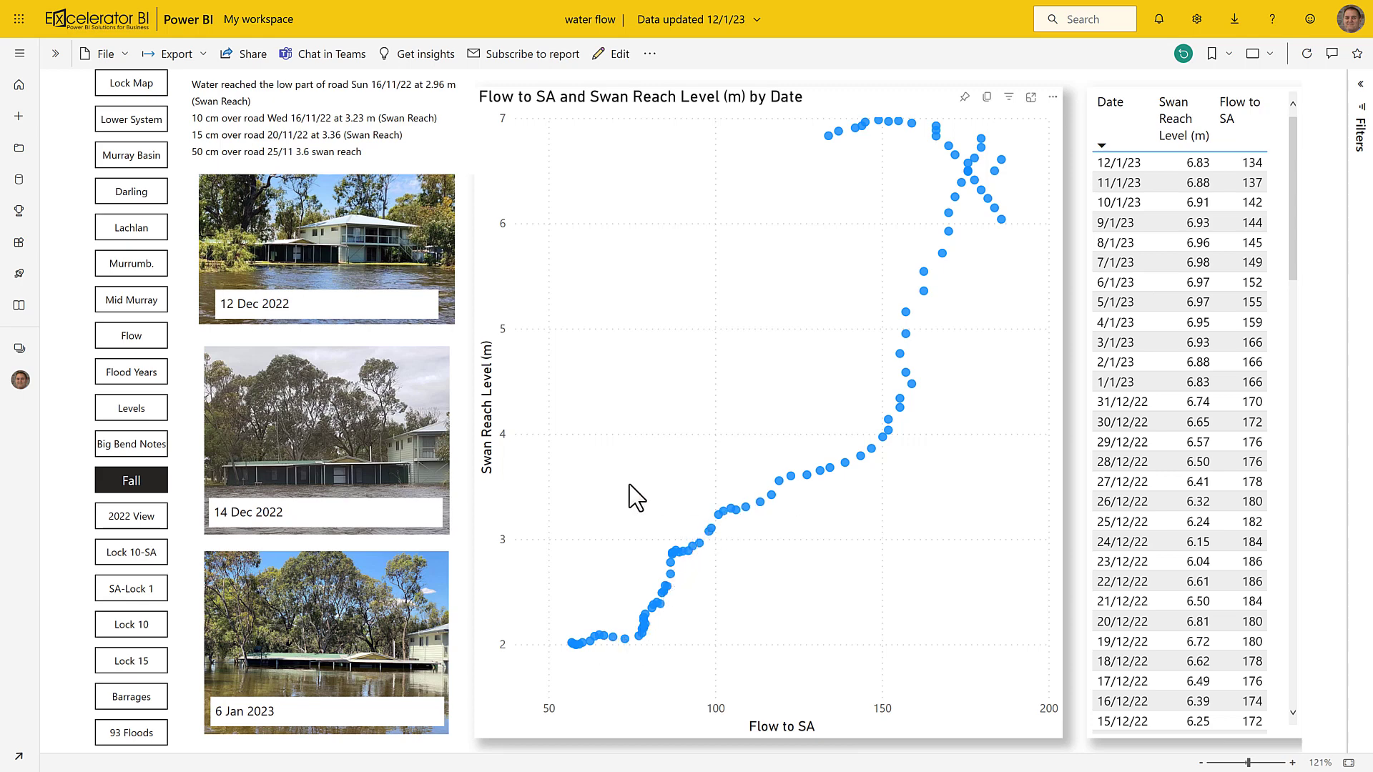
pyautogui.moveTo(821, 456)
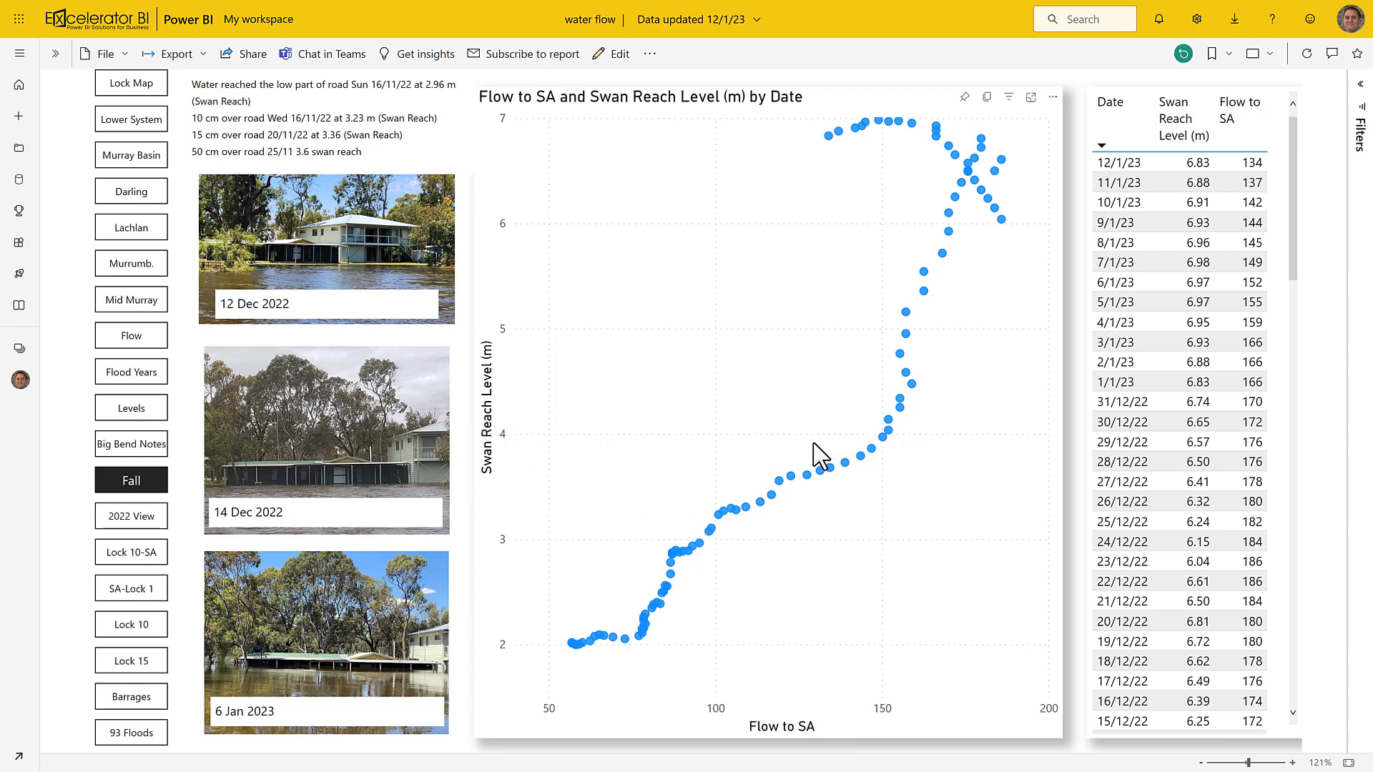
pyautogui.moveTo(897, 451)
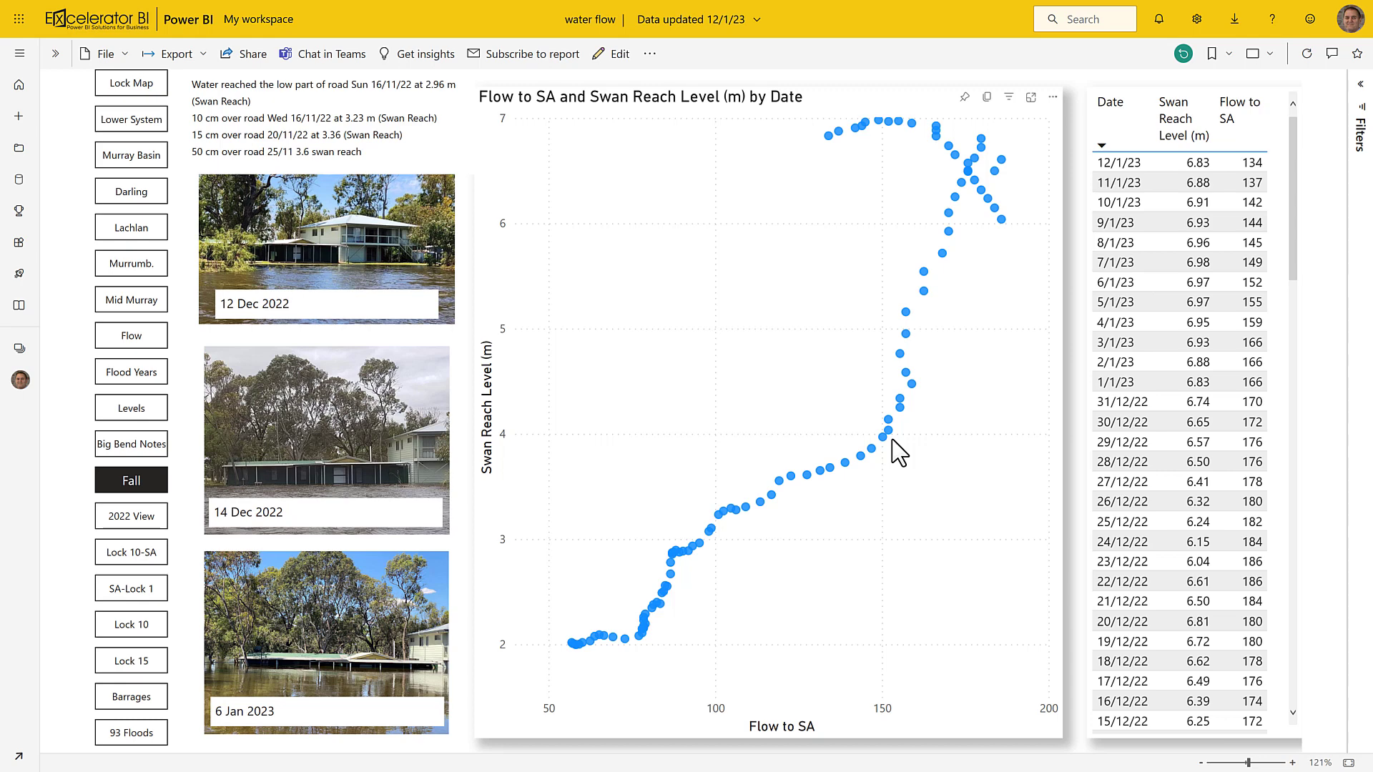
pyautogui.moveTo(915, 455)
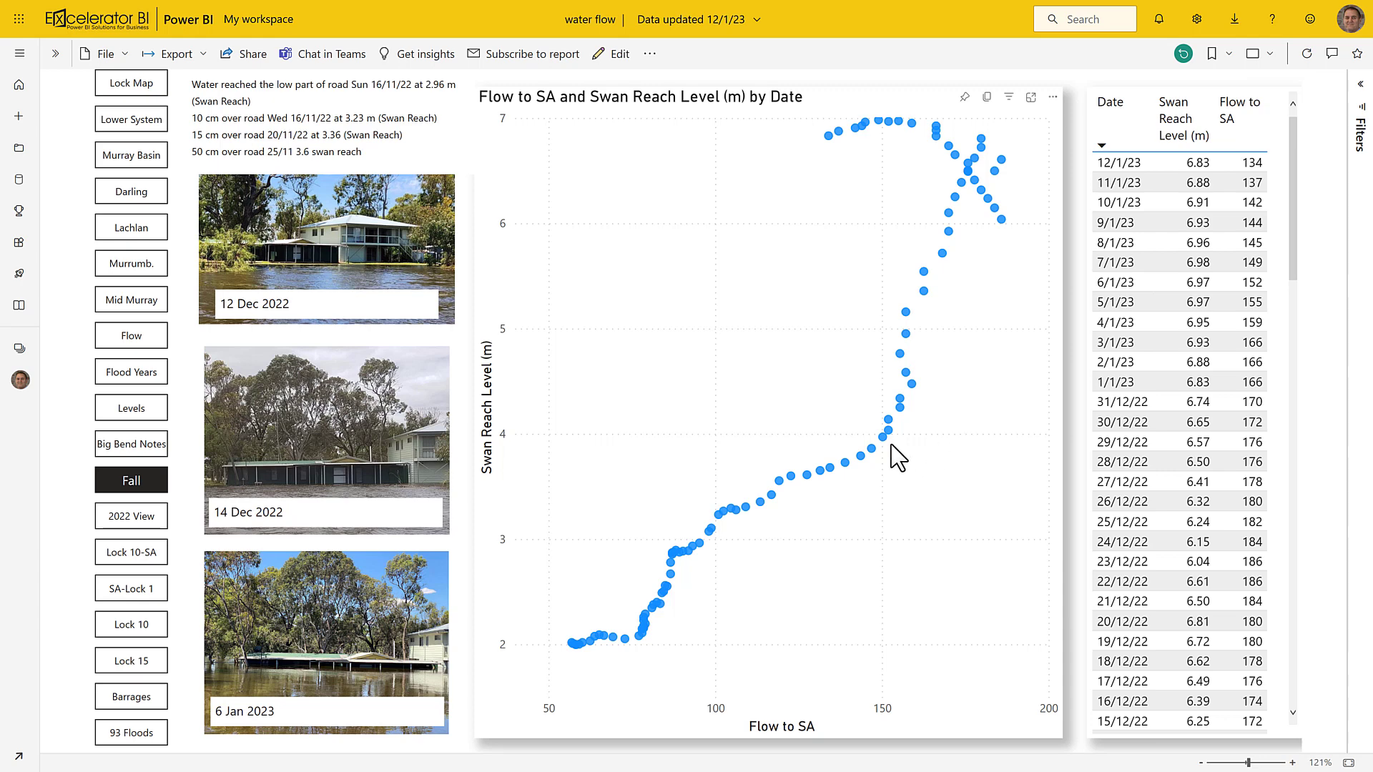
pyautogui.moveTo(339, 252)
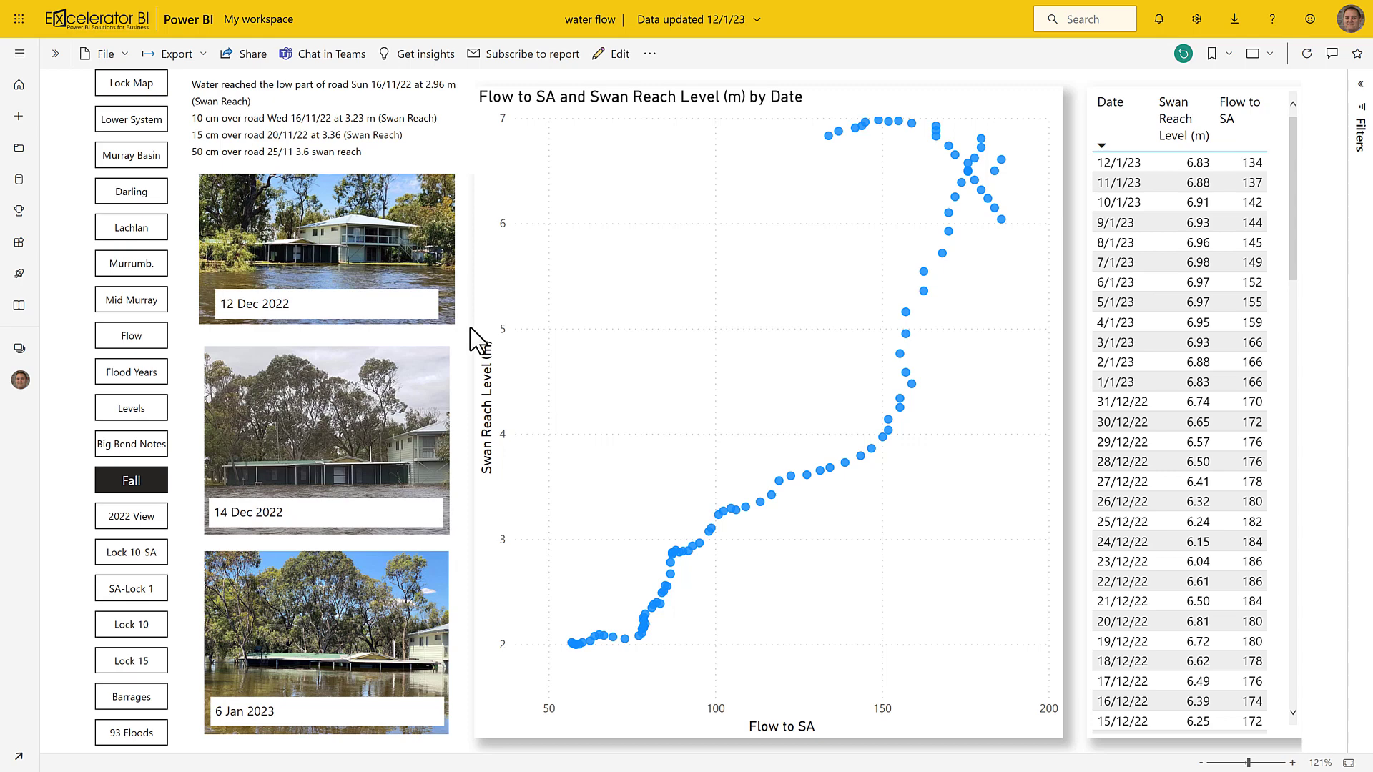
pyautogui.moveTo(286, 260)
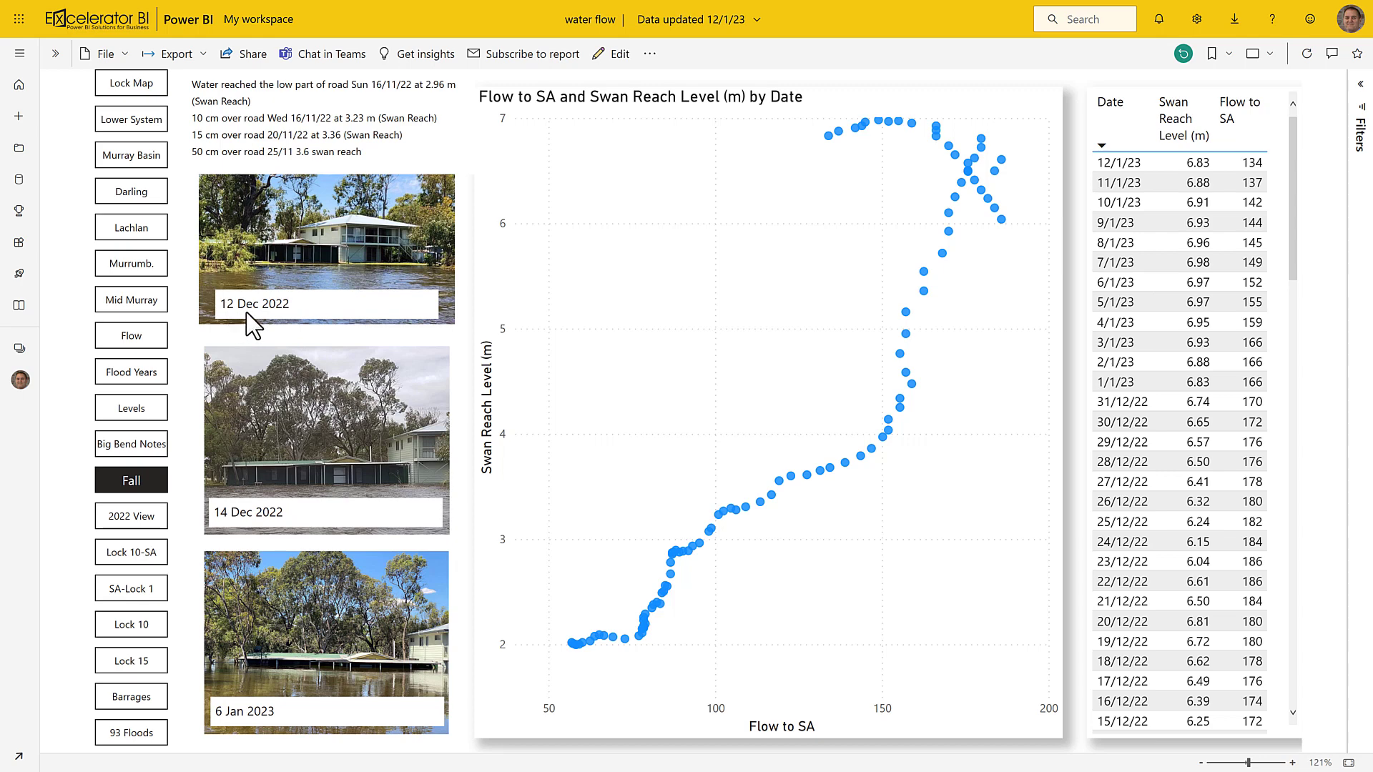
pyautogui.moveTo(311, 276)
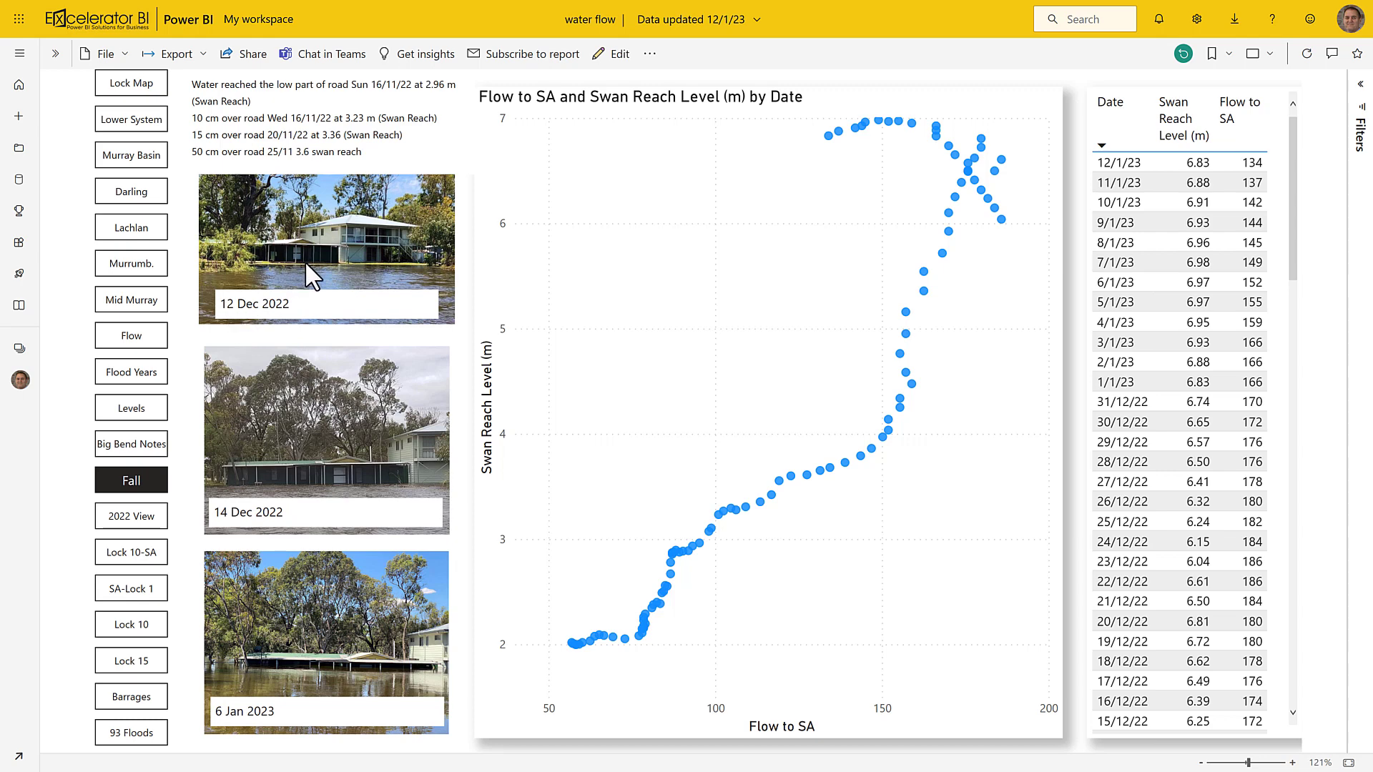
pyautogui.moveTo(288, 529)
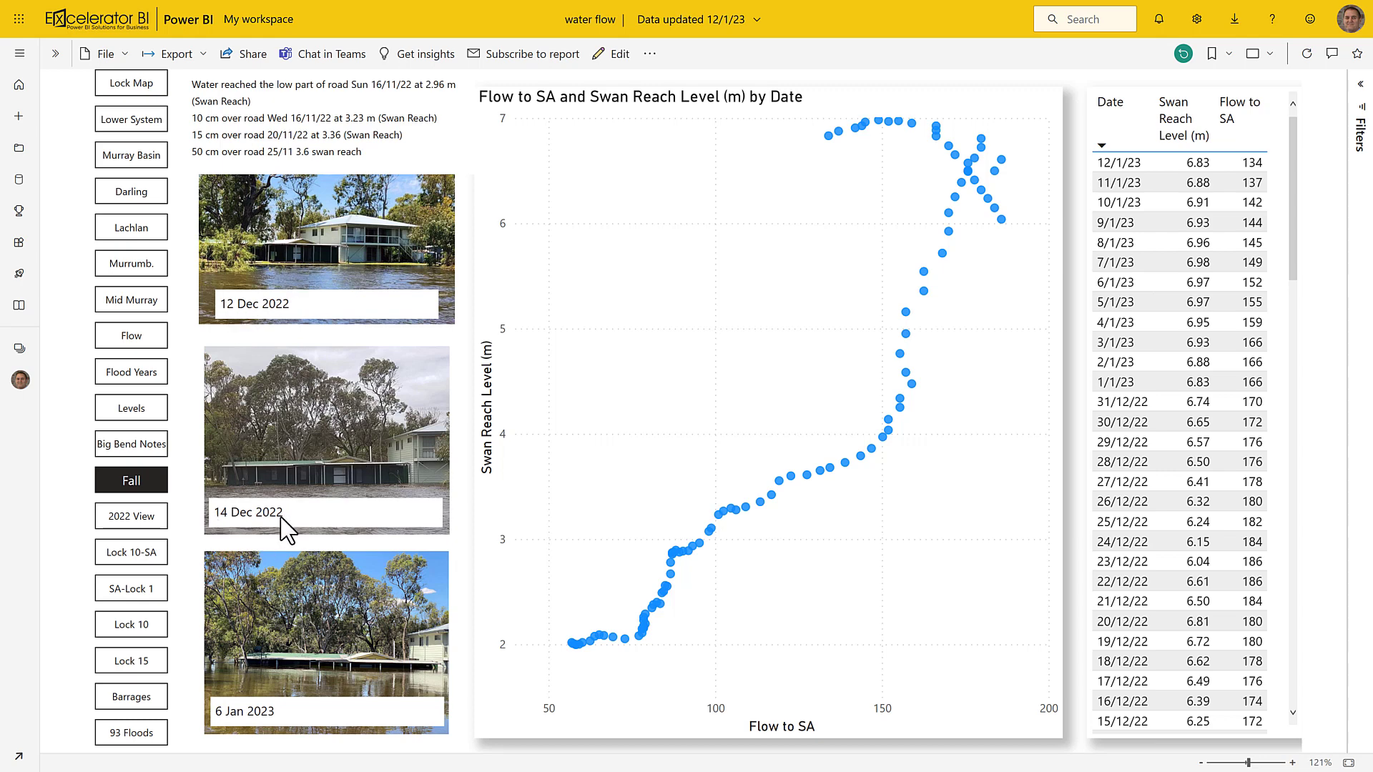
pyautogui.moveTo(331, 496)
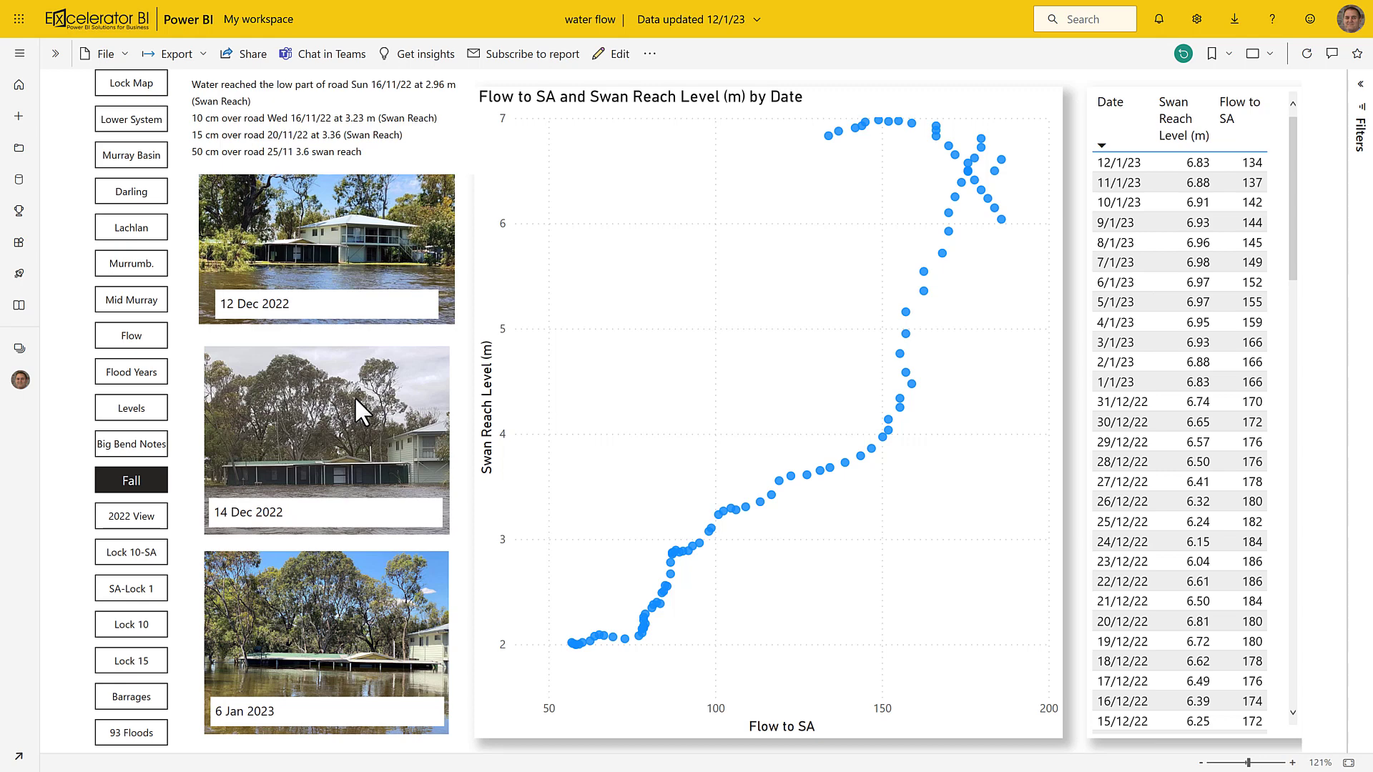
pyautogui.scroll(-3)
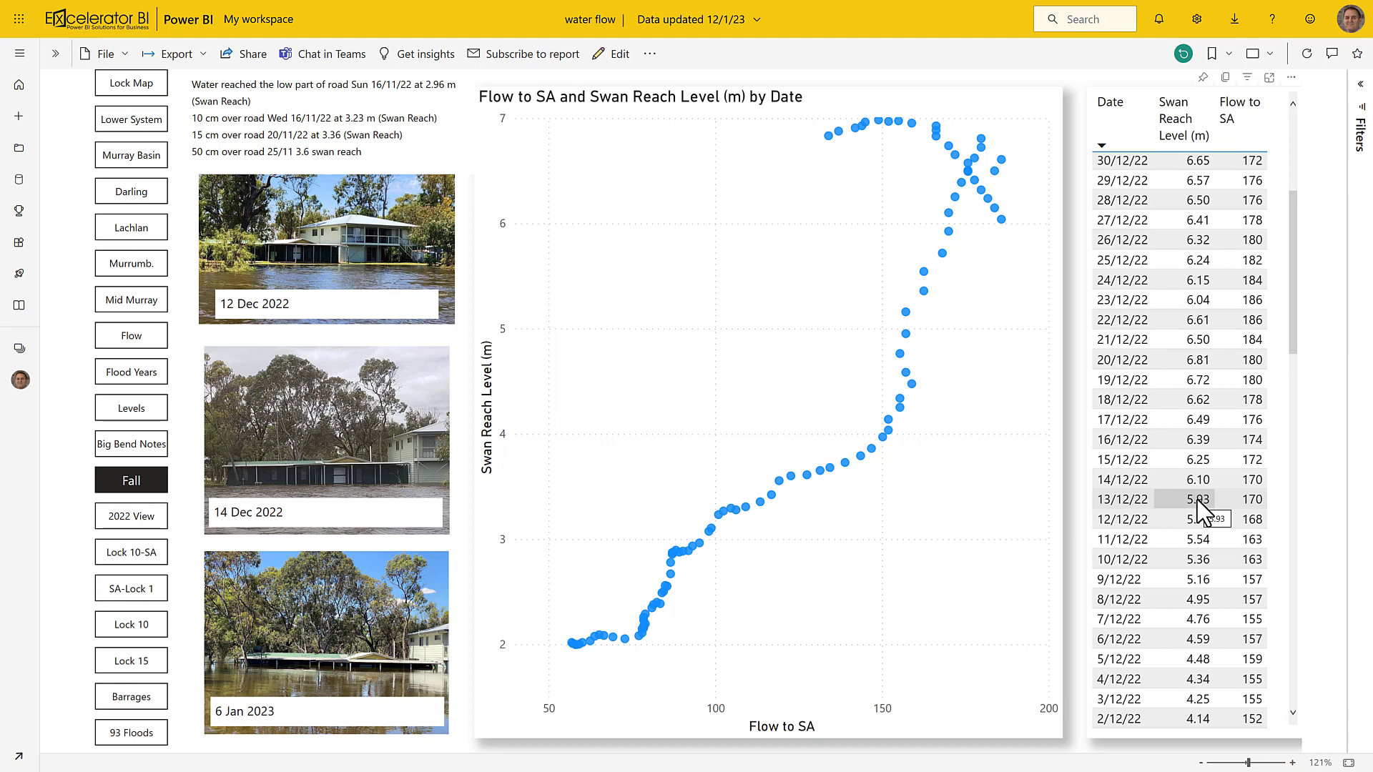
pyautogui.moveTo(1162, 525)
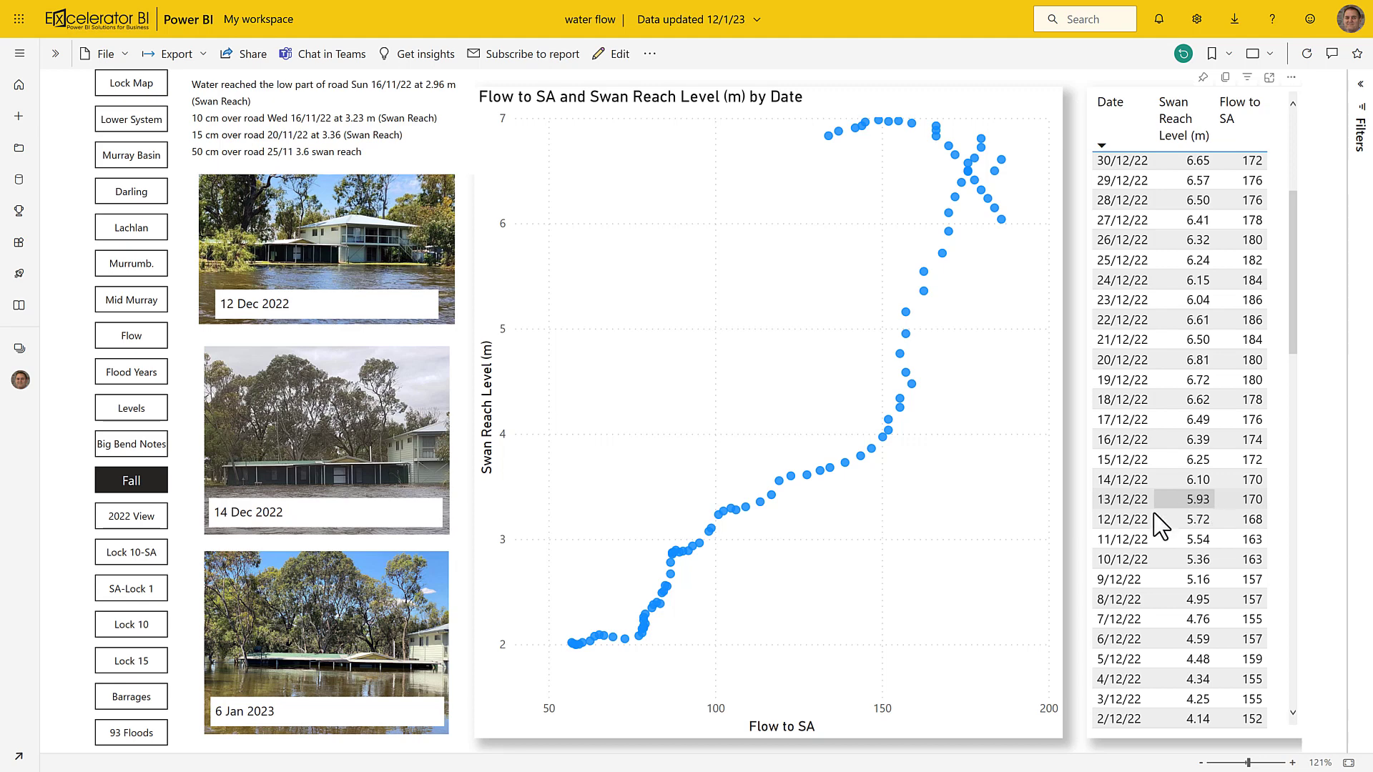
pyautogui.moveTo(1252, 503)
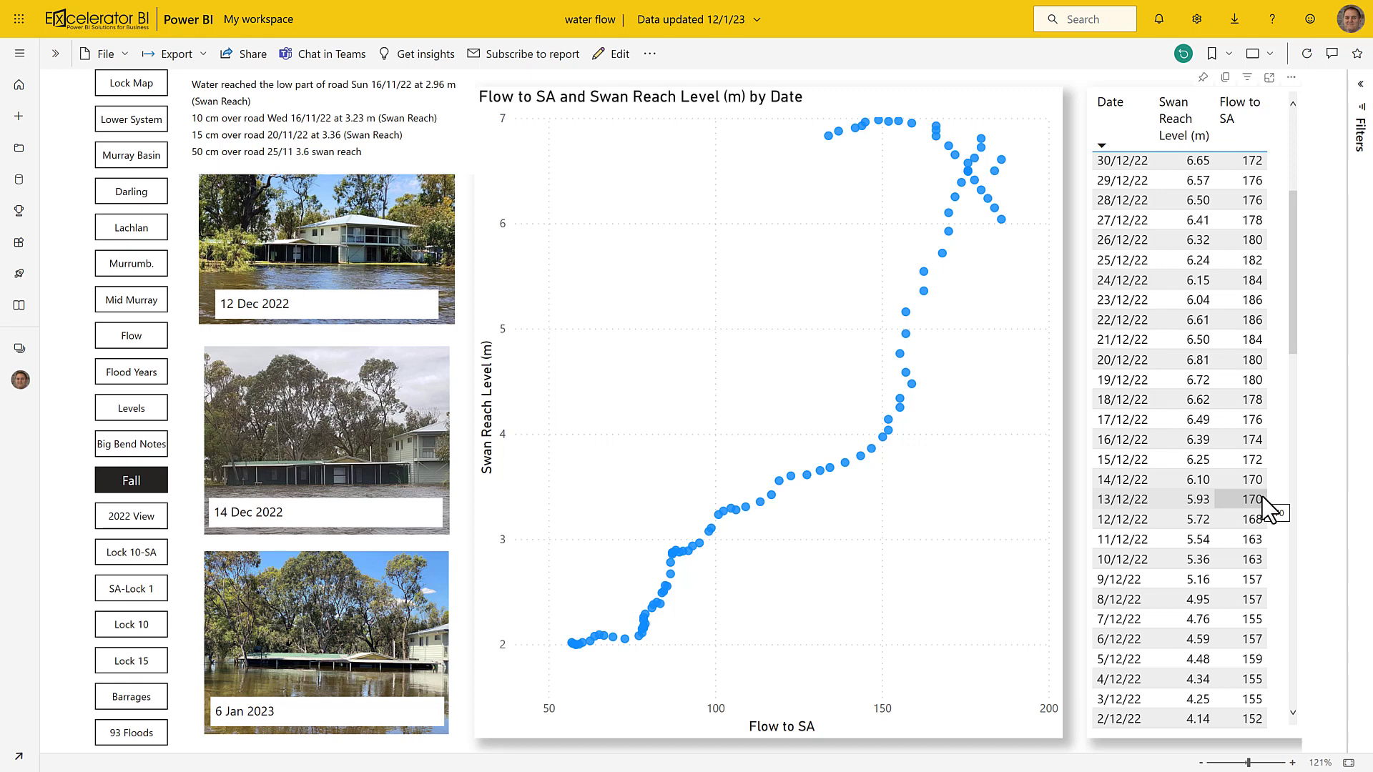
pyautogui.scroll(-3)
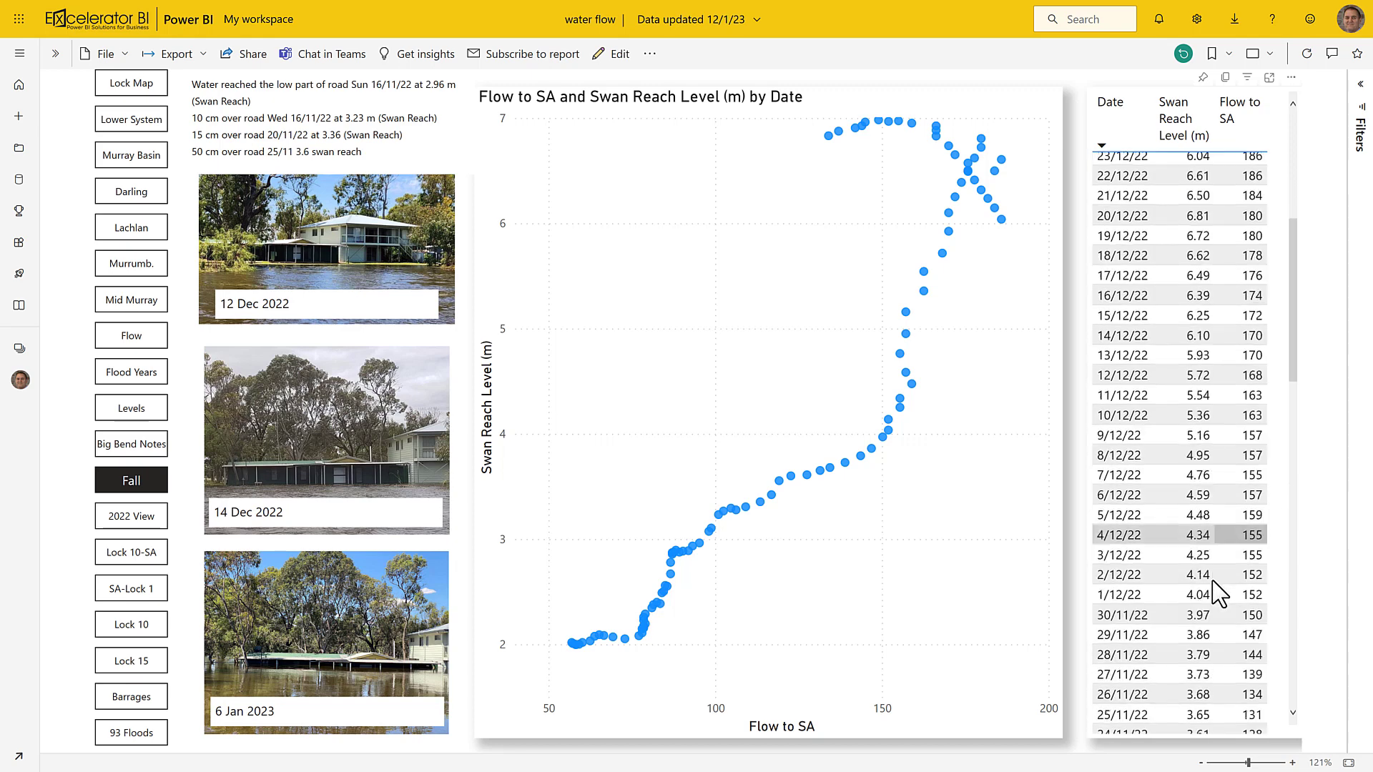
pyautogui.scroll(-3)
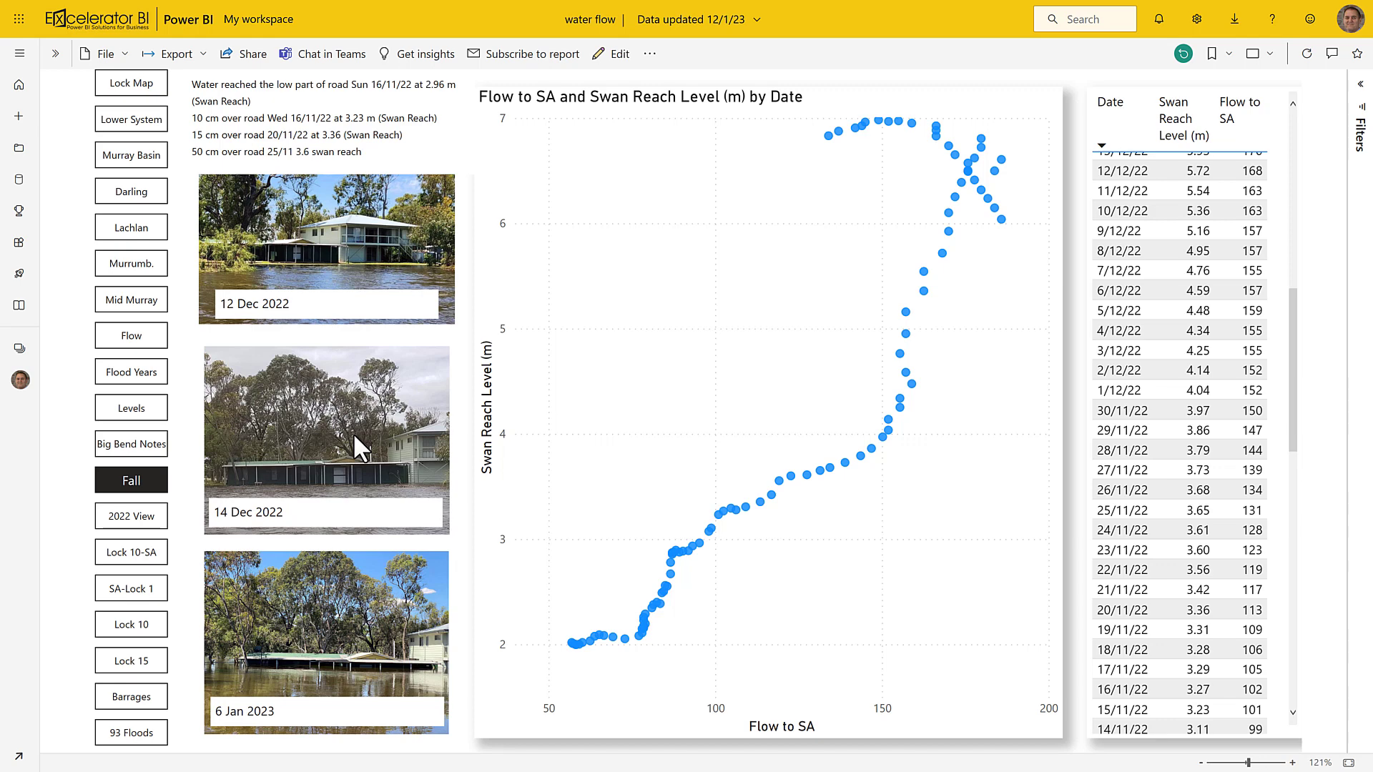
pyautogui.moveTo(859, 107)
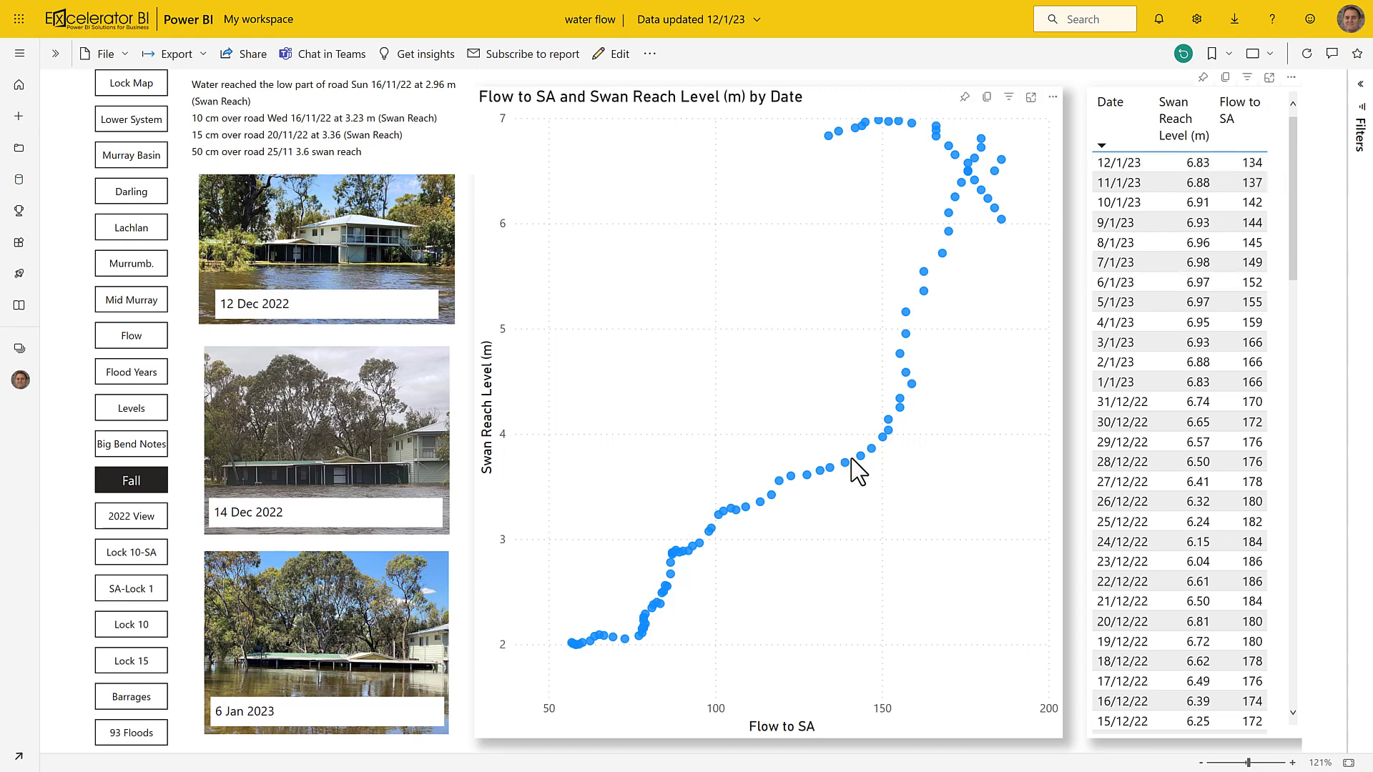
pyautogui.moveTo(937, 248)
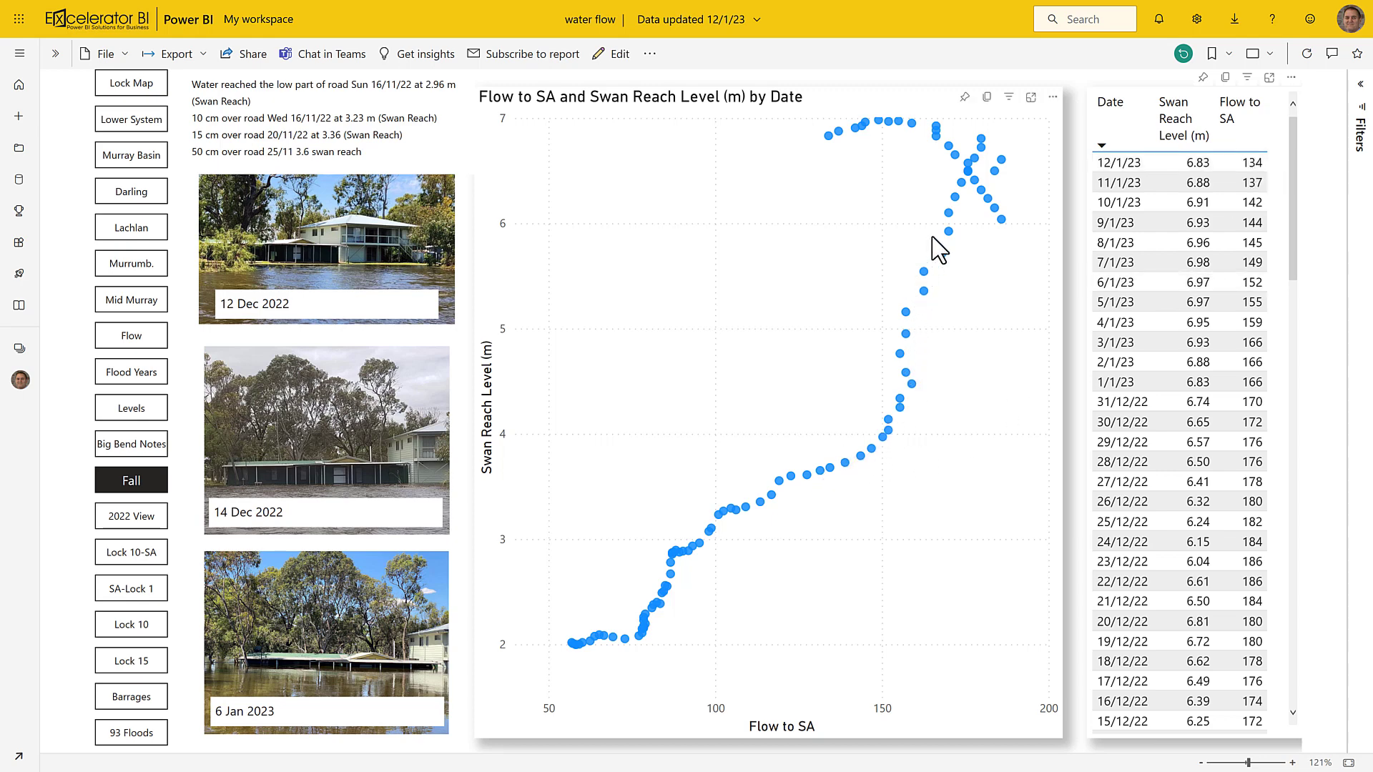
pyautogui.moveTo(981, 175)
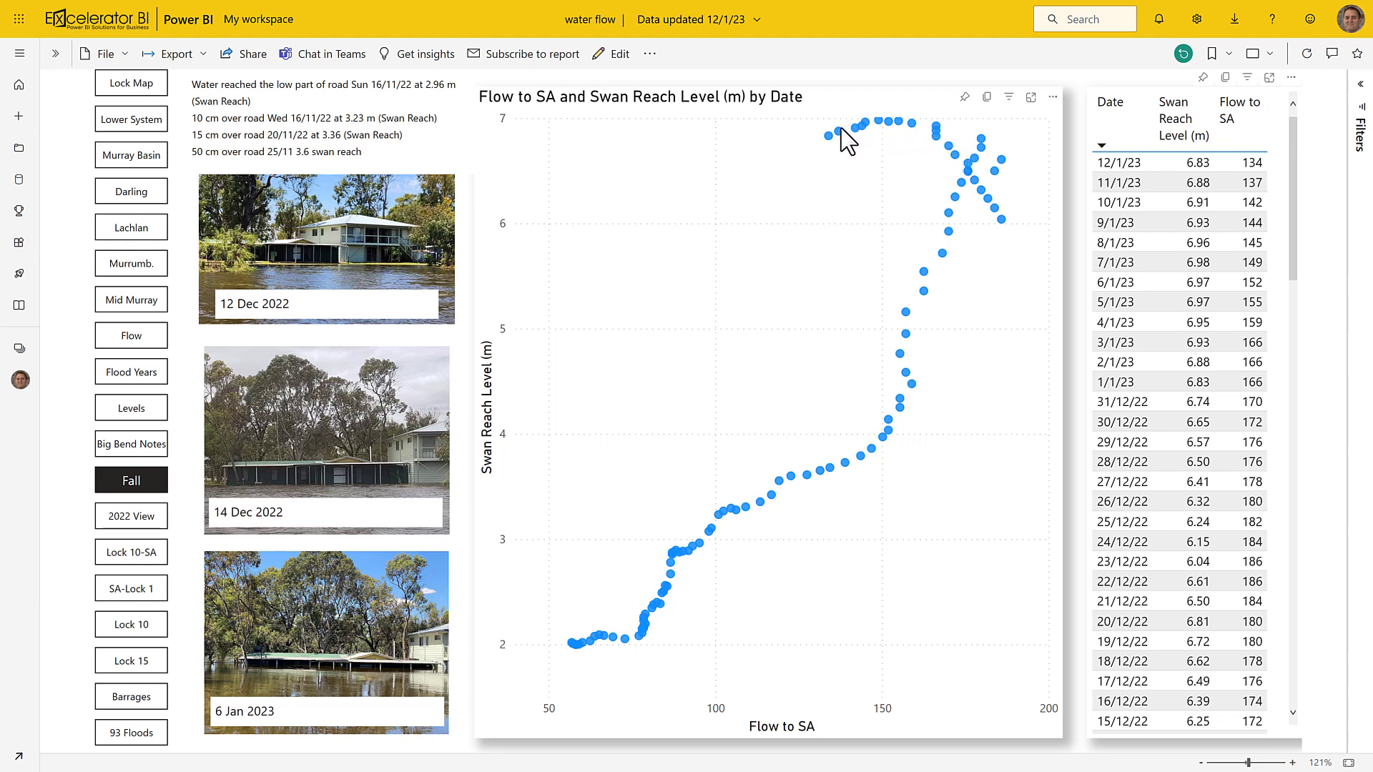
pyautogui.moveTo(865, 129)
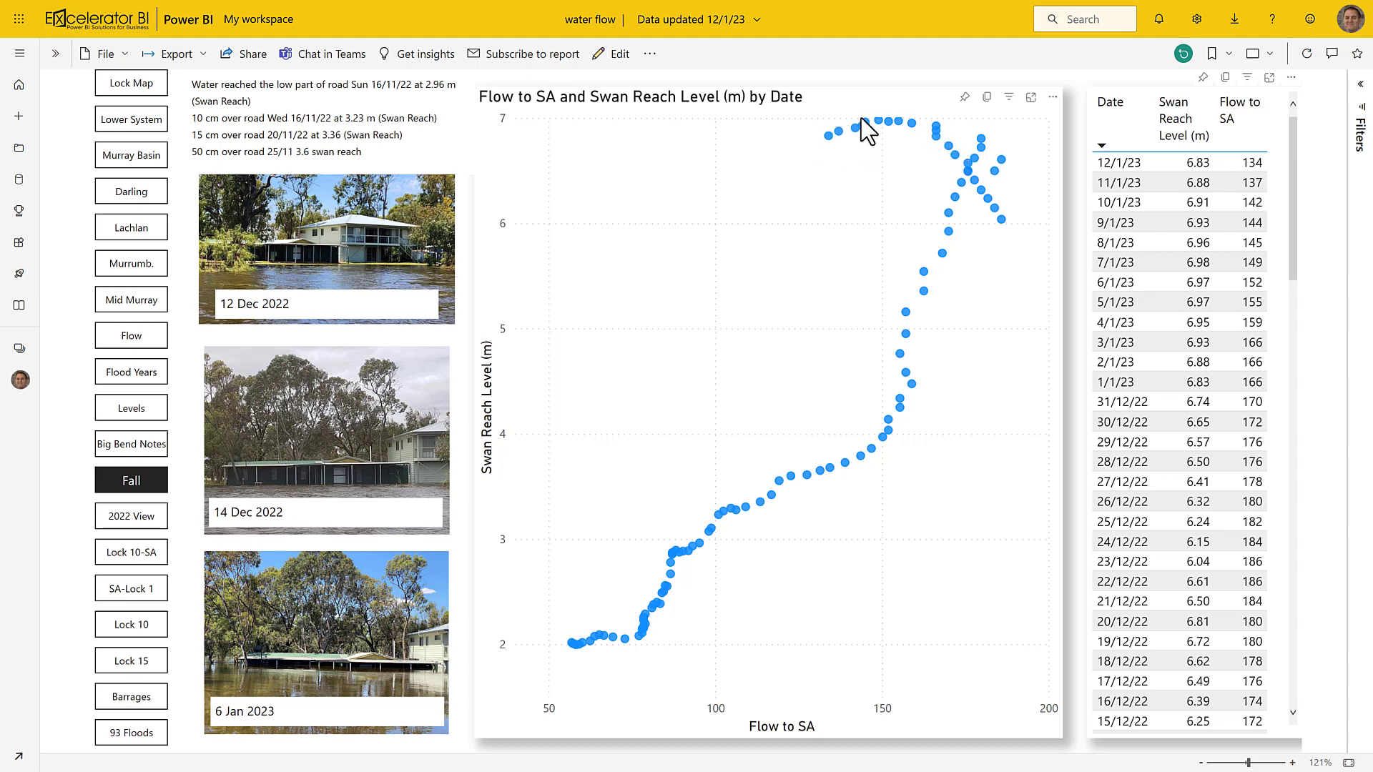
pyautogui.moveTo(827, 155)
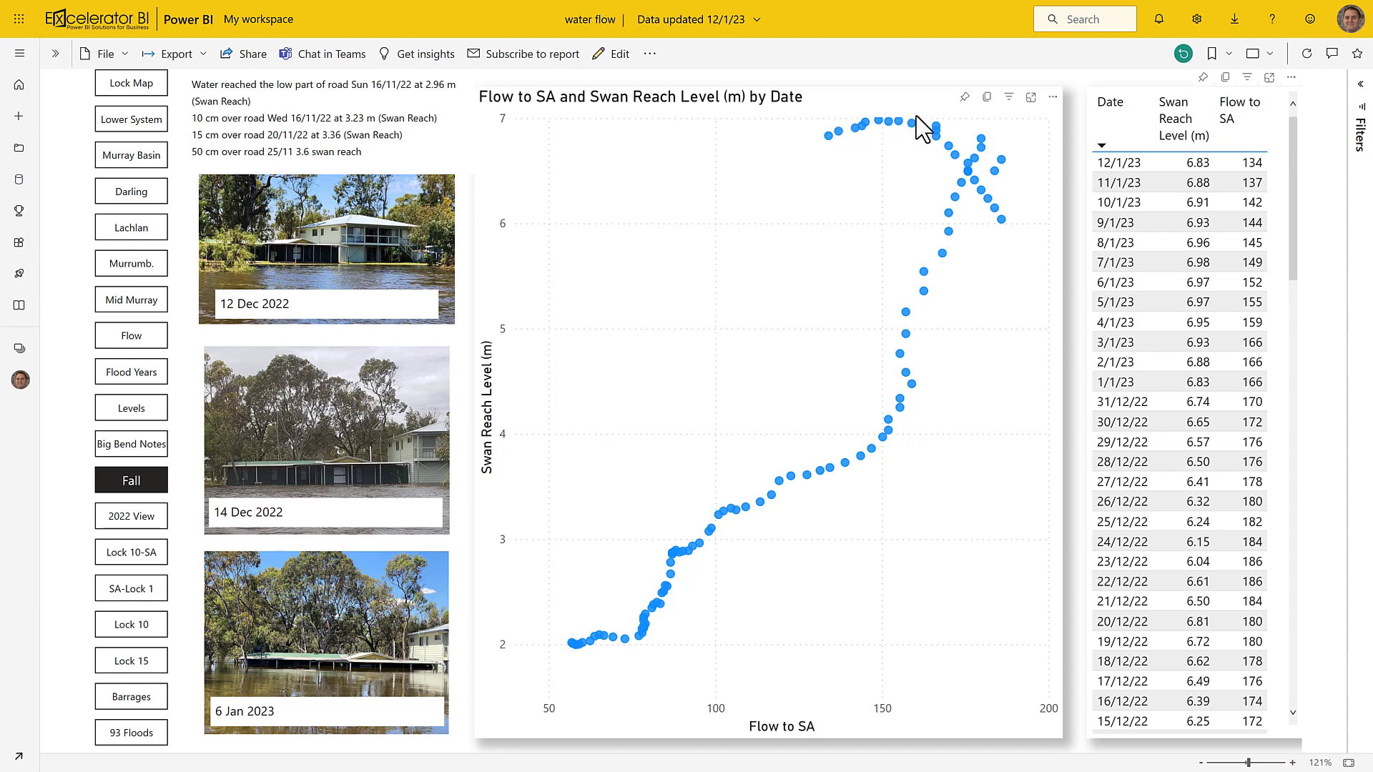
pyautogui.moveTo(906, 144)
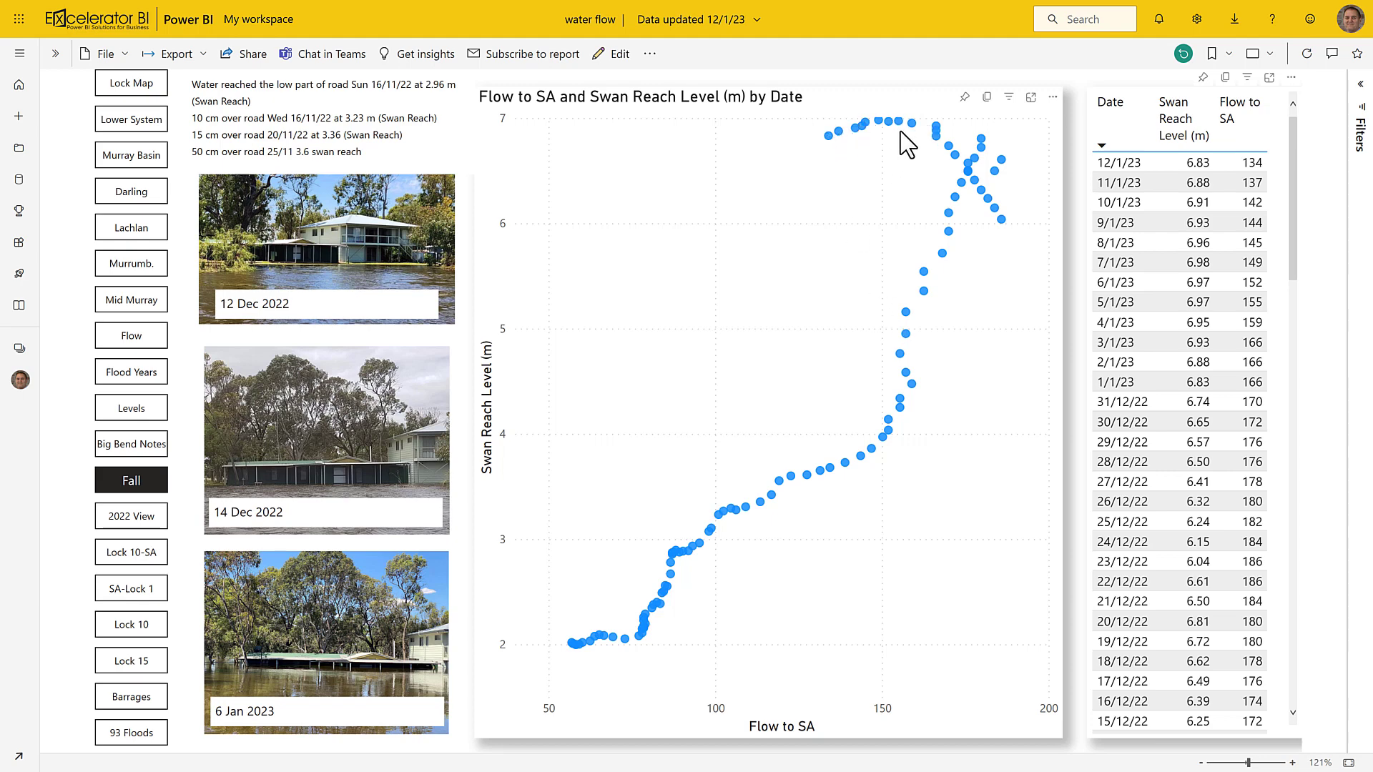
pyautogui.moveTo(988, 118)
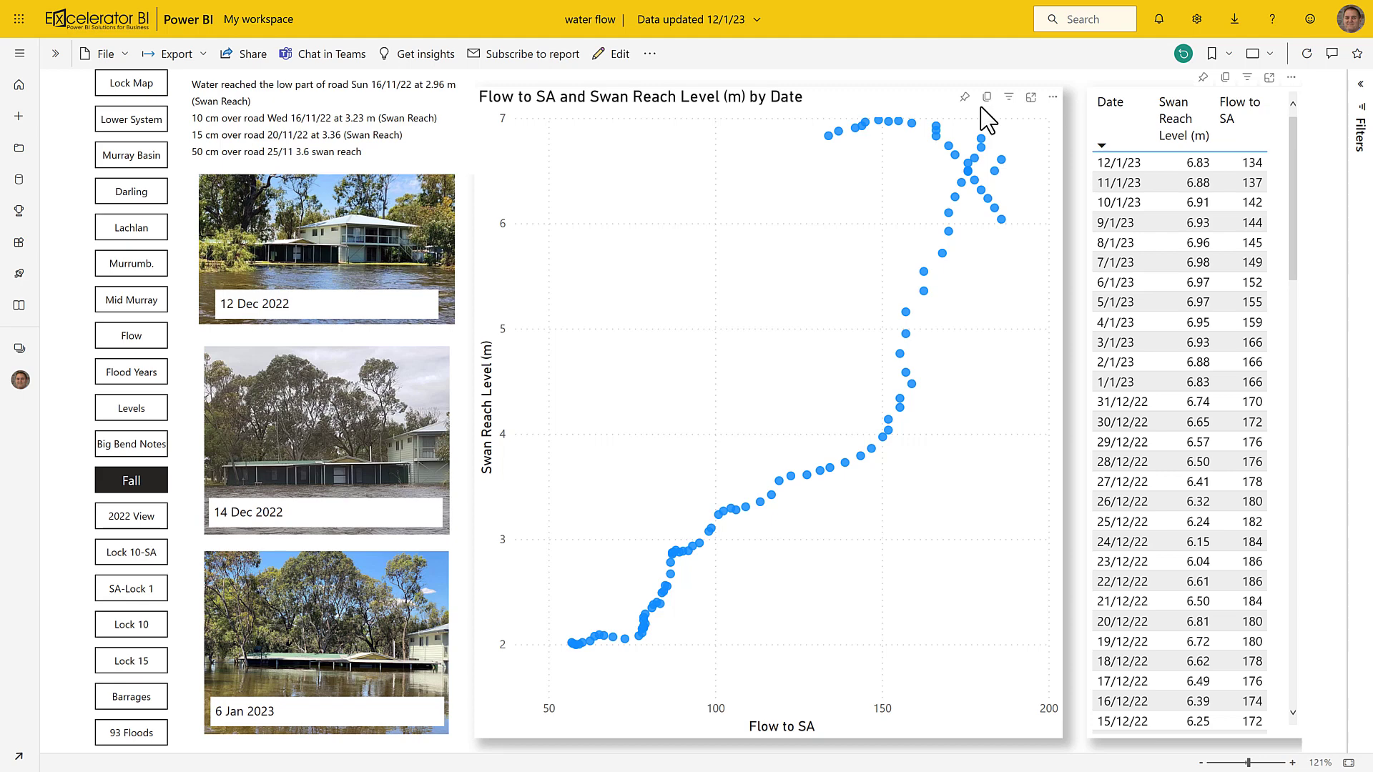
pyautogui.moveTo(824, 138)
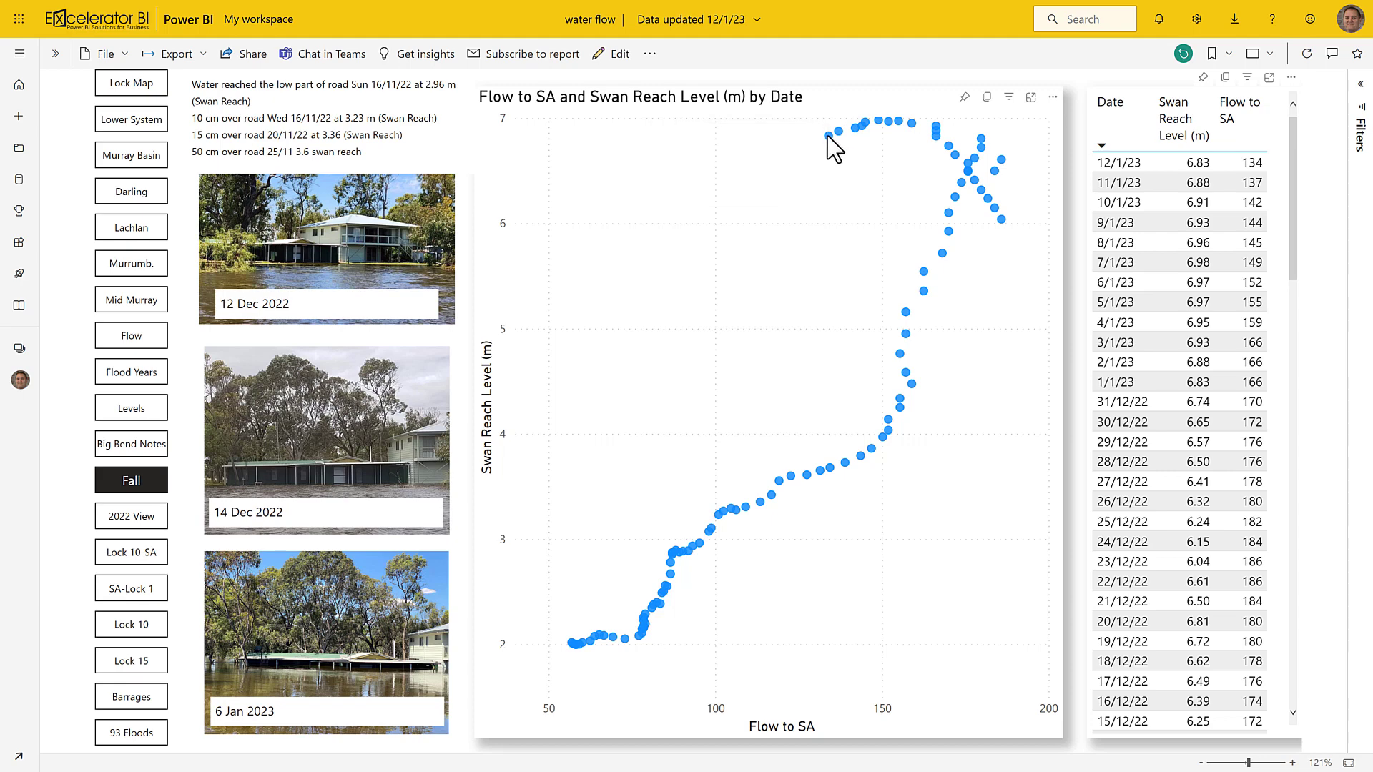
pyautogui.moveTo(867, 123)
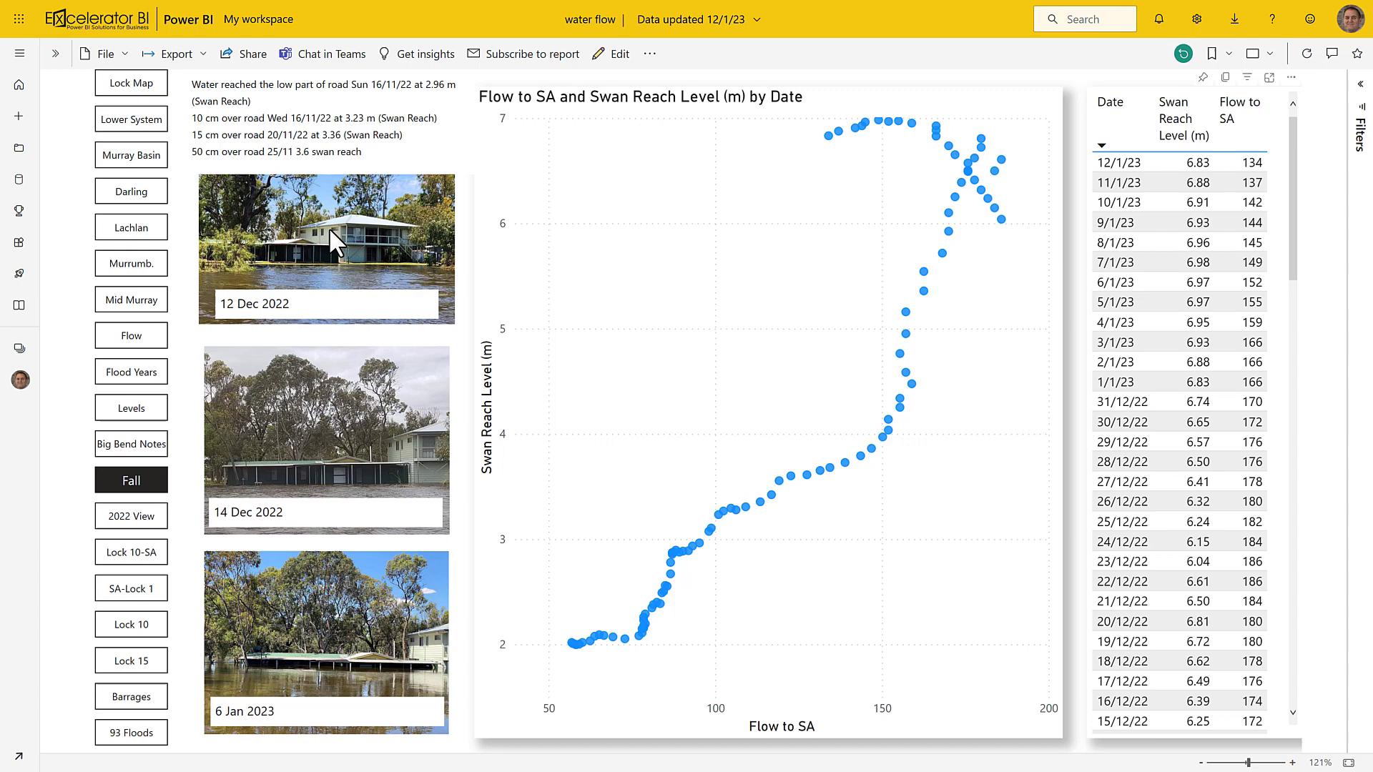
pyautogui.moveTo(325, 280)
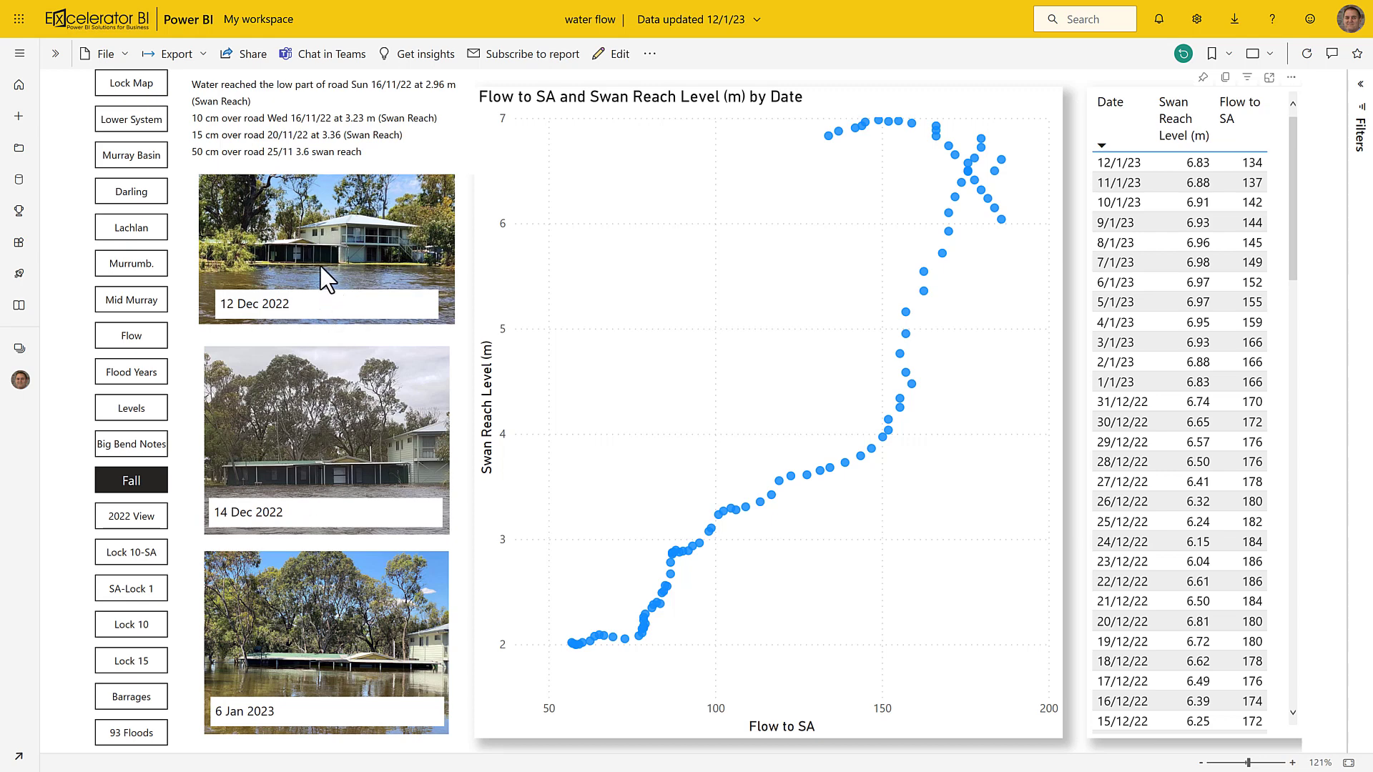
pyautogui.moveTo(337, 399)
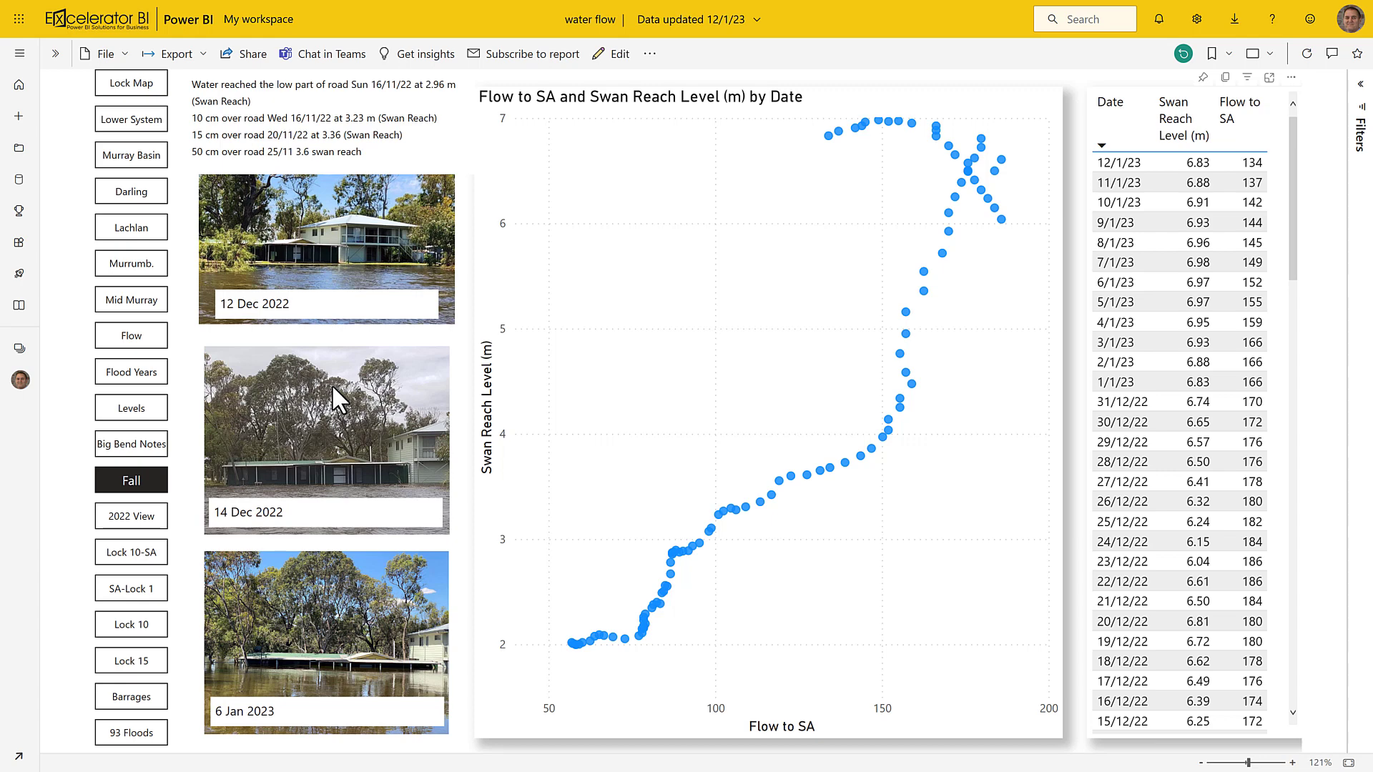
pyautogui.moveTo(296, 626)
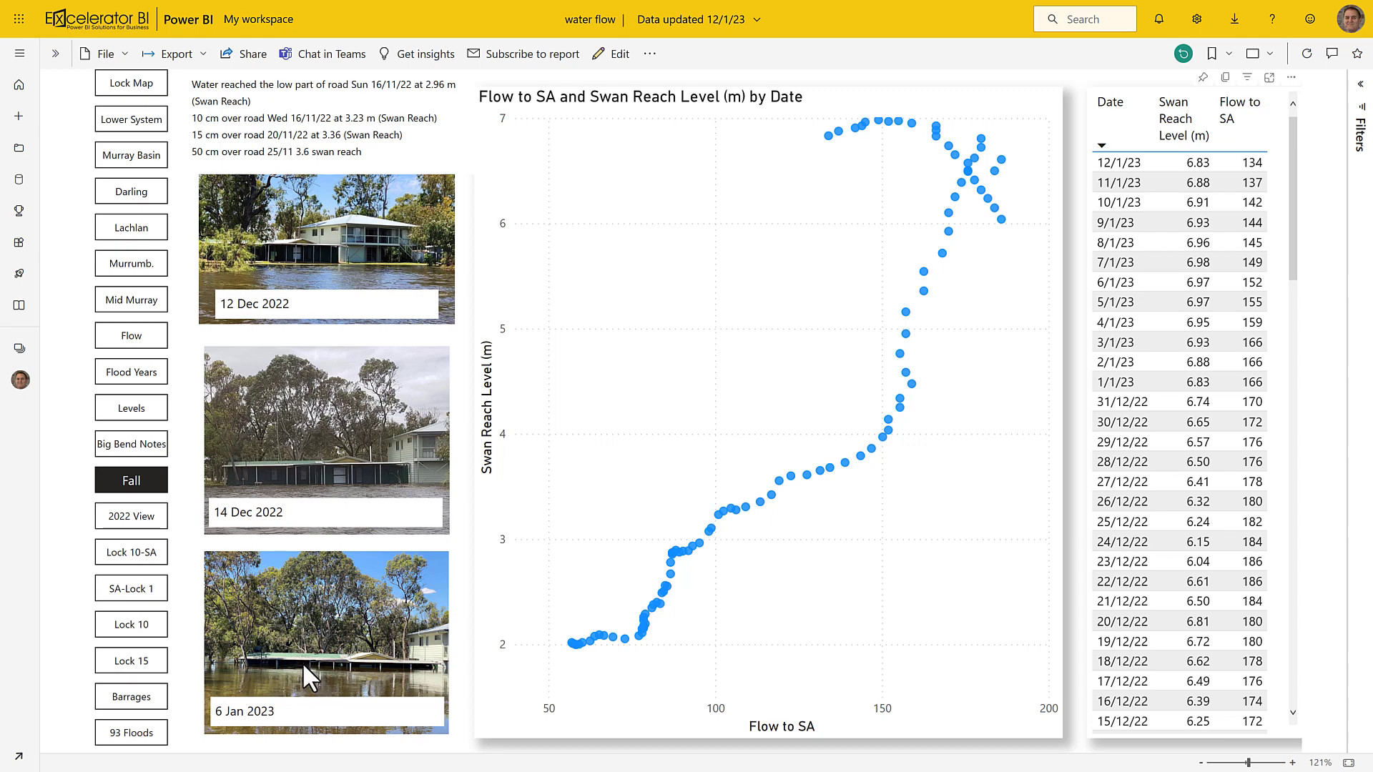
pyautogui.moveTo(784, 471)
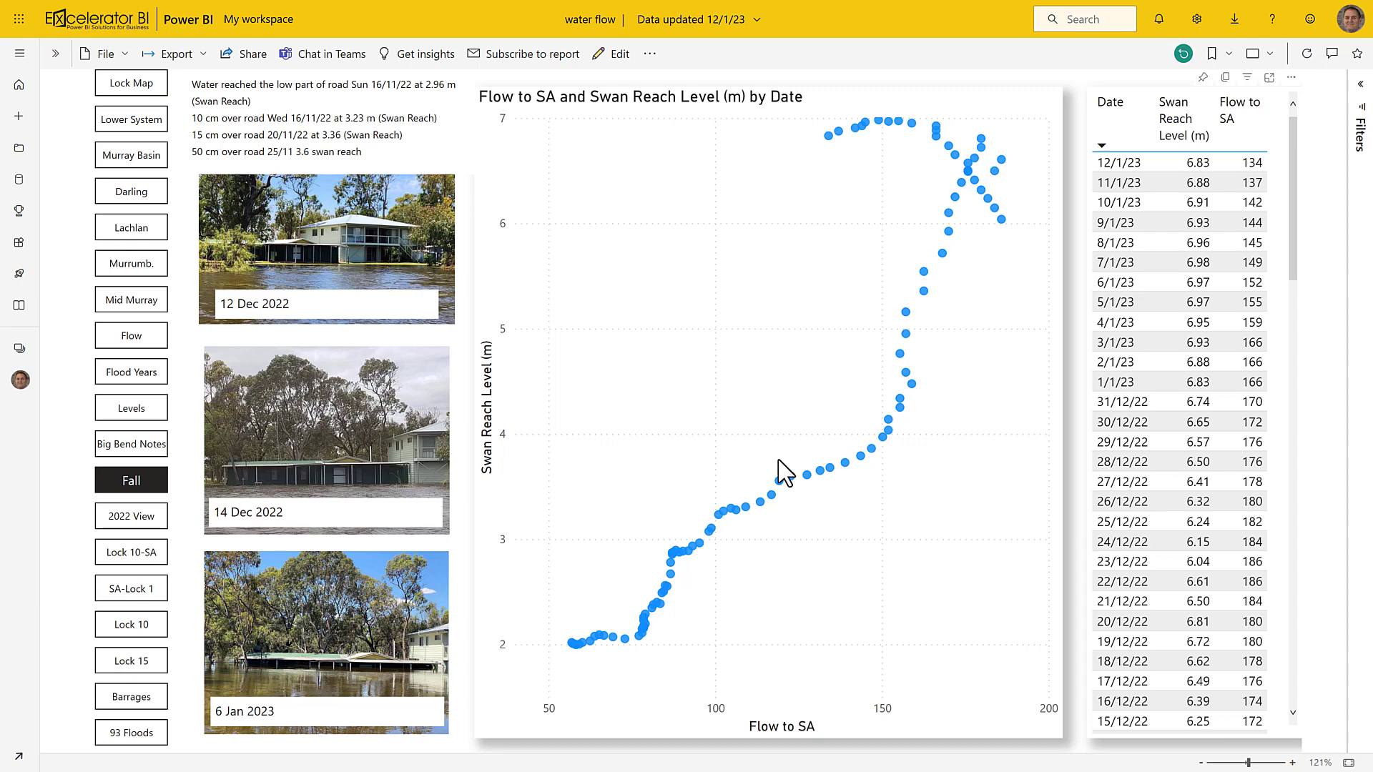
pyautogui.moveTo(267, 210)
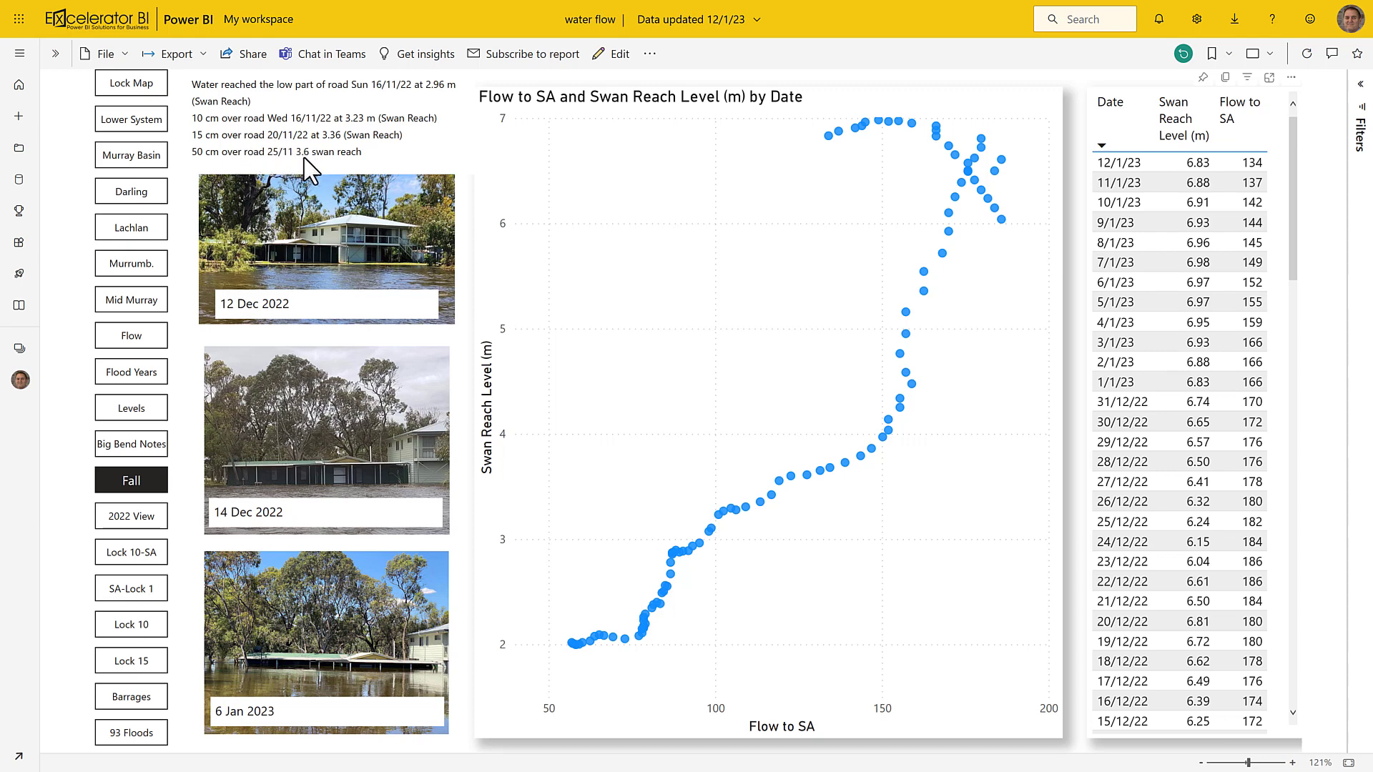
pyautogui.moveTo(188, 163)
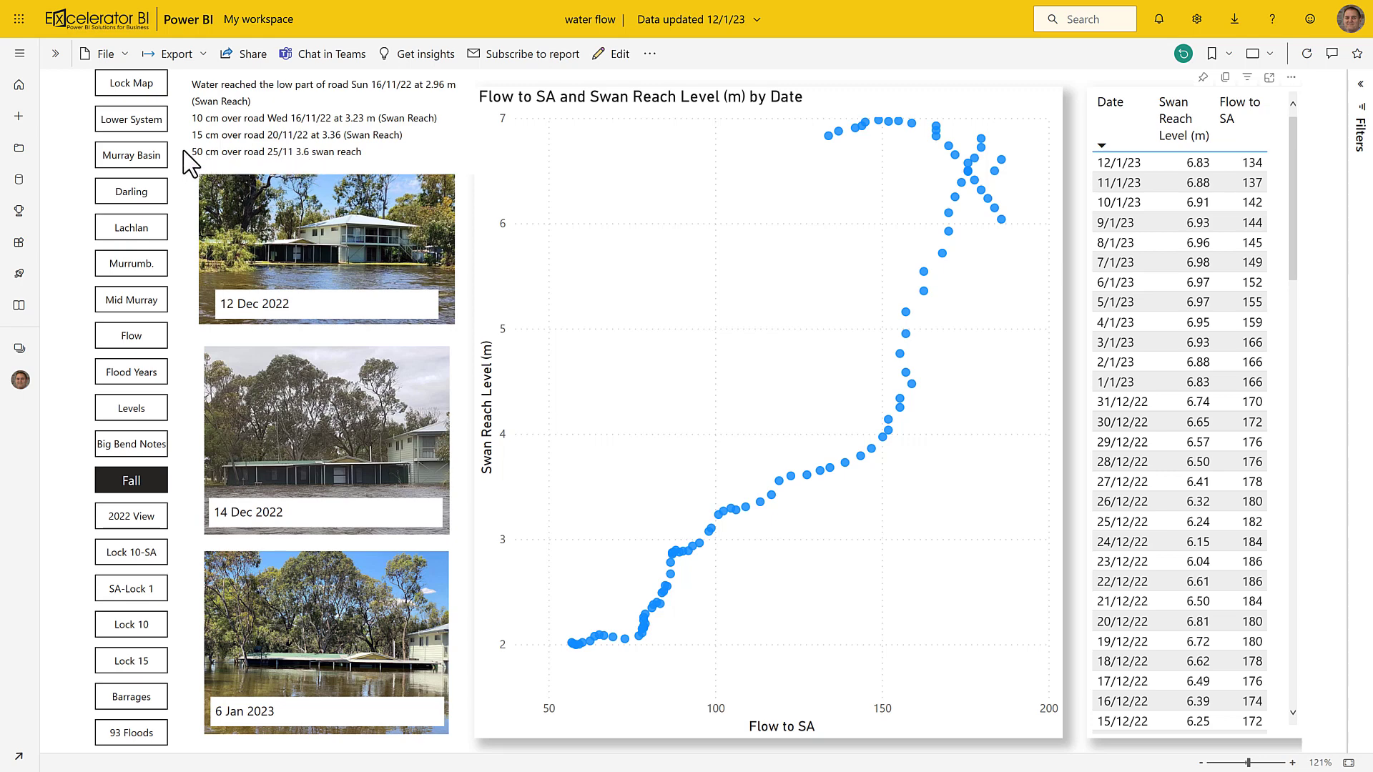
pyautogui.moveTo(321, 175)
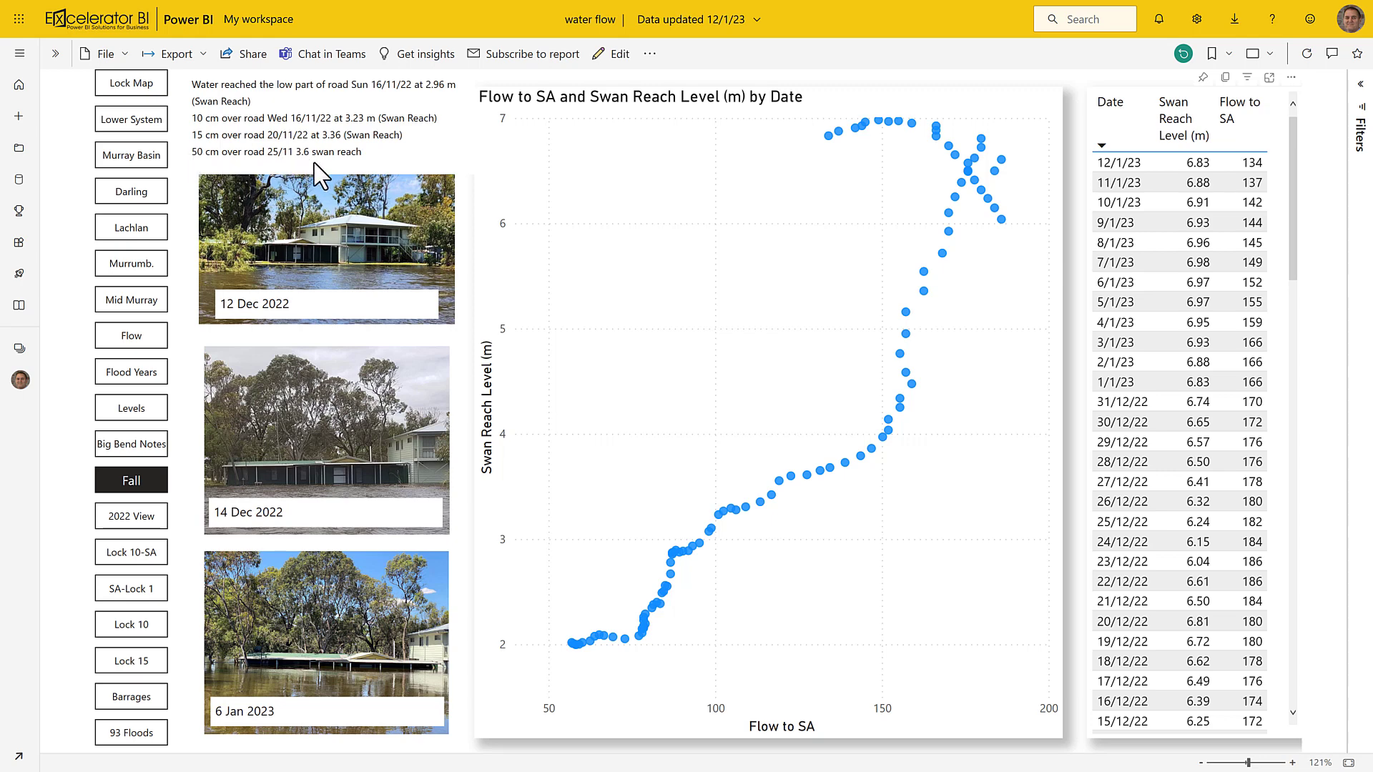
pyautogui.moveTo(276, 167)
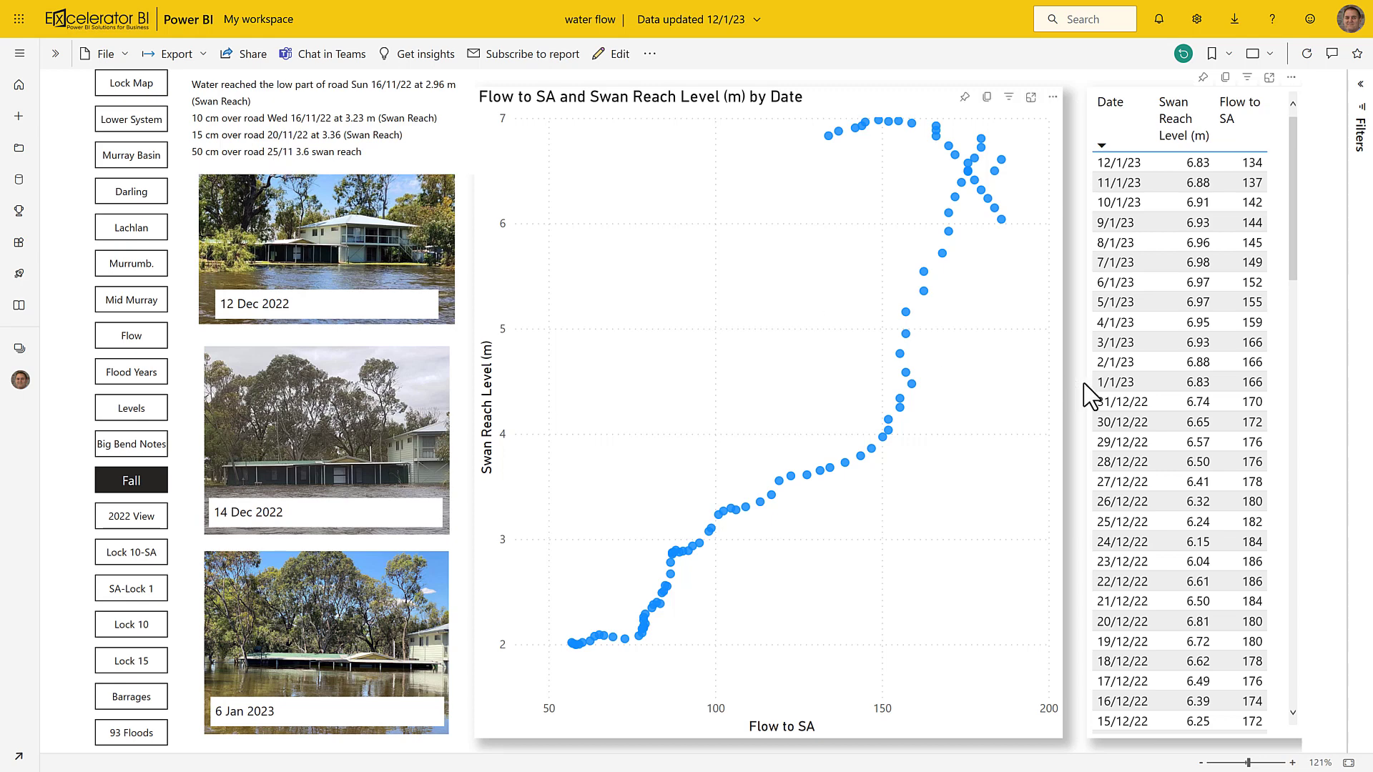
pyautogui.scroll(-3)
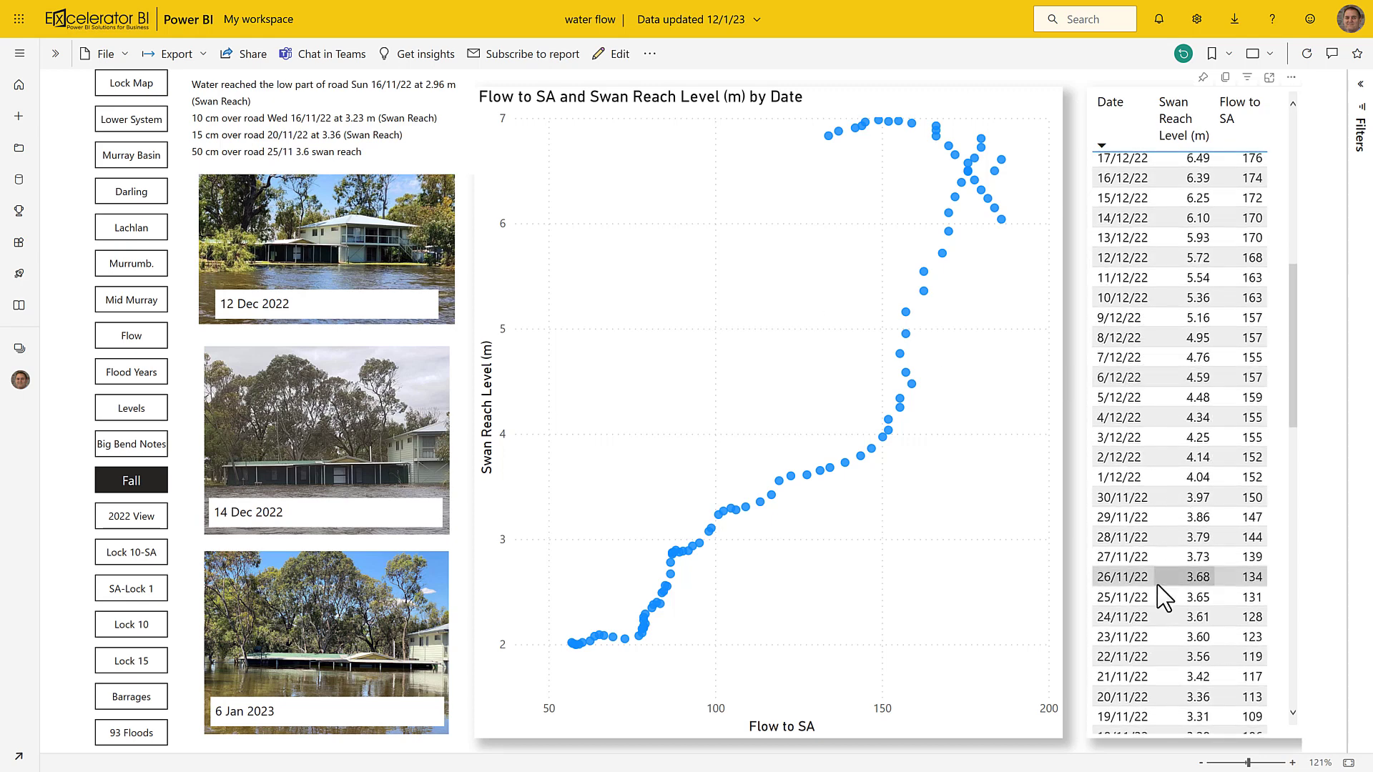
pyautogui.scroll(-3)
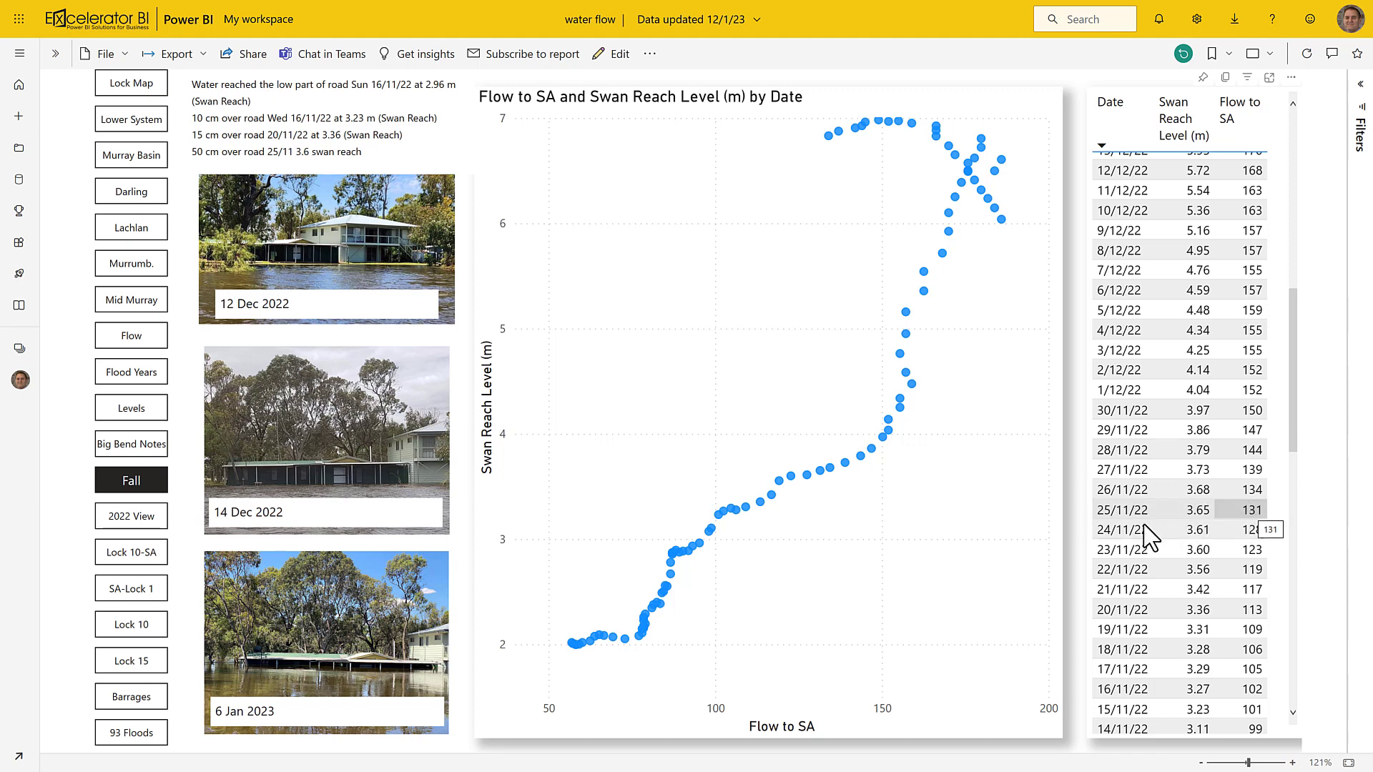
pyautogui.moveTo(1260, 522)
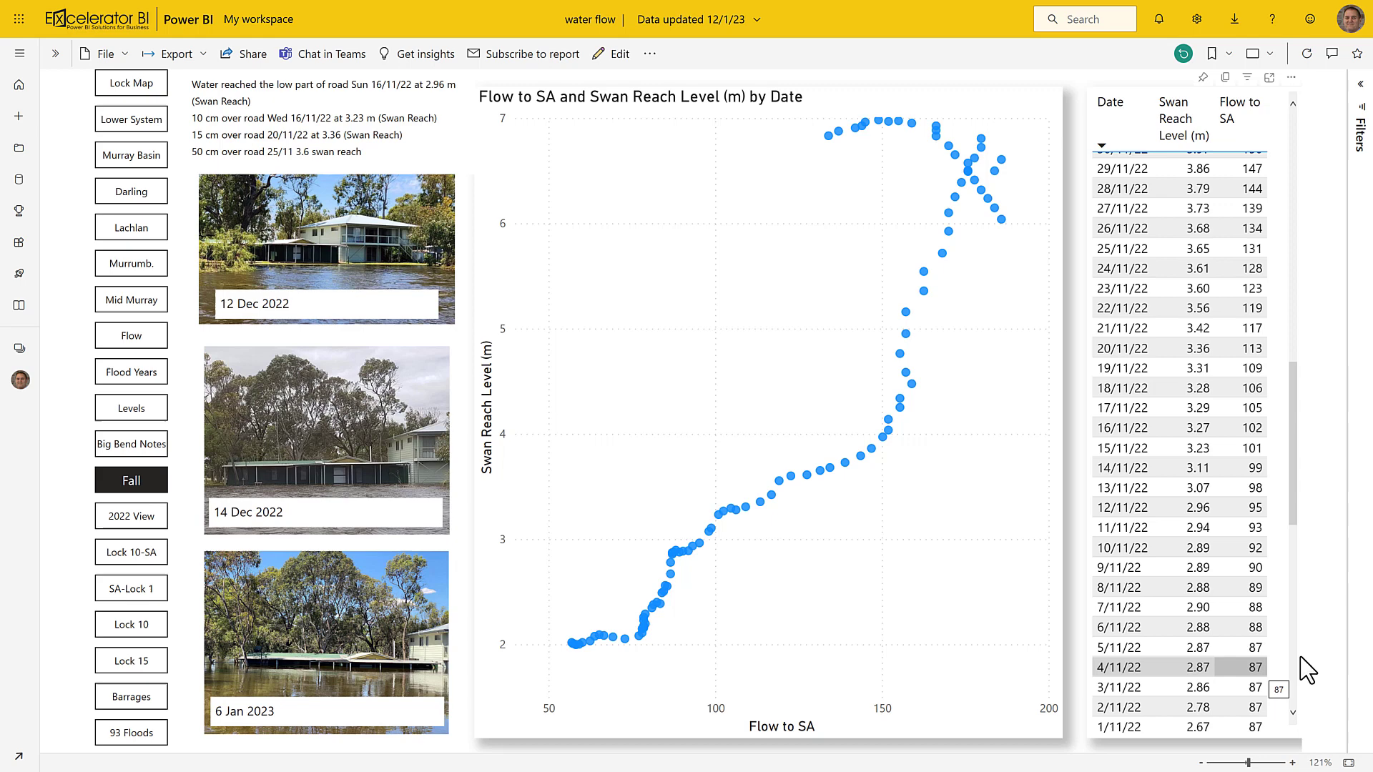
pyautogui.scroll(-3)
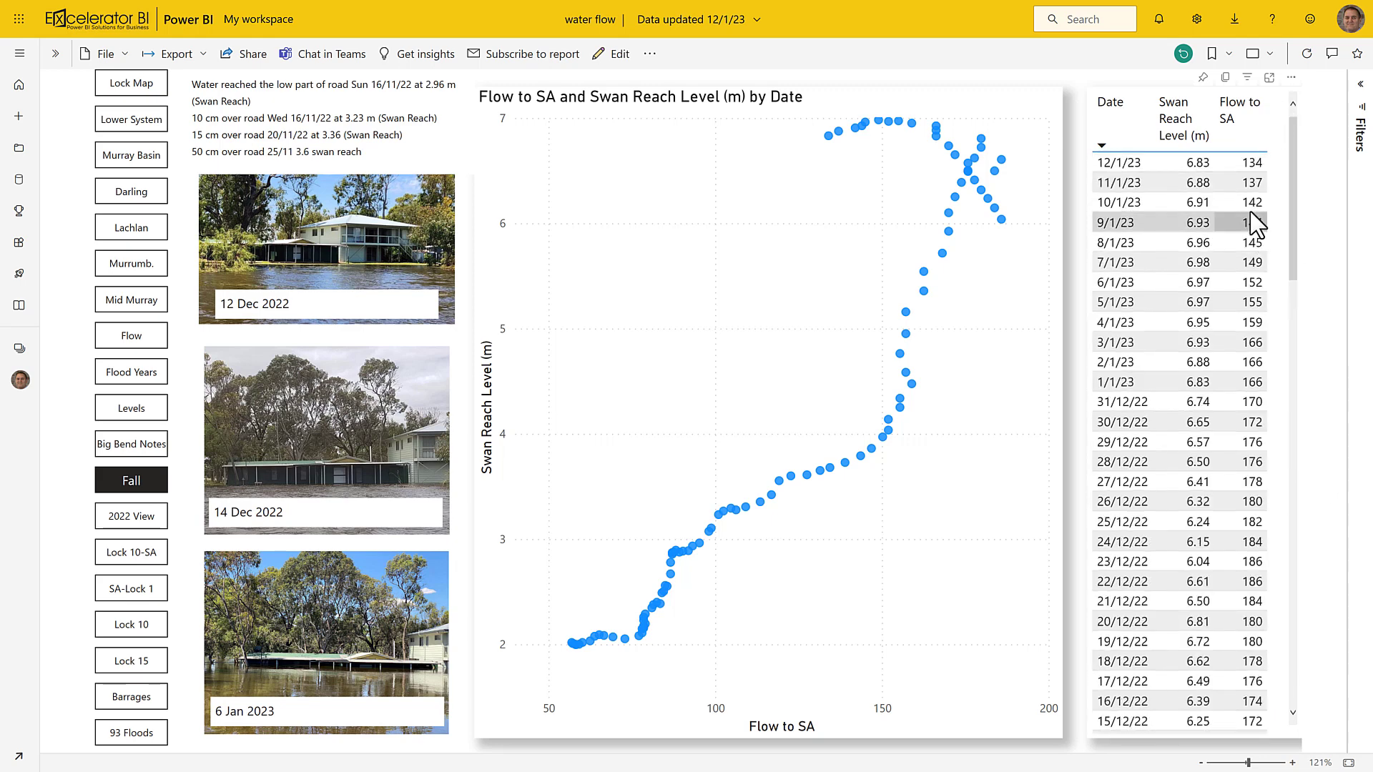
pyautogui.moveTo(1254, 162)
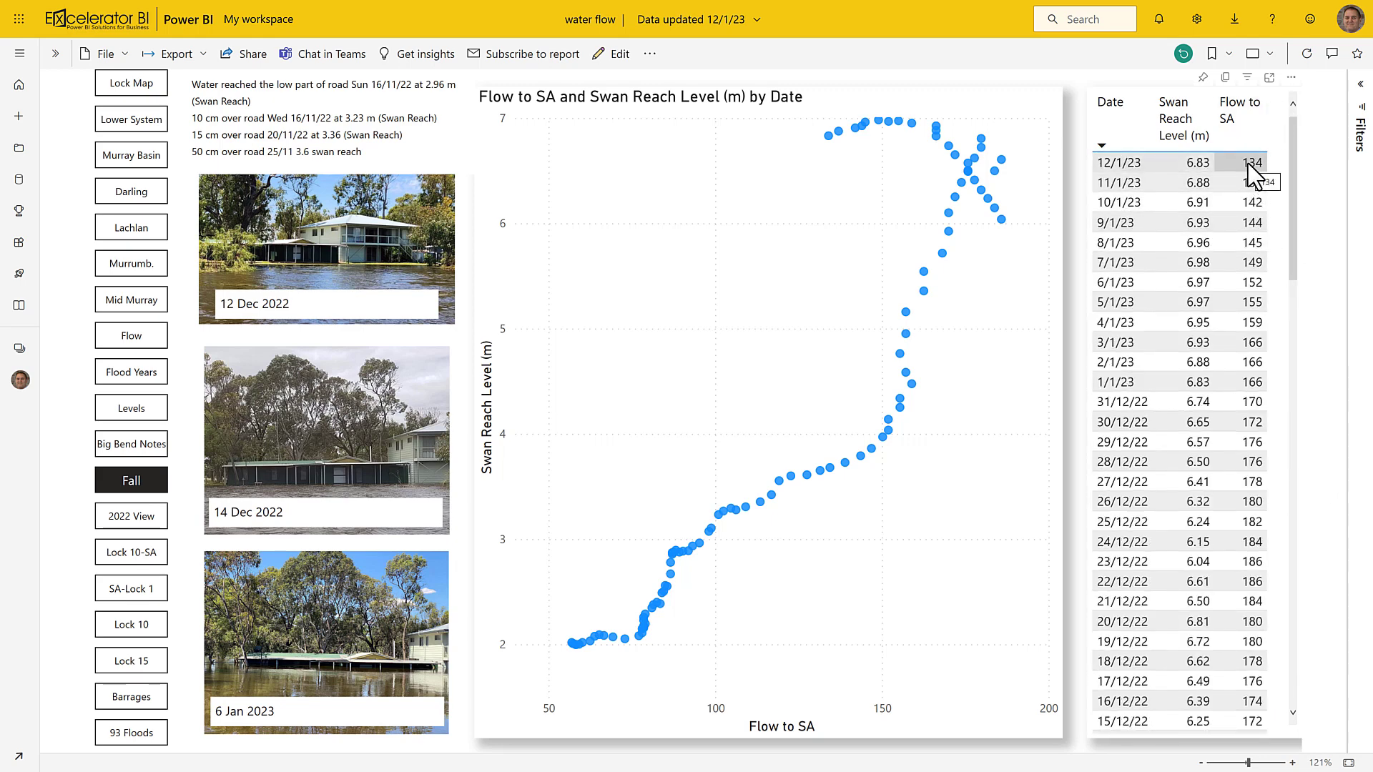